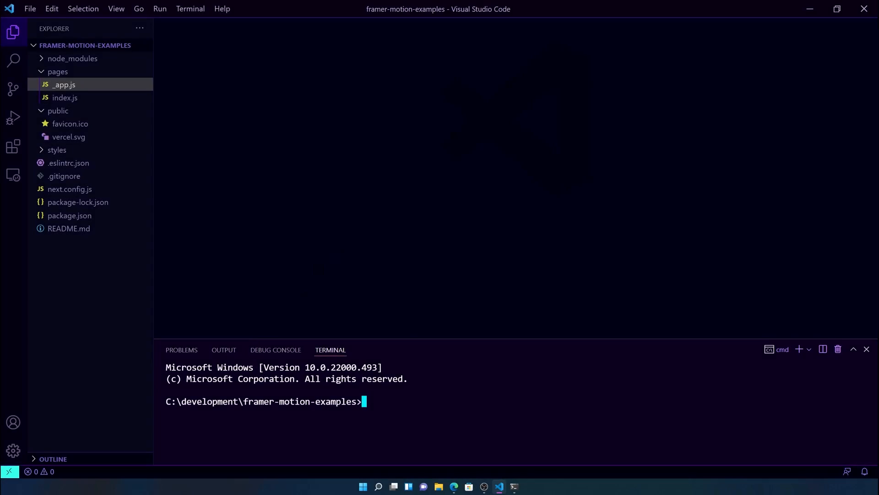
mouse_move(262, 310)
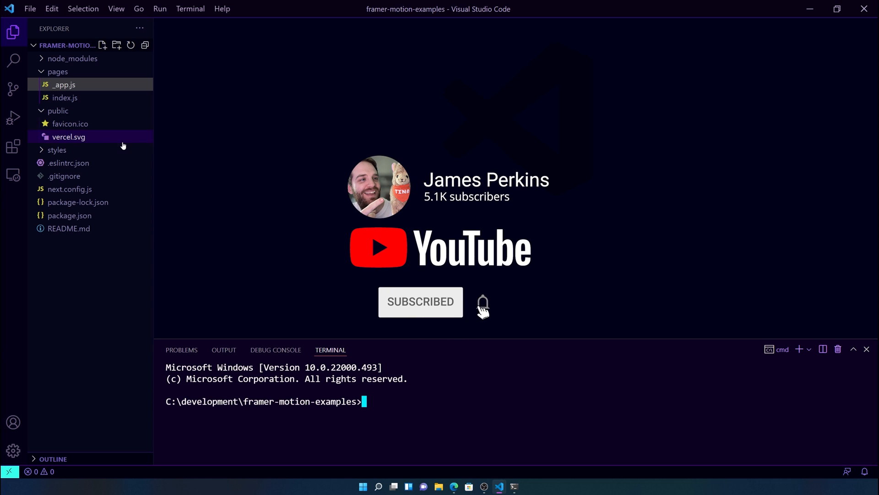
Step: Open pages/index.js from the framer-motion-examples project in the editor
left_click(65, 97)
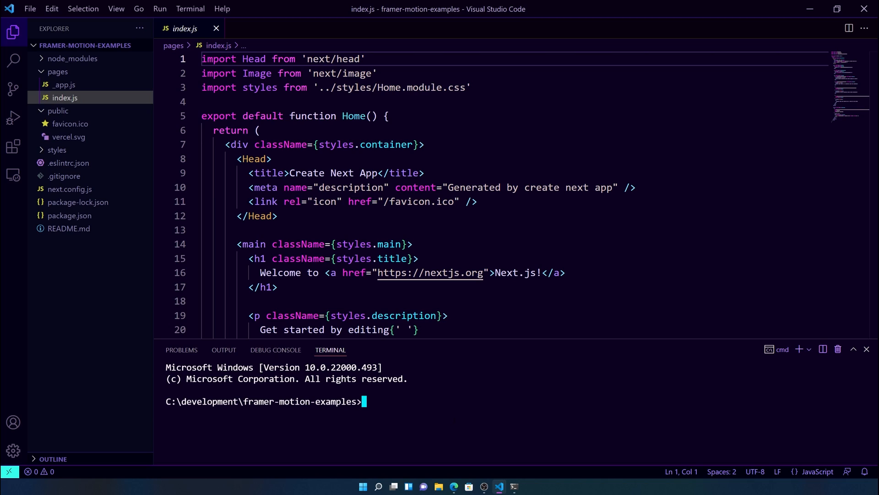
Step: Install the package with yarn add in the integrated terminal
type("yarn add")
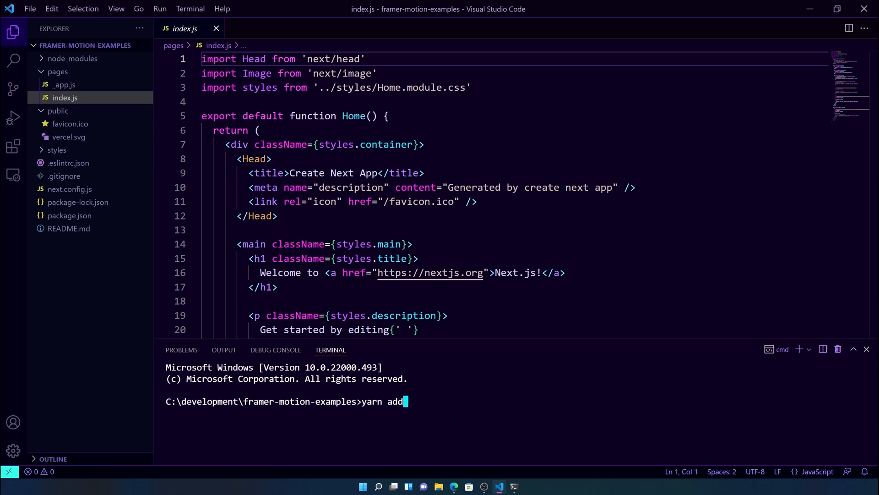
key("Return")
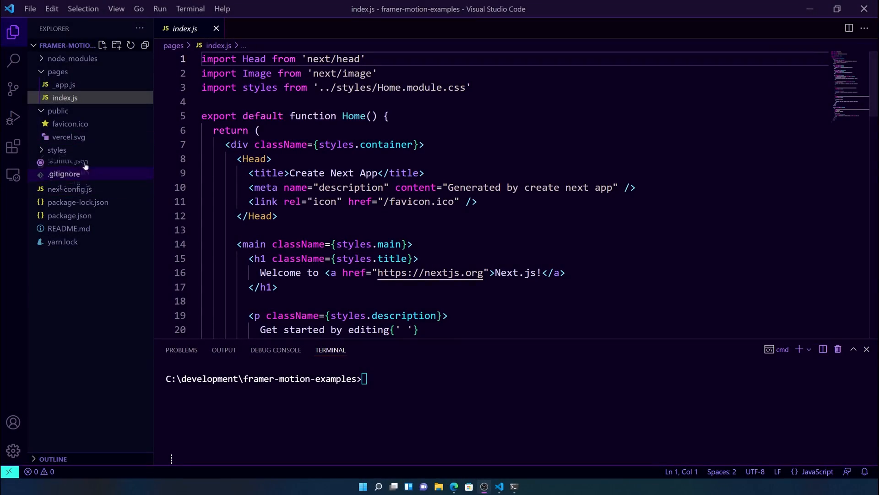
Step: Collapse pages and public, then create a components folder with animatedHover.js inside
left_click(57, 72)
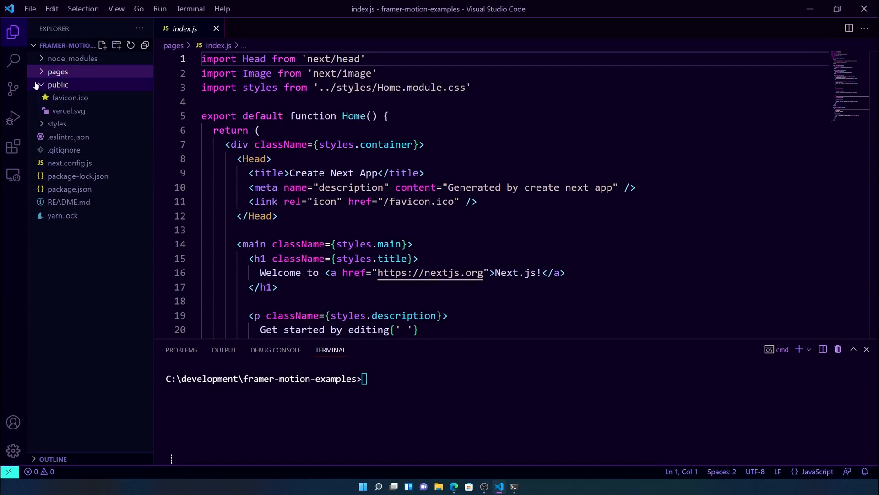
left_click(58, 84)
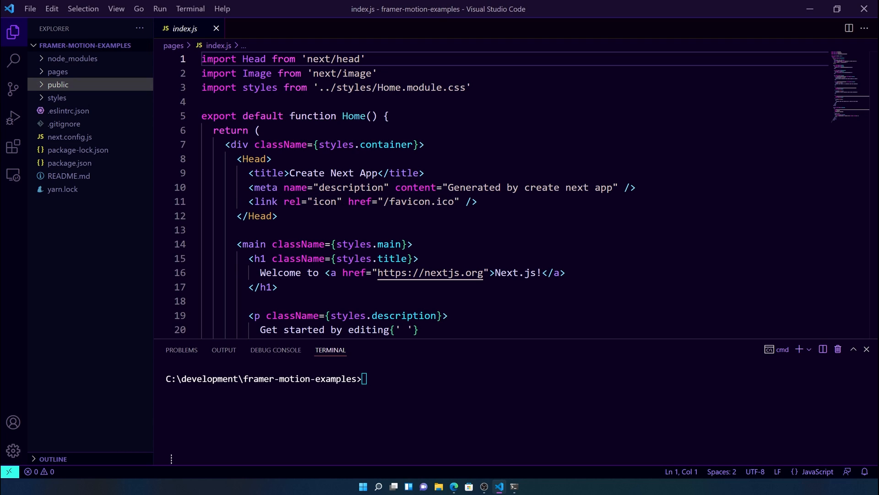
mouse_move(93, 236)
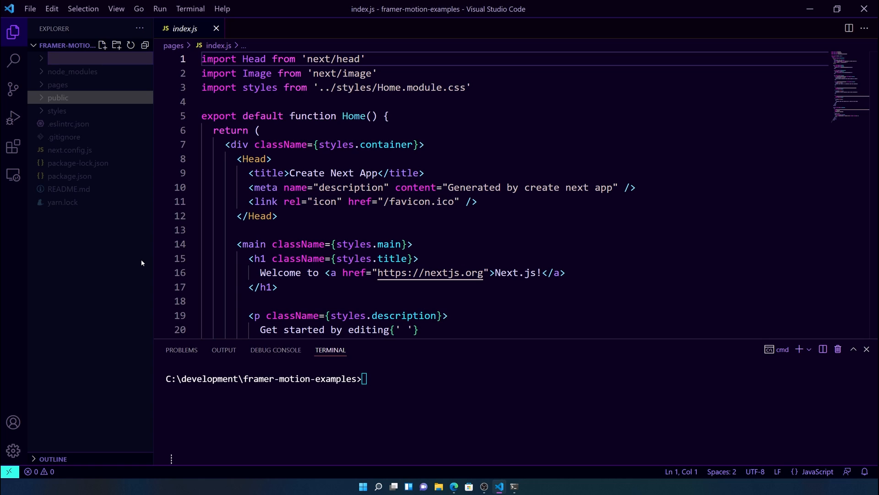
left_click(102, 45)
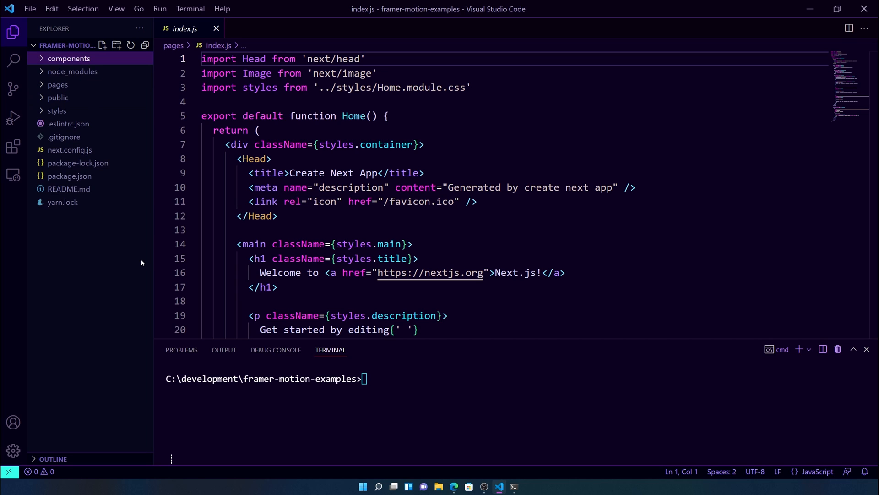
left_click(103, 45)
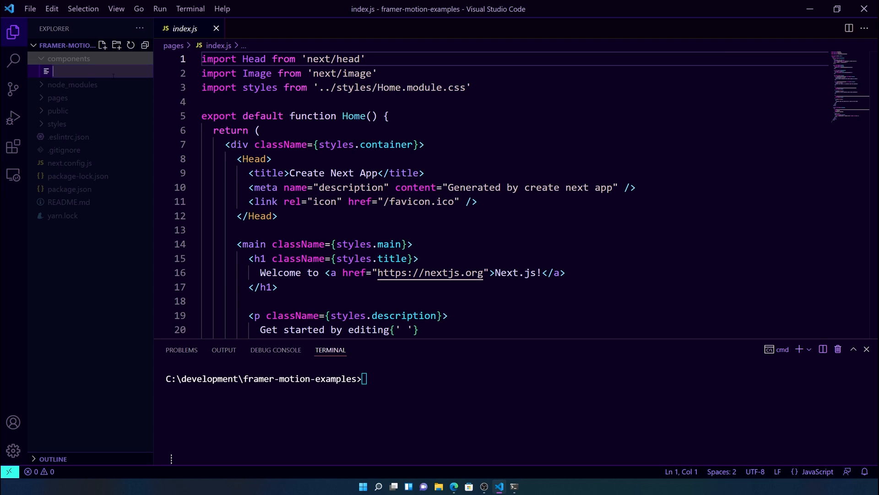
type("animatedHover.js")
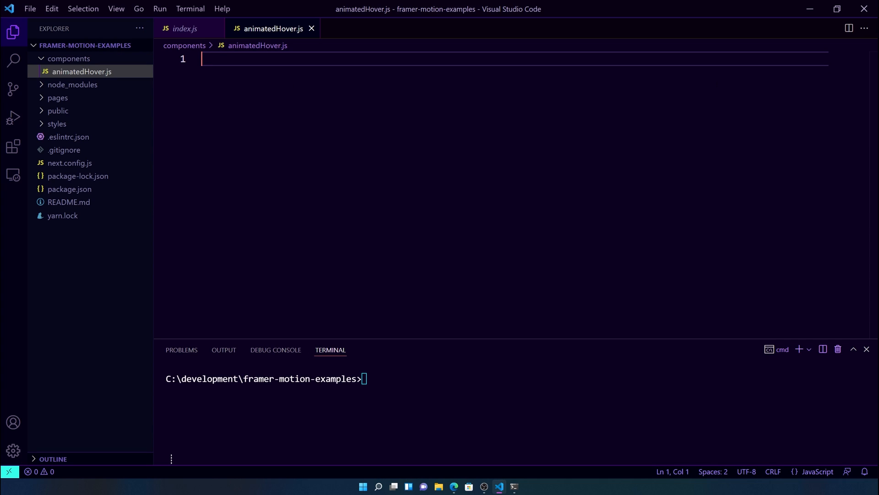
Step: Import motion from framer-motion at the top of animatedHover.js
type("import")
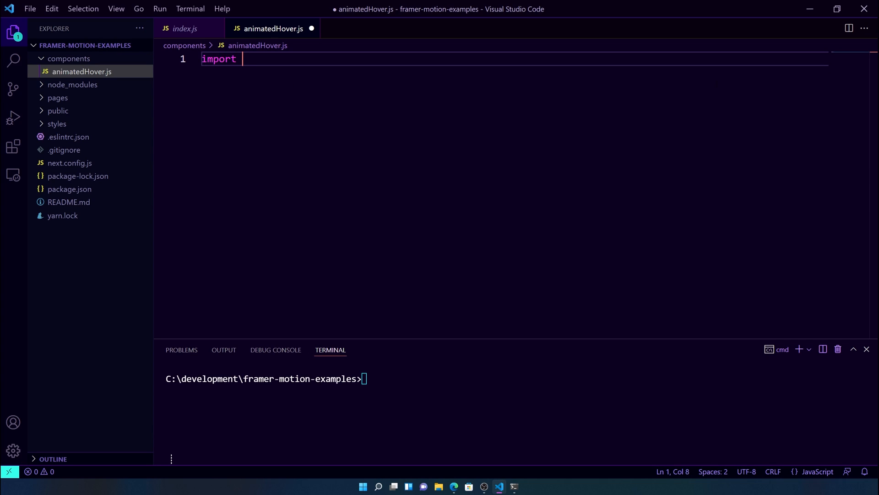
type("{mpti}")
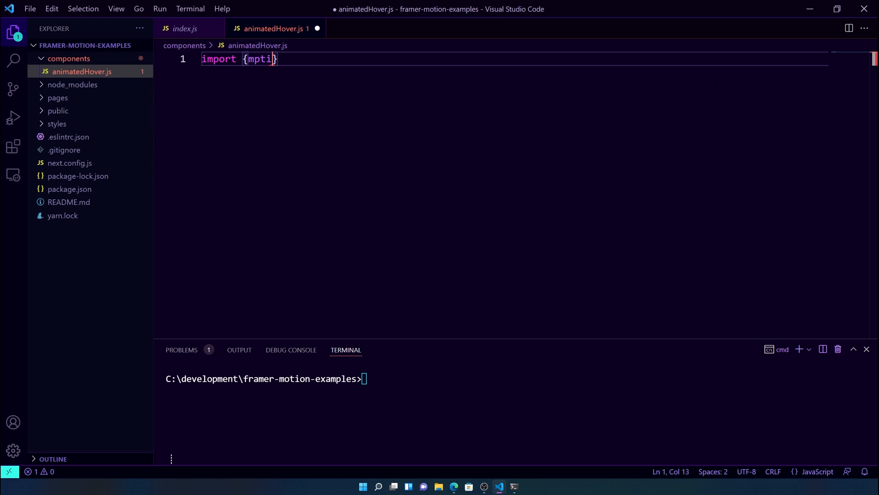
type("motion}")
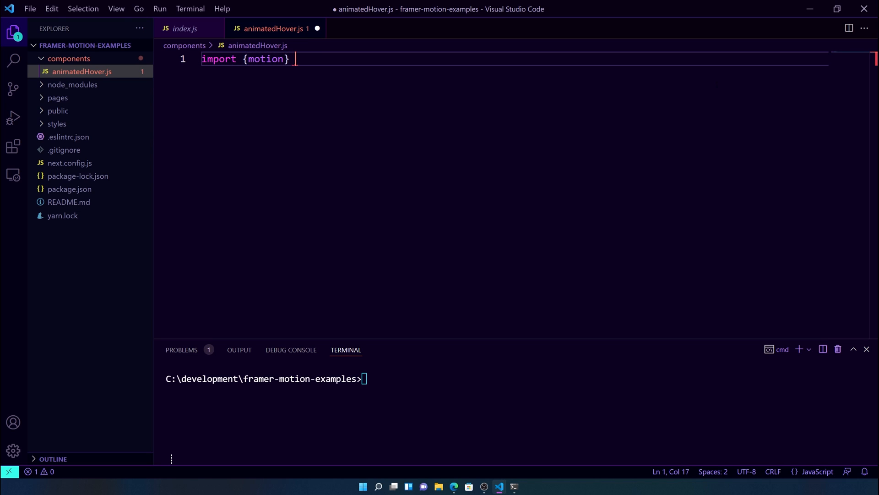
type("from \"framer-m")
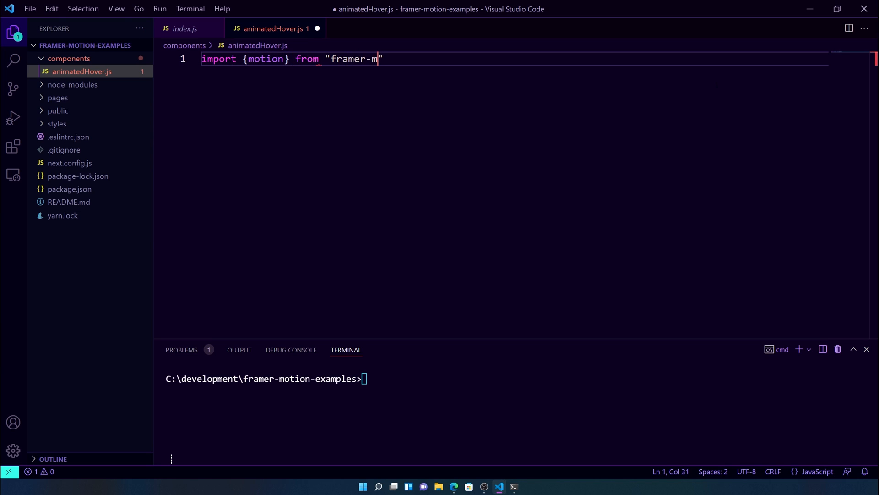
type("otion")
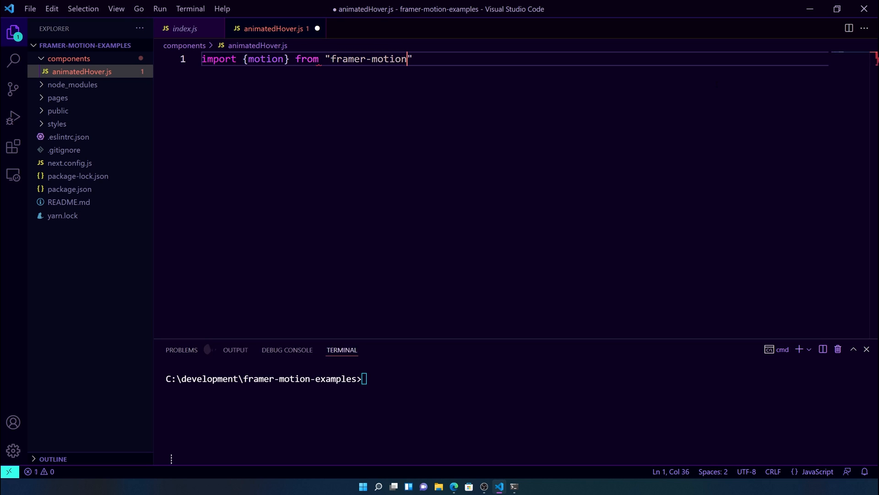
type(";")
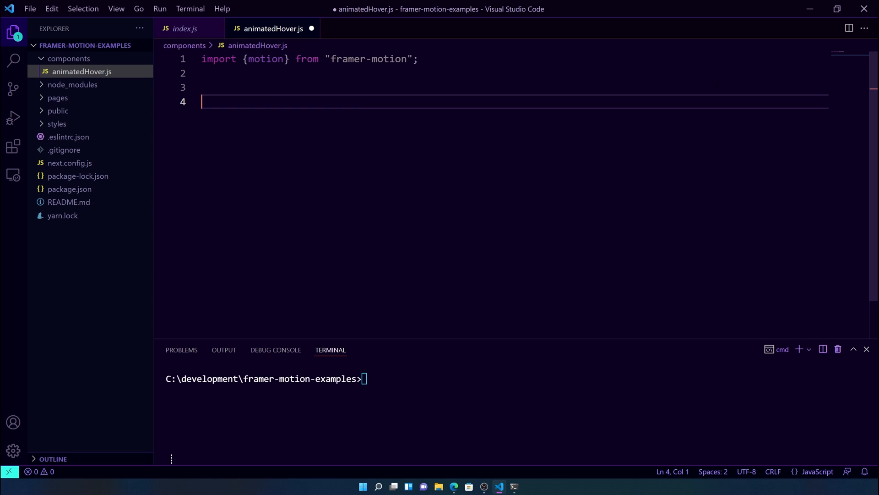
Step: Start an exported AnimatedHover arrow function that takes children
type("export const")
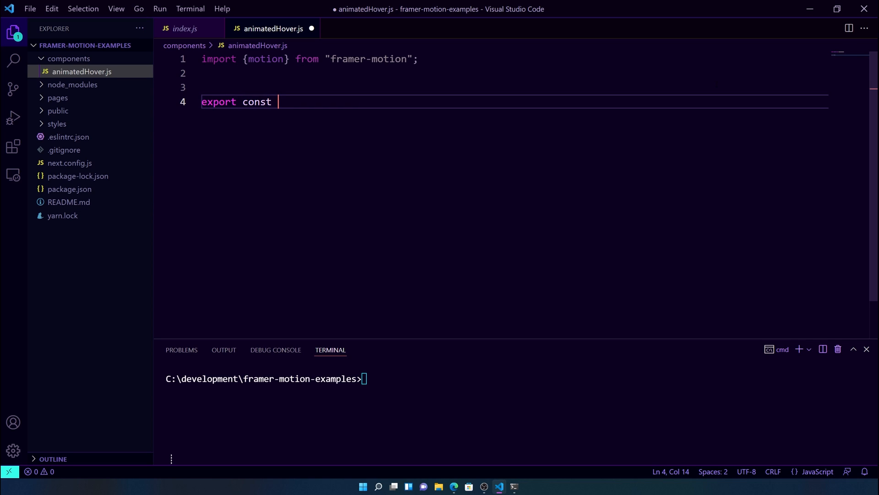
type("Animated")
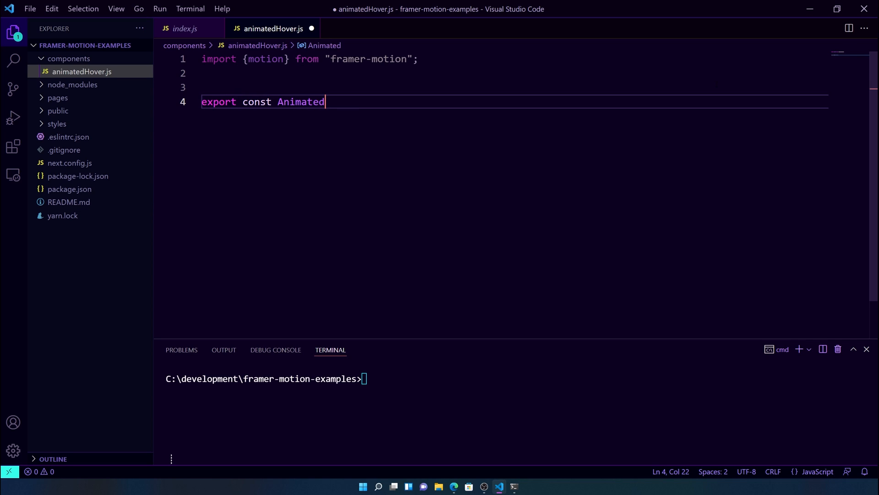
type("Hover = ()")
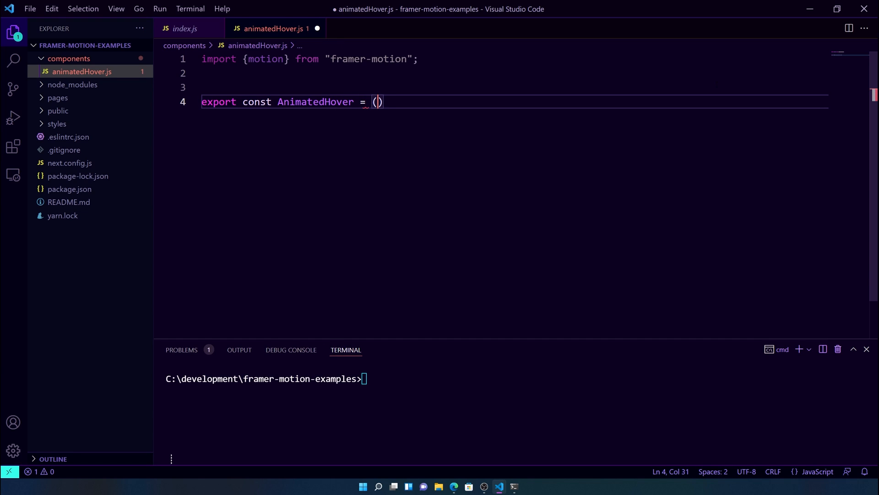
type("{children}")
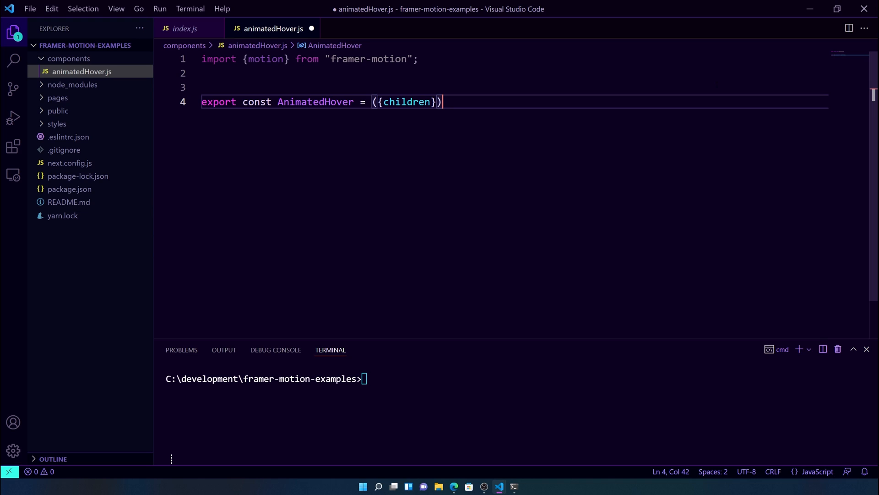
type("-")
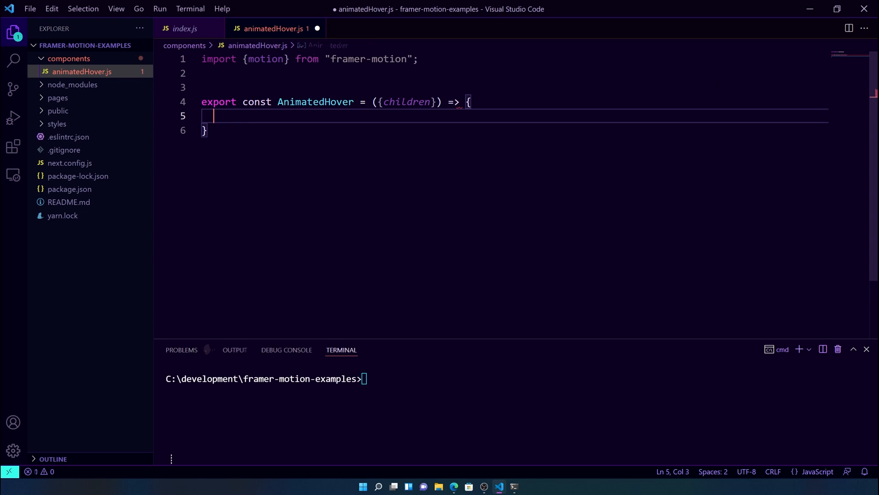
Step: Return a motion.div from AnimatedHover with whileHover scale 0.75
type("return")
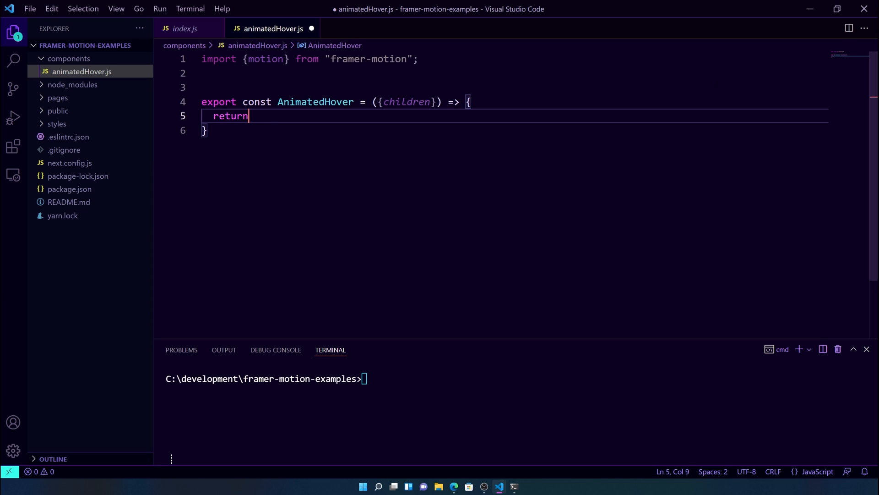
type("(")
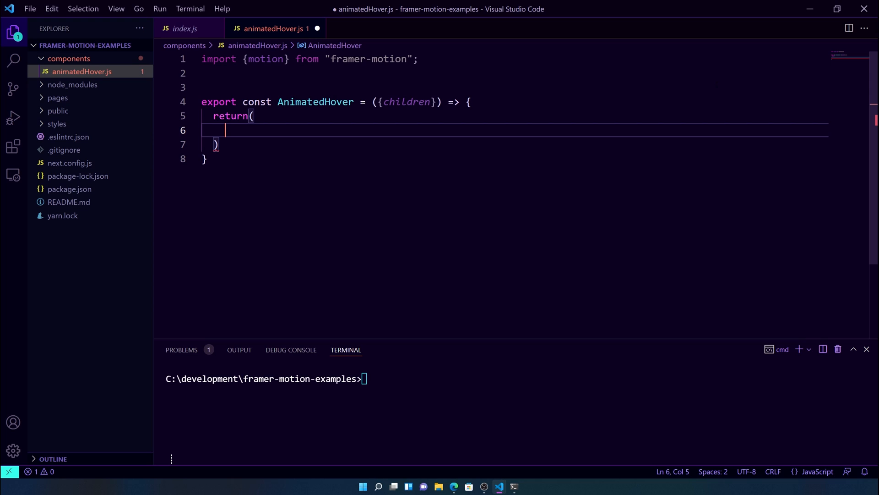
type("<motion")
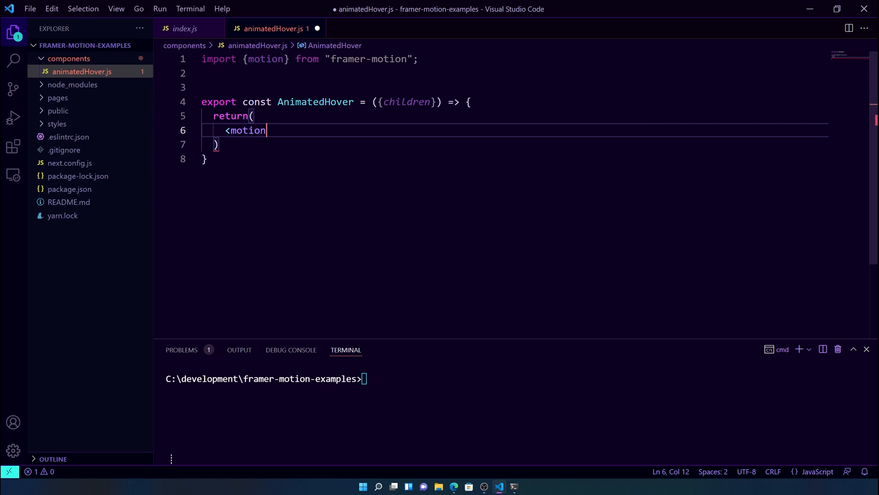
type(".div")
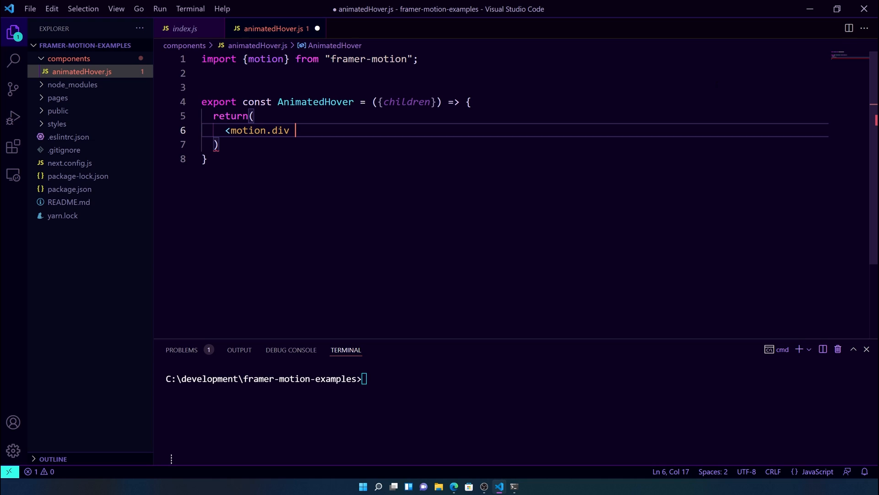
type("while")
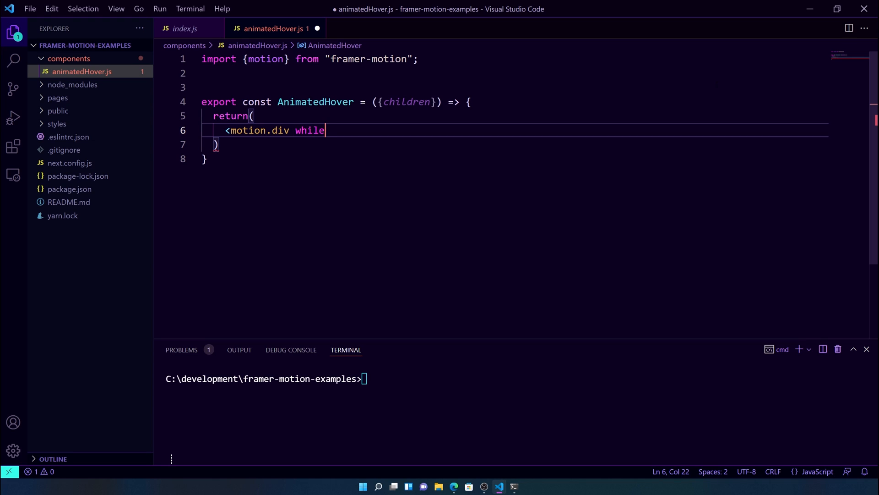
type("Hover={{")
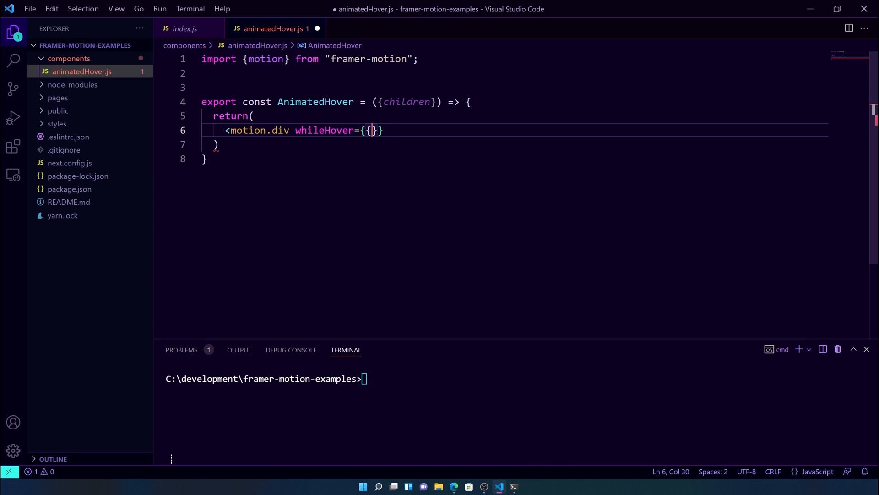
type("scale:")
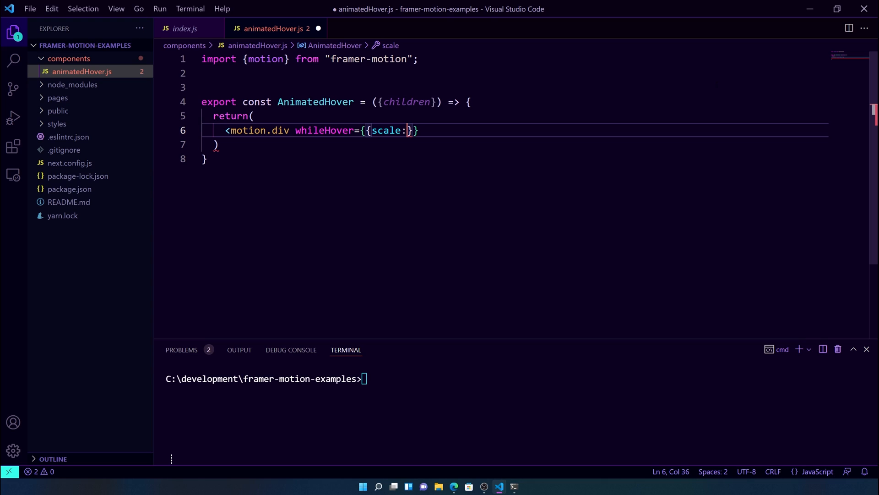
type("0.65")
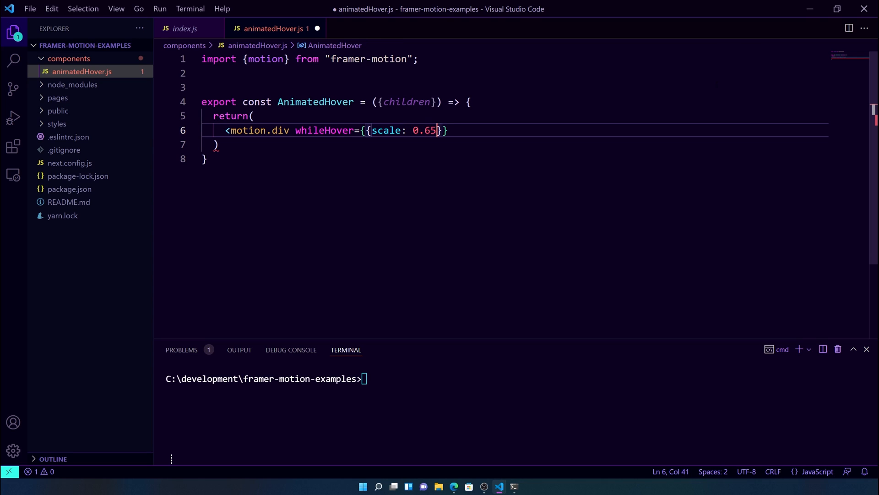
type("75")
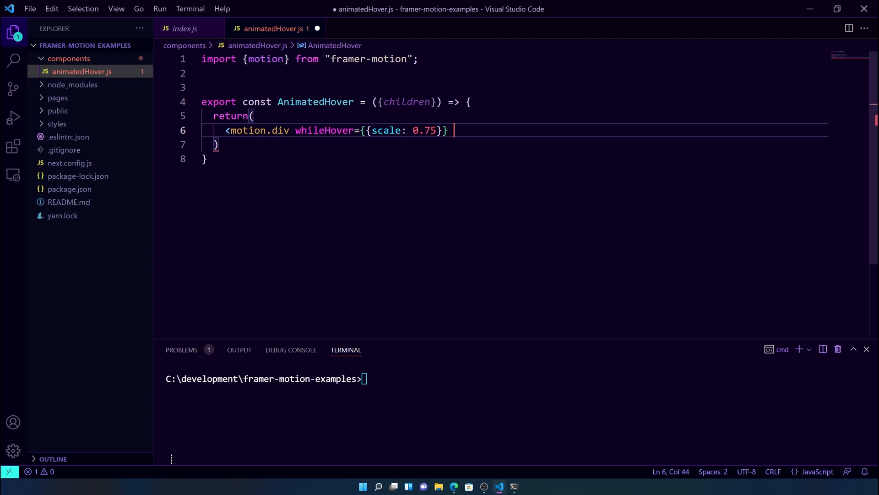
Step: Give the motion.div a 0.5 duration transition with ease [0.6, 0.05, -0.01, 0.9]
type("duration")
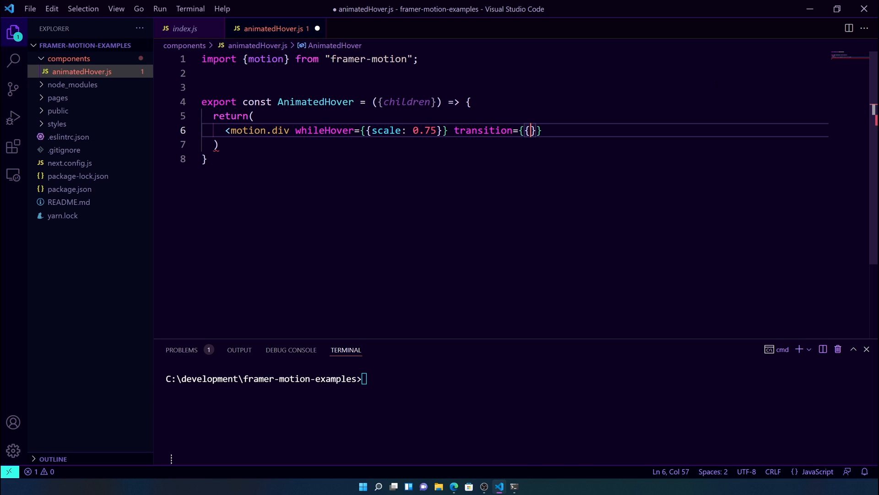
type("duration: 0.5")
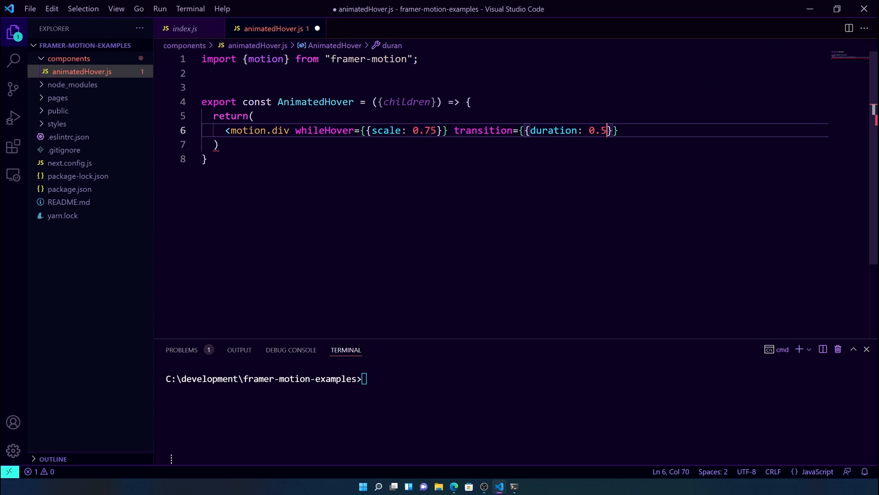
type(", ease")
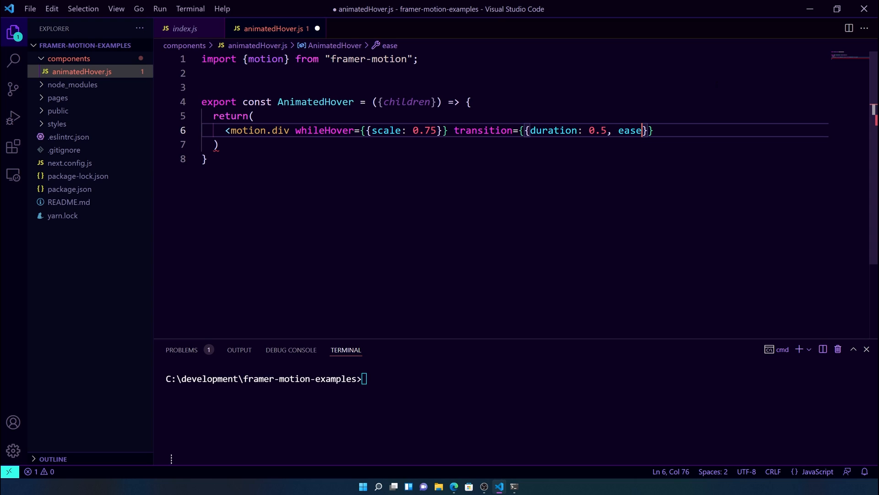
type(": [")
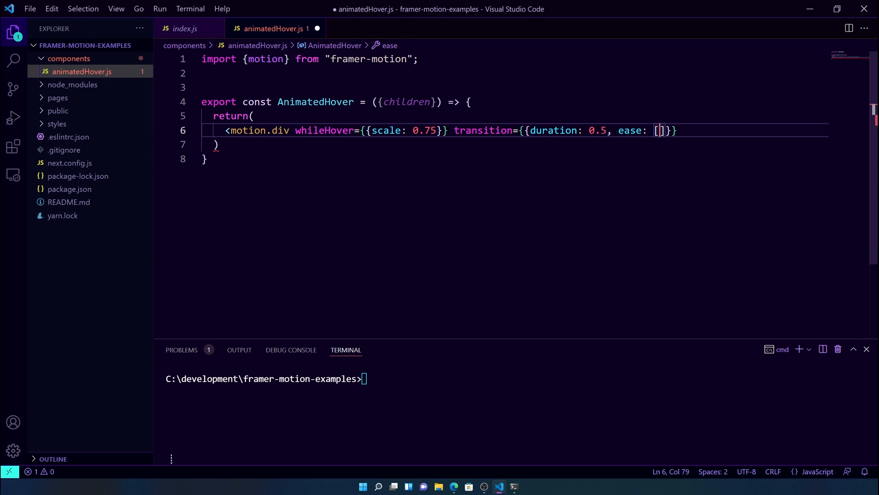
type("0.")
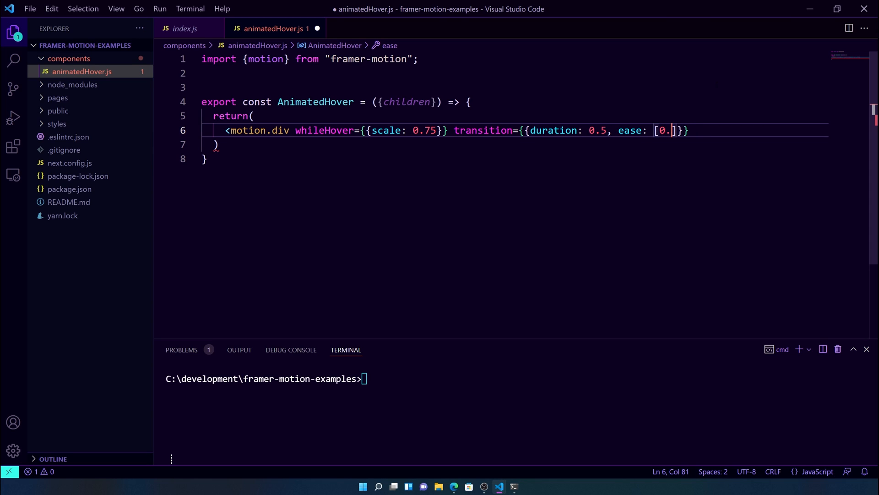
type("6, 0")
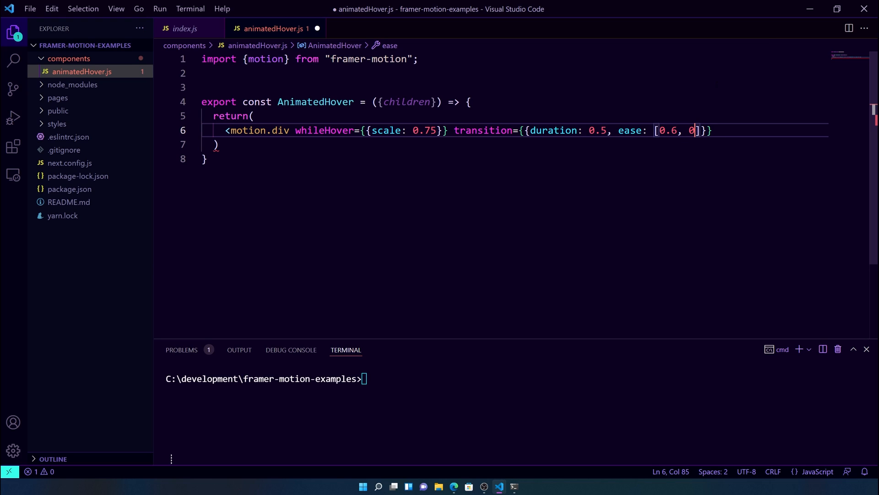
type(".05,")
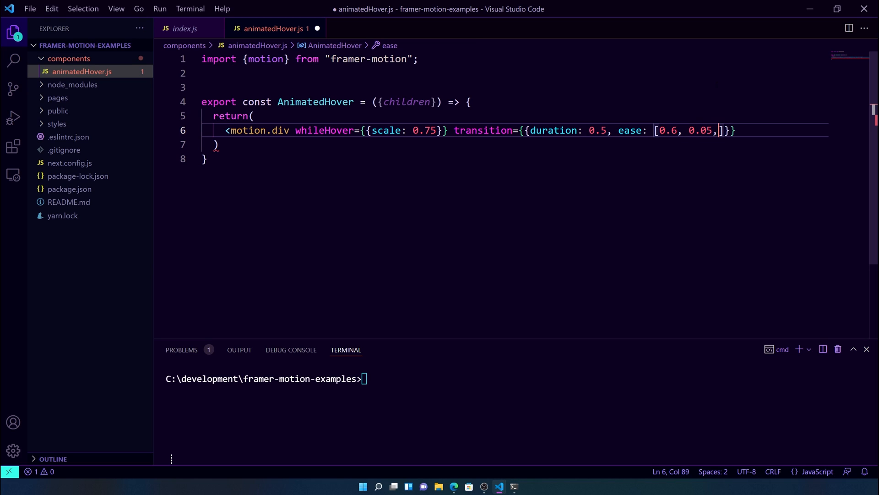
type("-0")
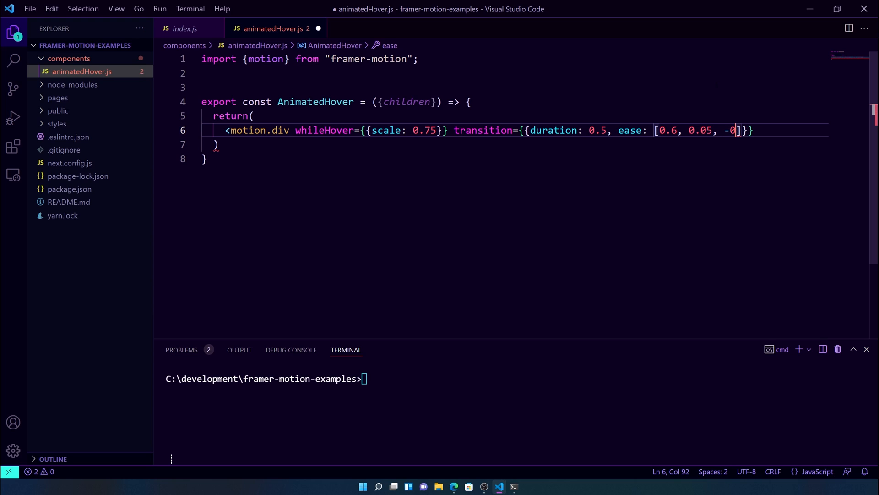
type(".01,")
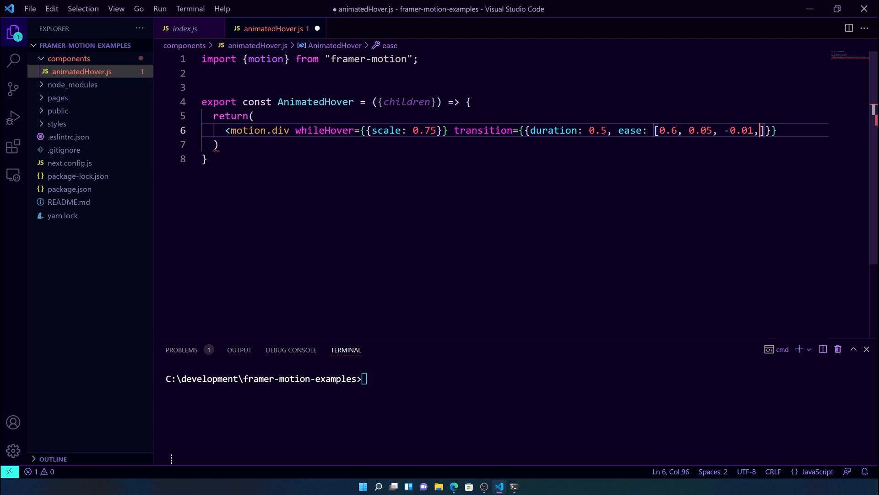
type("0.")
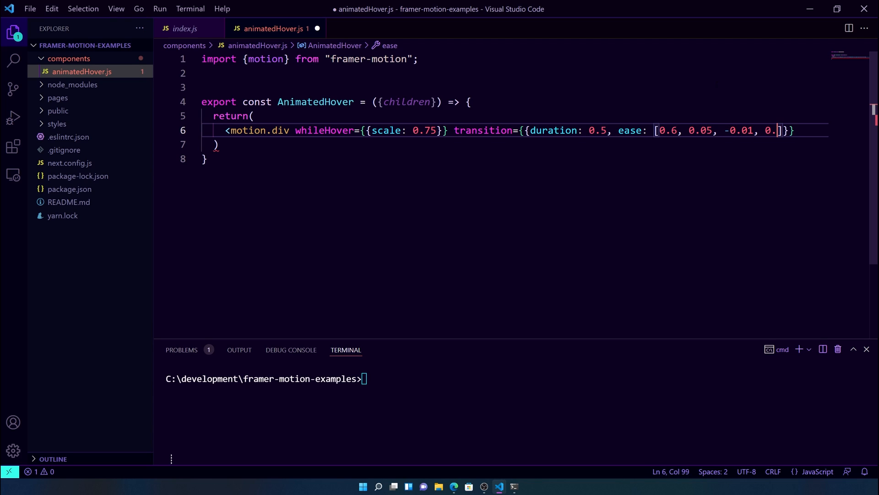
type("9")
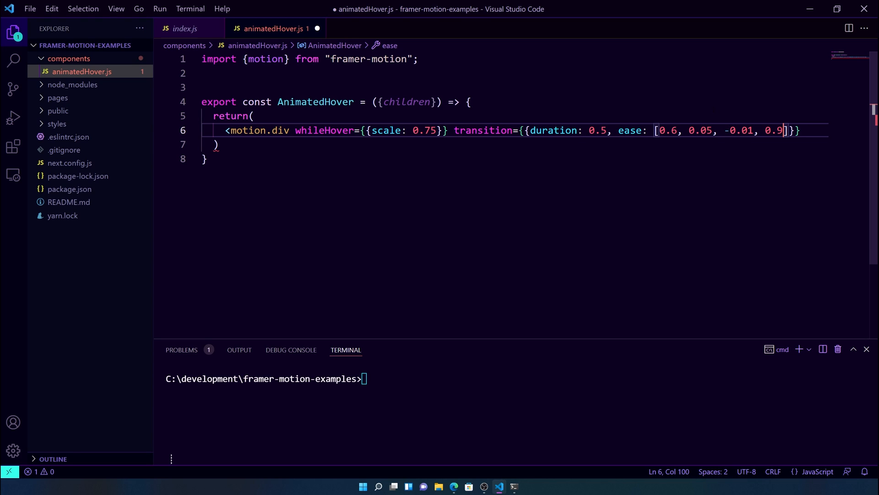
Step: Close the tag, place {children} inside it, save, and select all the code
key("ctrl+s")
type(">")
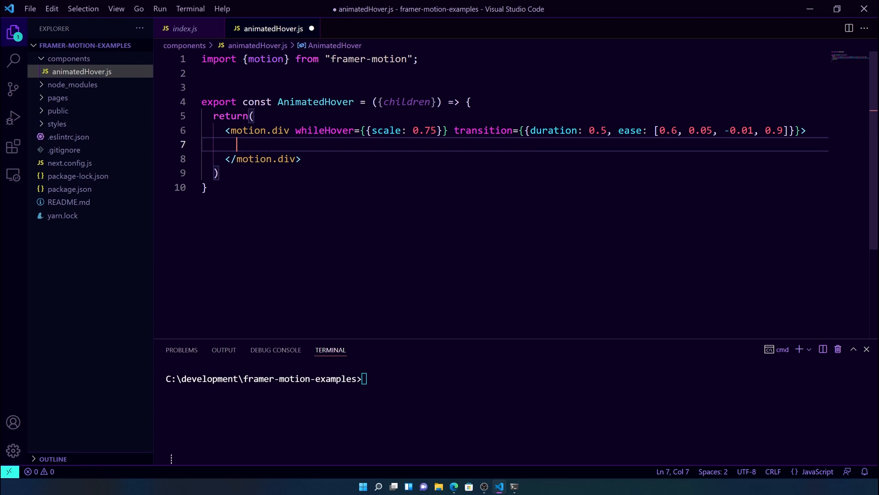
type("{chi")
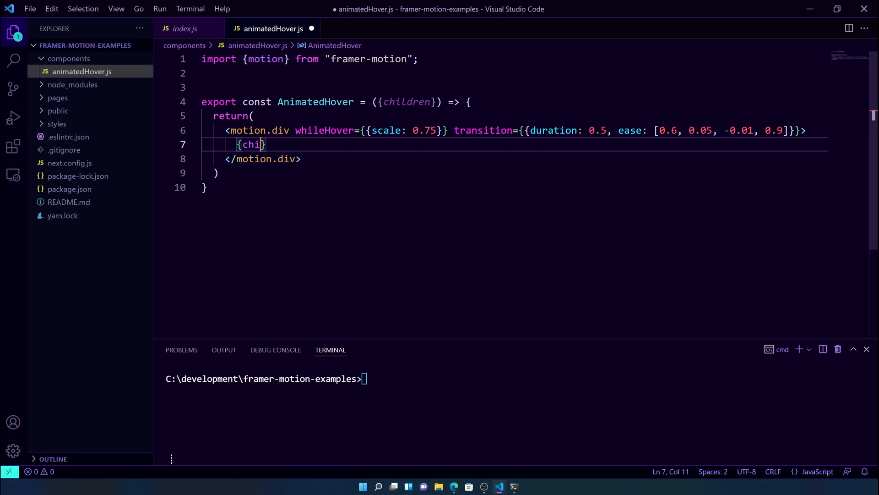
type("dren")
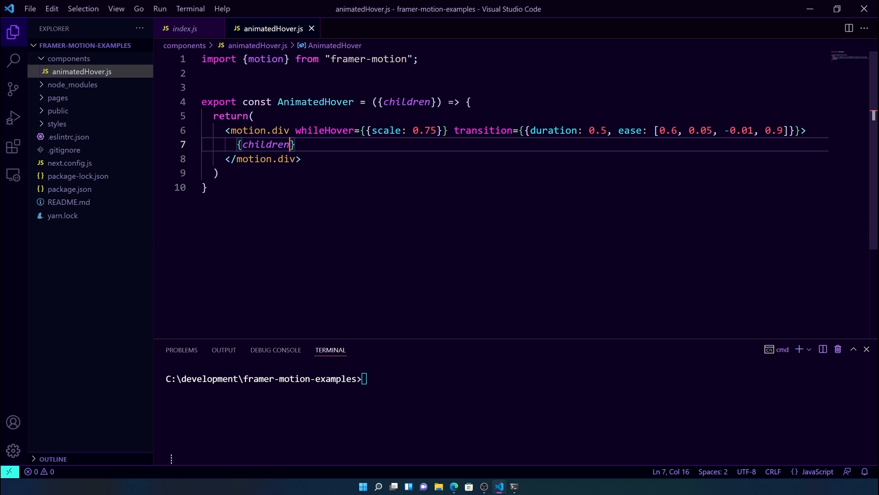
key("ctrl+a")
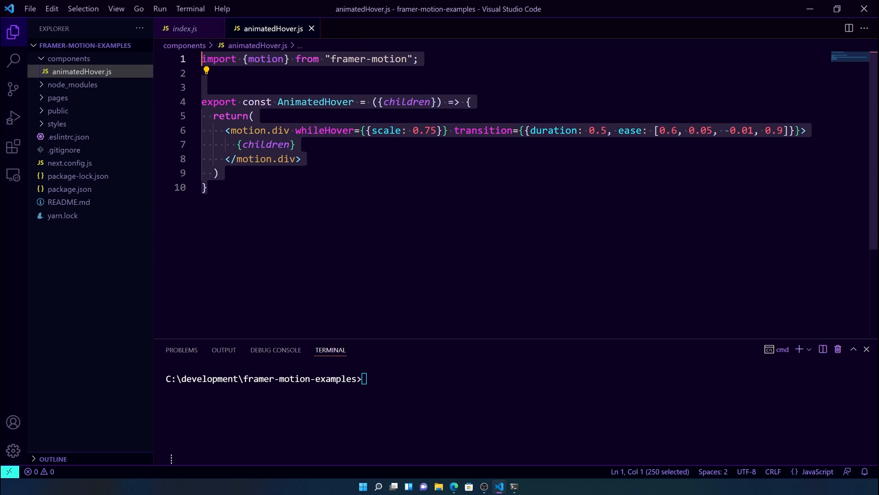
left_click(220, 172)
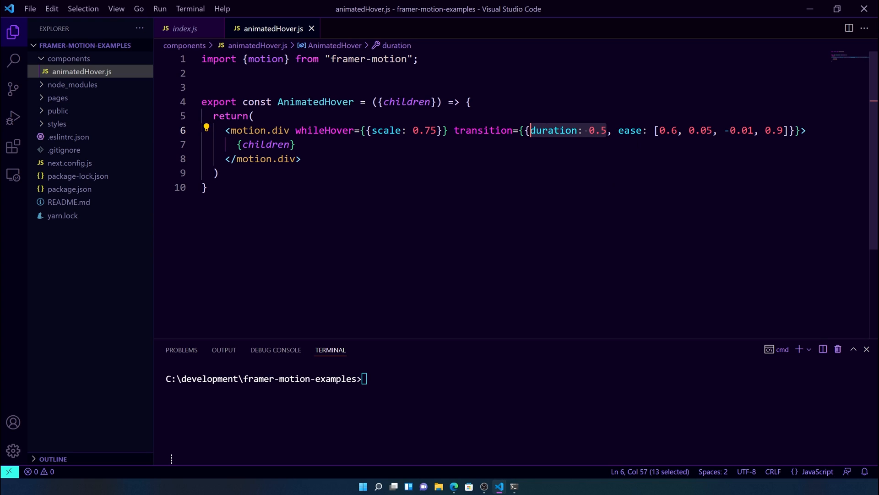
mouse_move(630, 130)
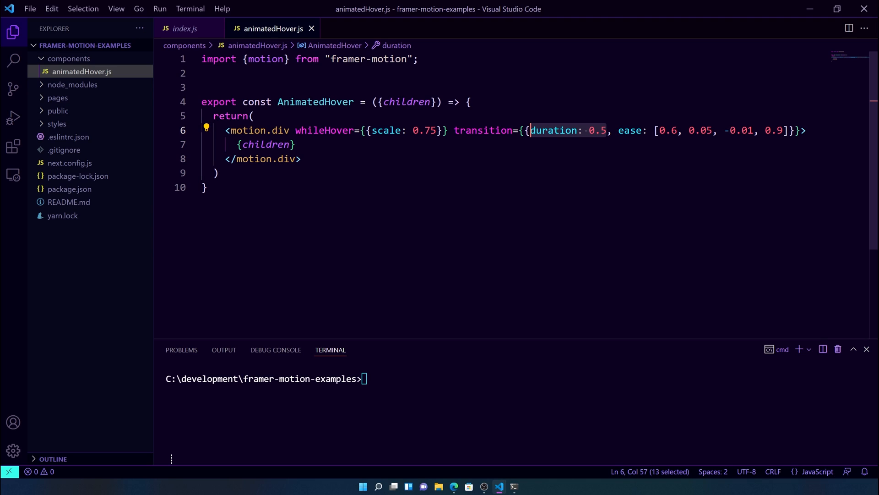
left_click(206, 187)
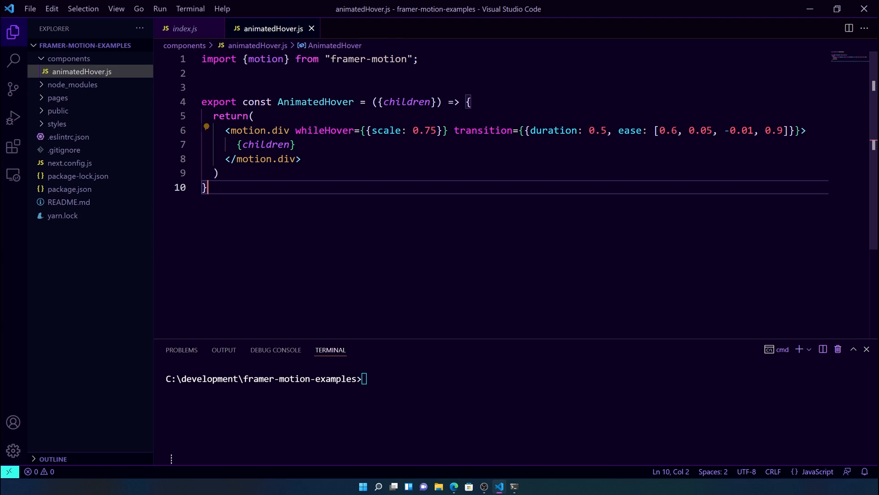
left_click(365, 378)
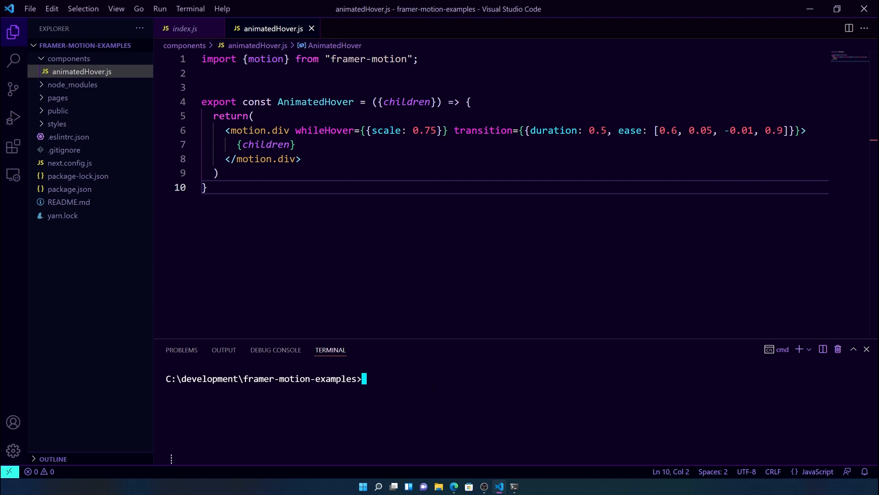
Step: Start yarn dev, then import AnimatedHover from ../components/animatedHover in index.js
type("yarn dev")
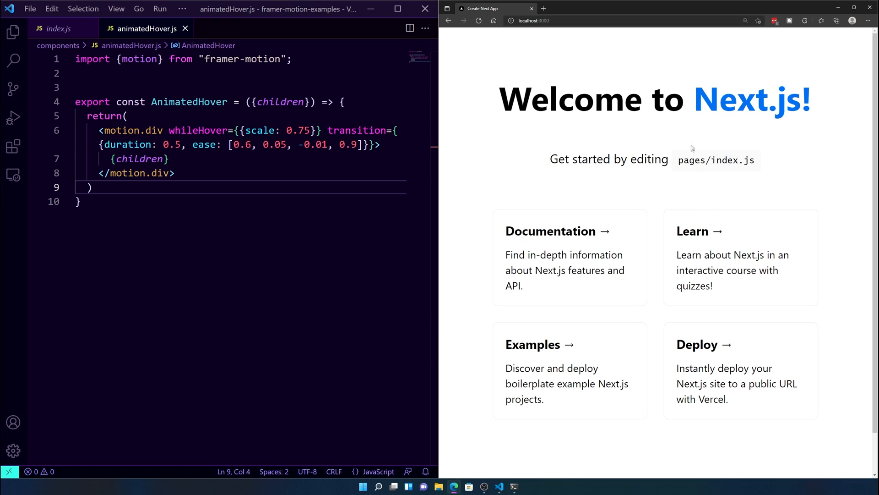
mouse_move(537, 157)
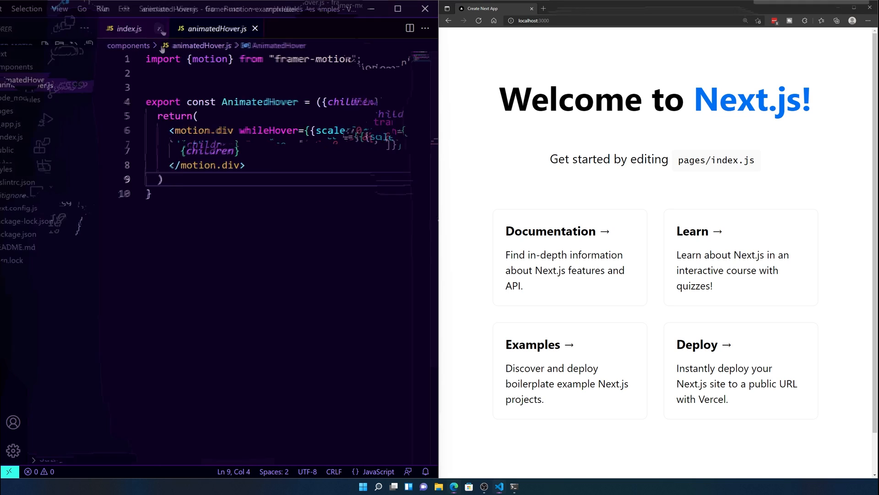
left_click(130, 28)
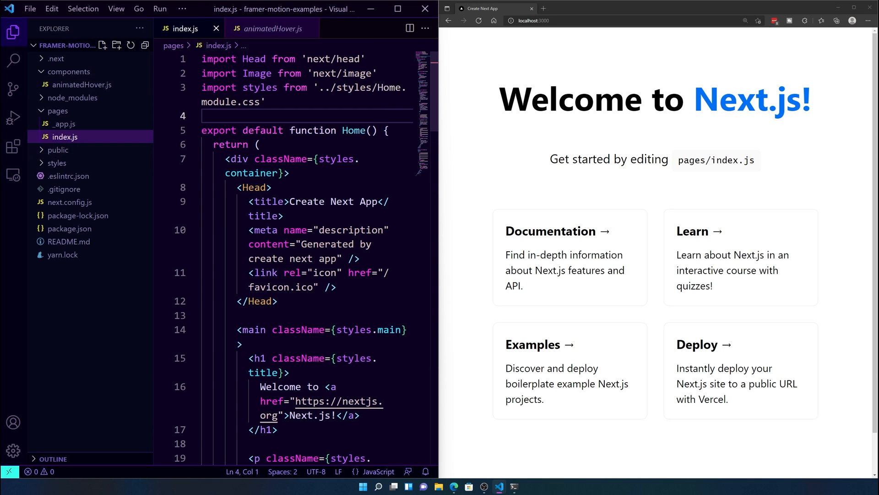
type("import AnimatedHov")
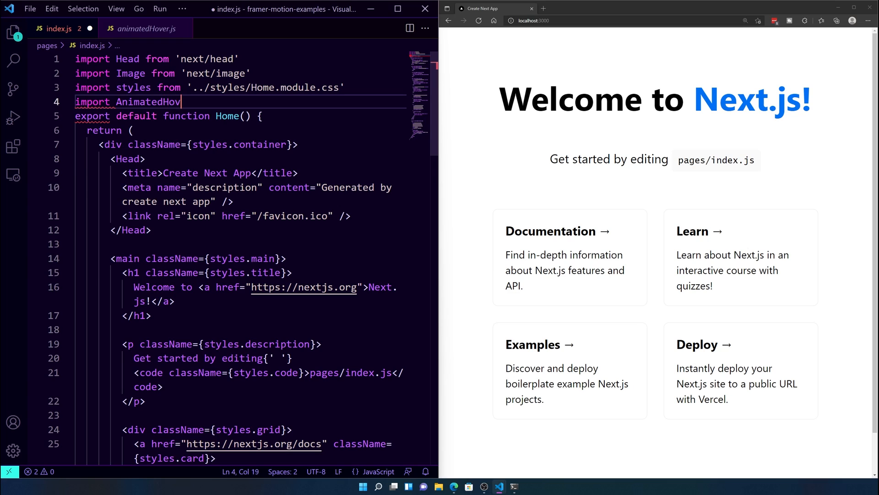
type("from \"../")
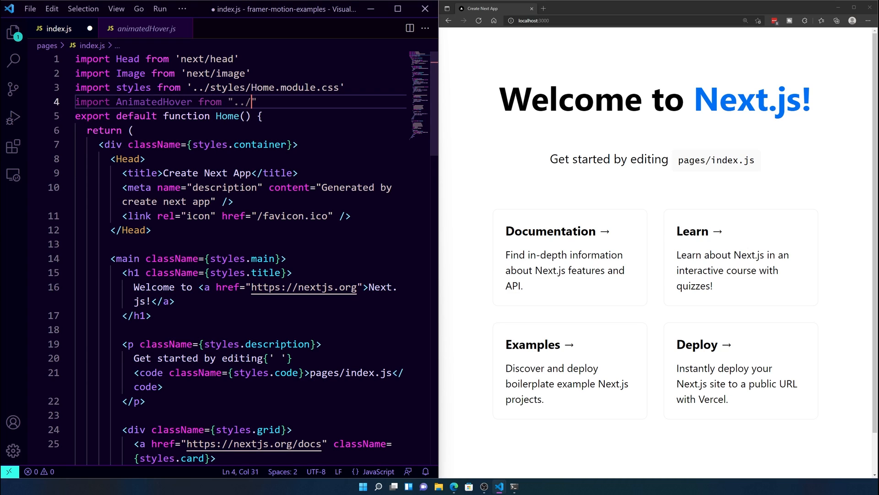
type("components/")
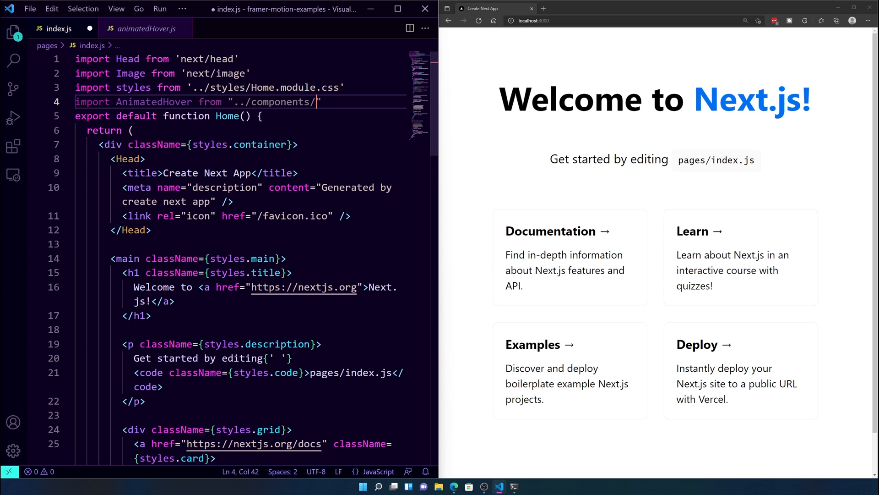
type("animatedHover")
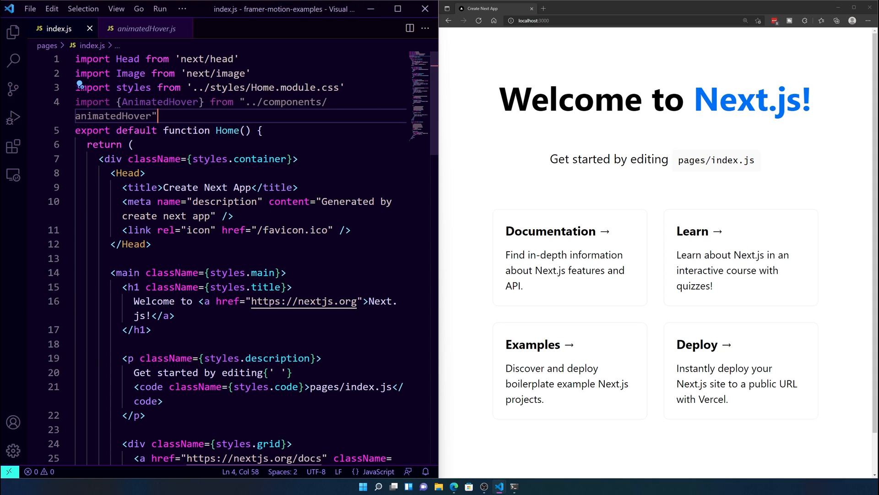
left_click(146, 28)
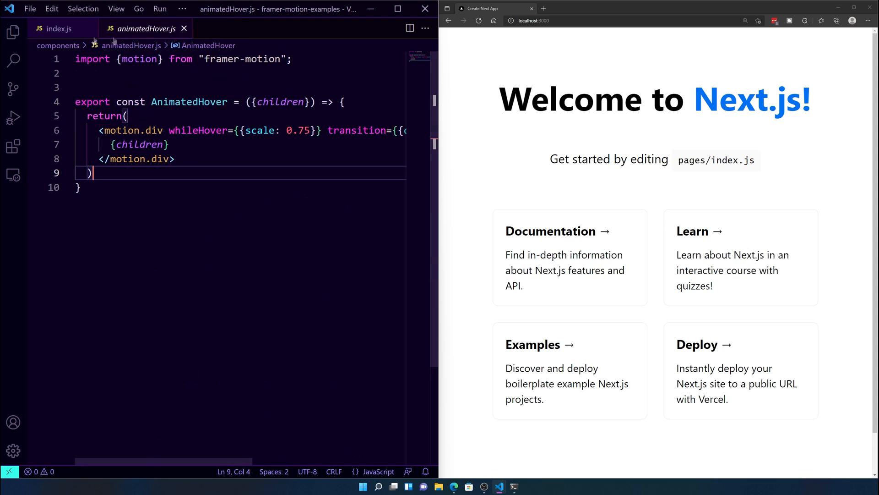
left_click(60, 28)
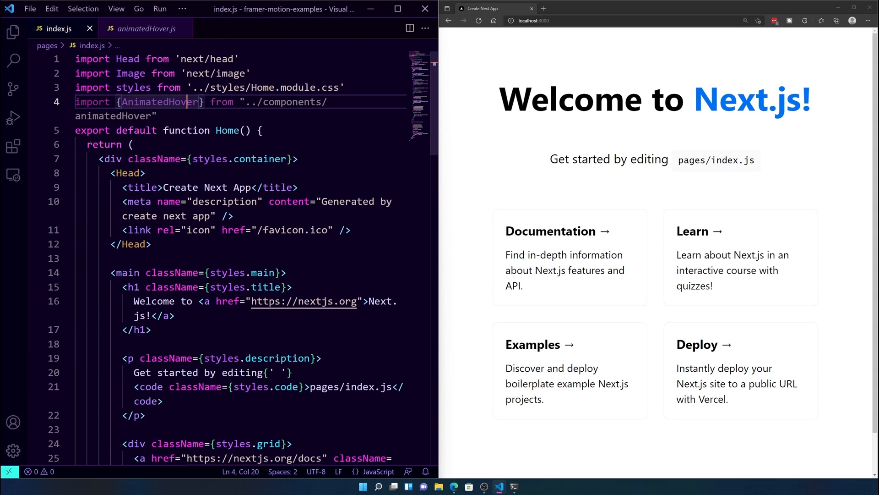
Step: Wrap the 'Get started by editing' paragraph in AnimatedHover tags
scroll("down", 3)
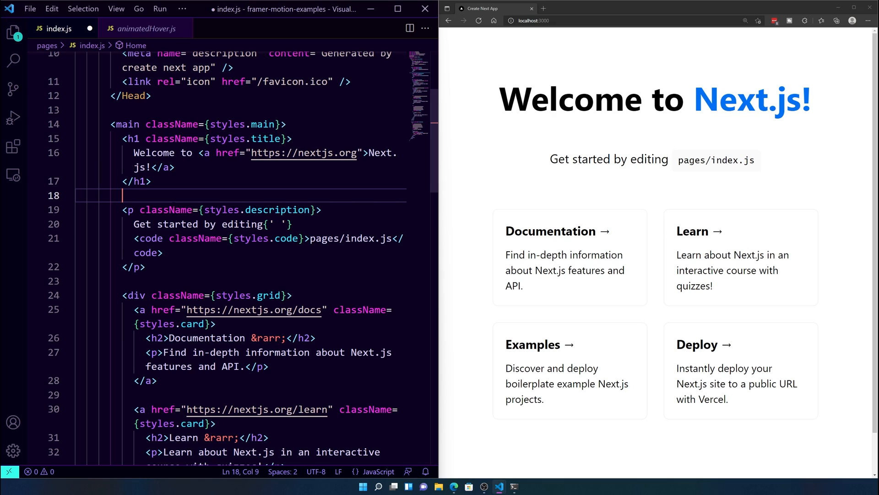
type("<AnimatedHover></AnimatedHover>")
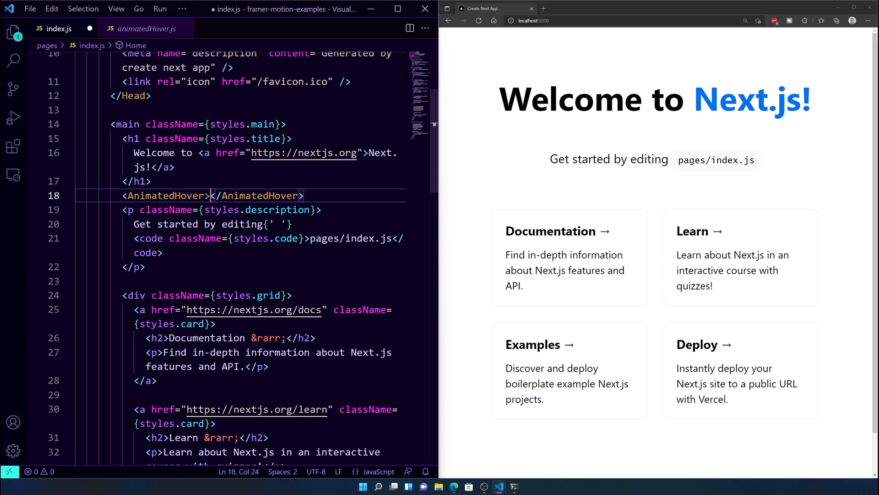
key("Enter")
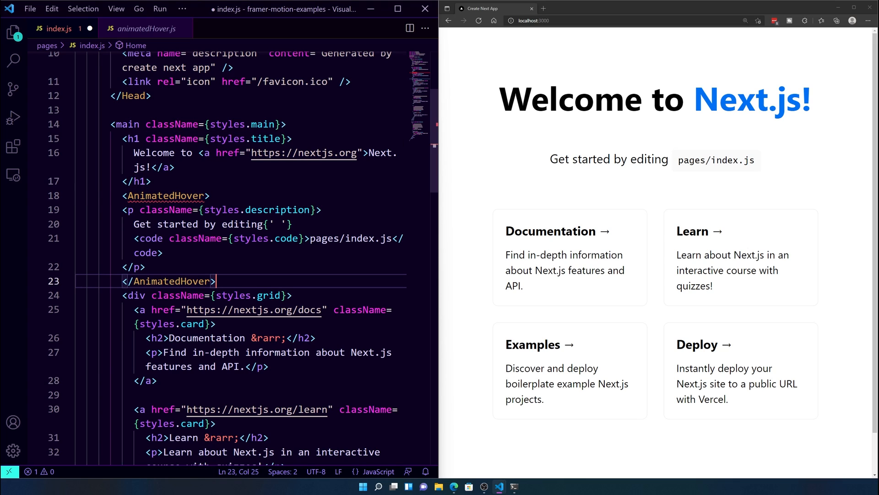
mouse_move(194, 237)
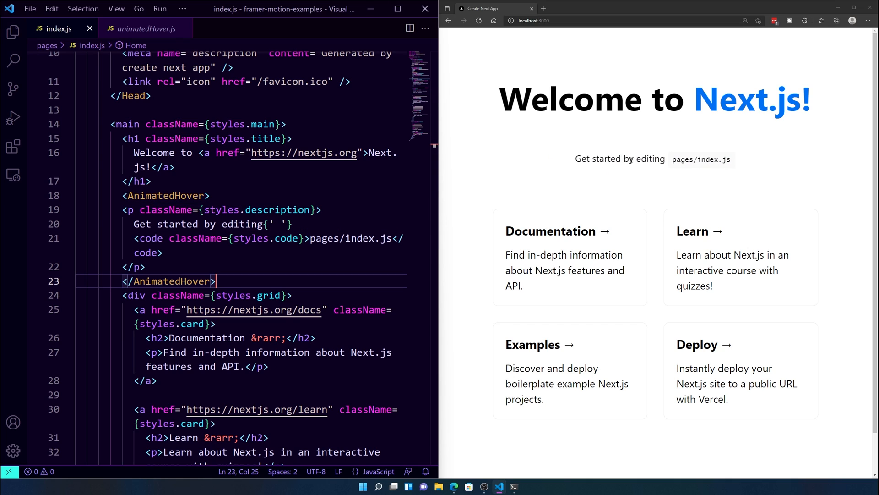
mouse_move(535, 191)
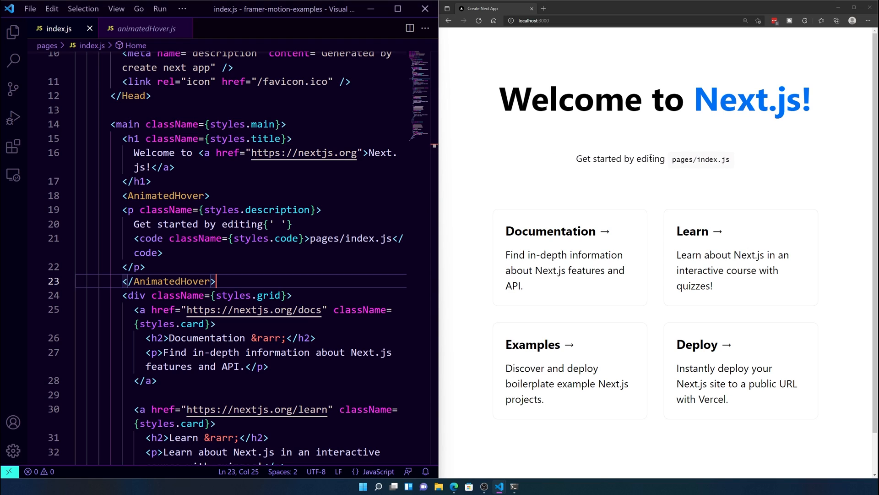
mouse_move(661, 178)
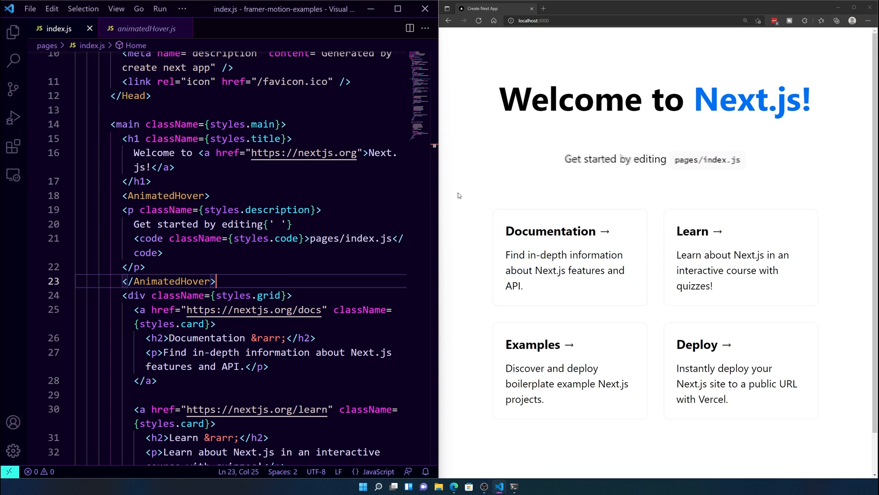
mouse_move(561, 210)
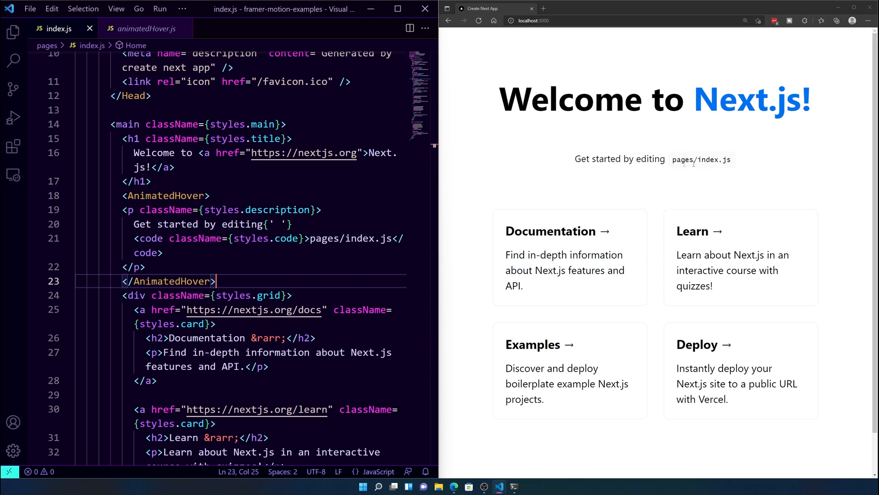
mouse_move(638, 171)
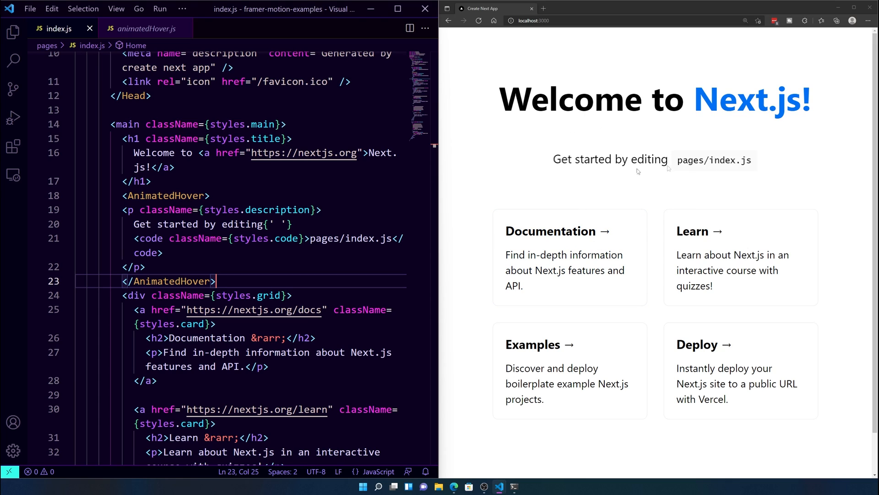
mouse_move(476, 186)
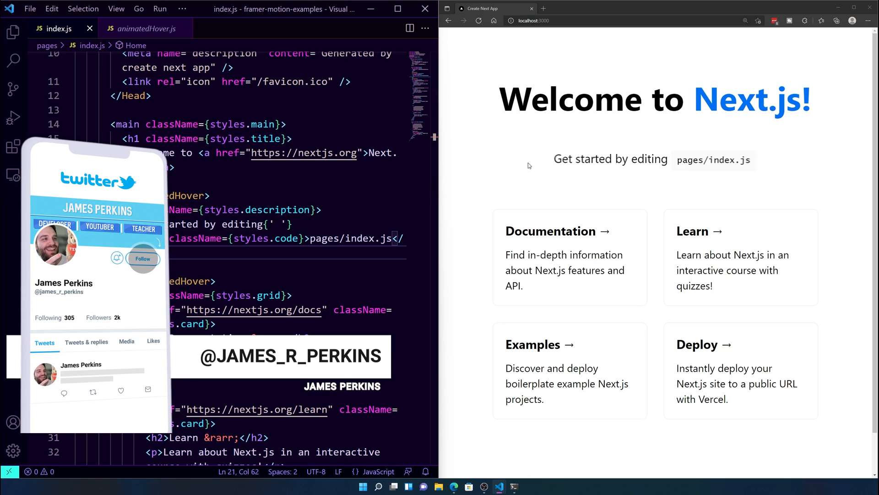
left_click(143, 258)
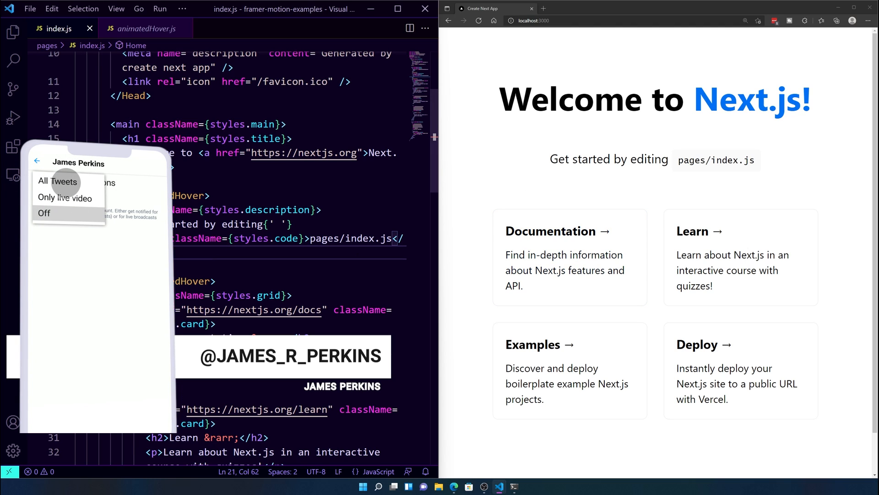
left_click(57, 181)
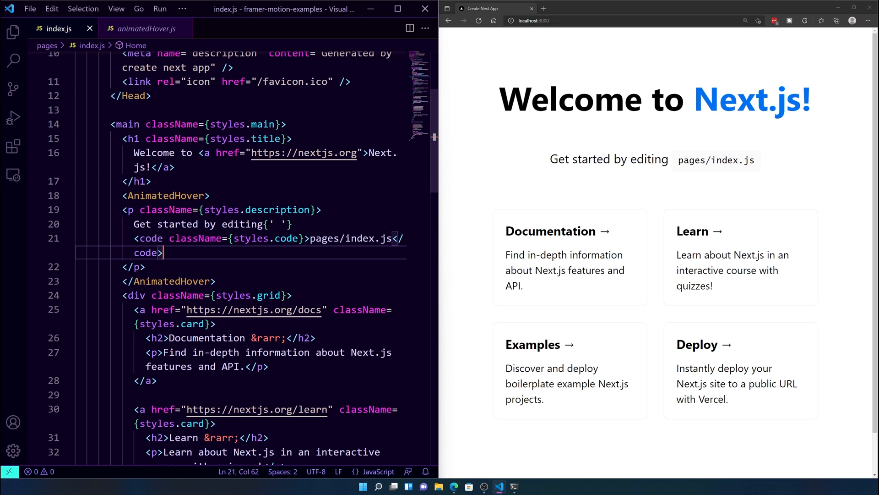
Step: Copy the animatedHover.js code into a new components/onClick.js file
left_click(145, 28)
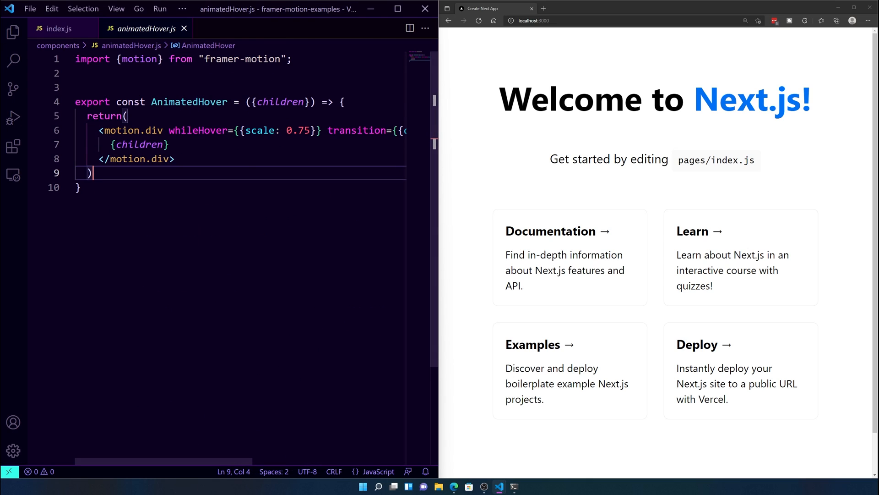
key("ctrl+a")
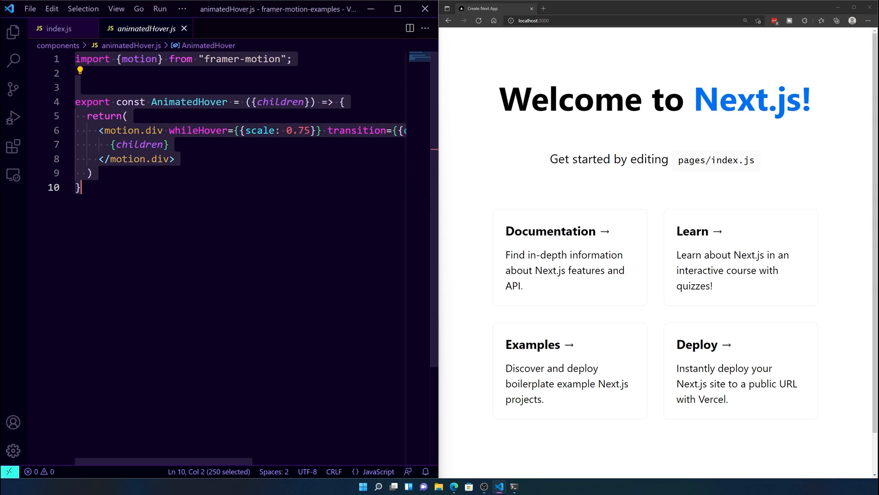
right_click(59, 84)
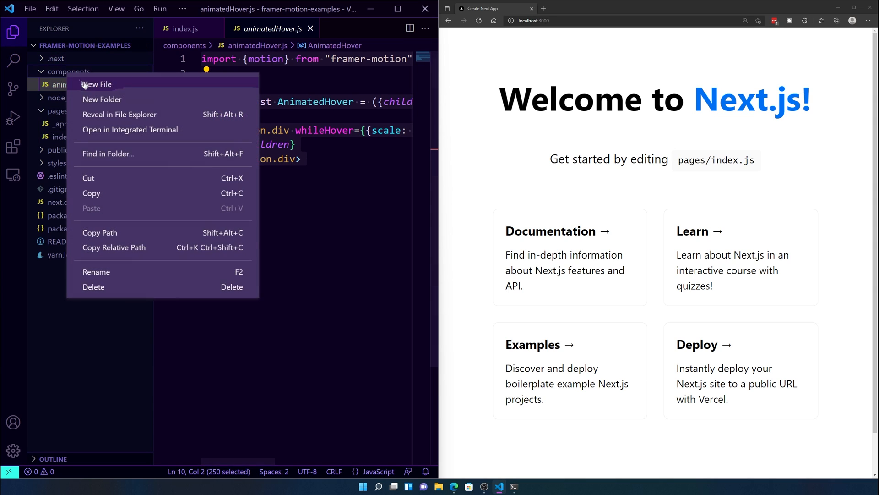
left_click(96, 84)
type("onClick.js")
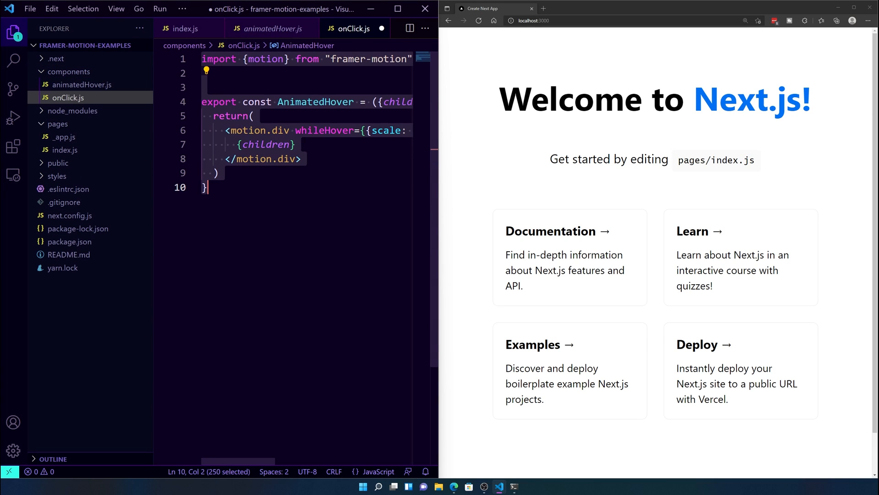
Step: Turn on word wrap and rename the copied component to OnClickAnimate
key("ctrl+shift+p")
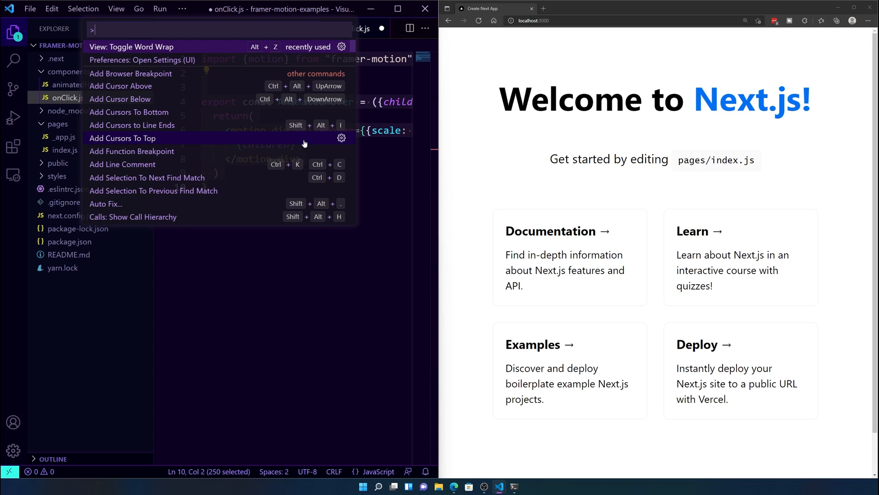
key("Escape")
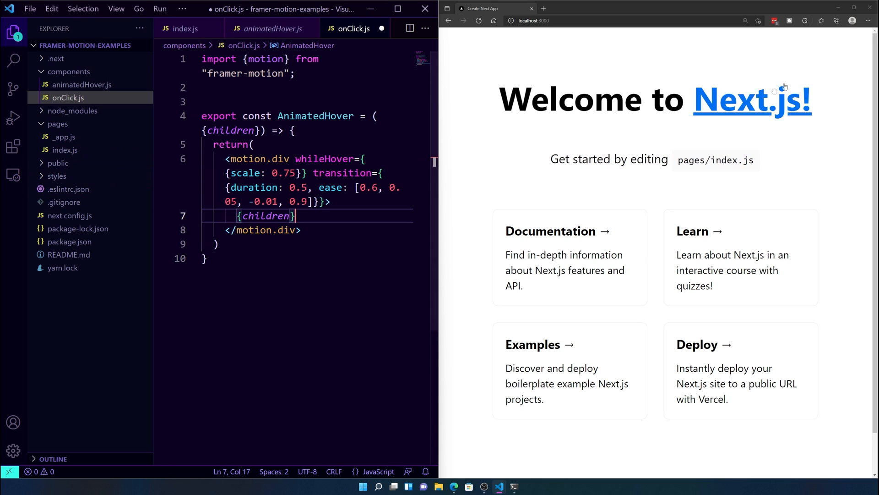
mouse_move(507, 80)
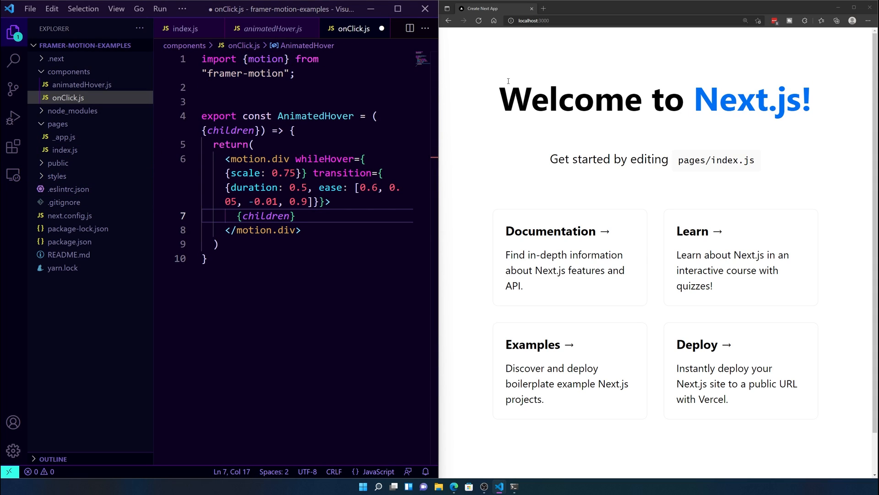
double_click(315, 116)
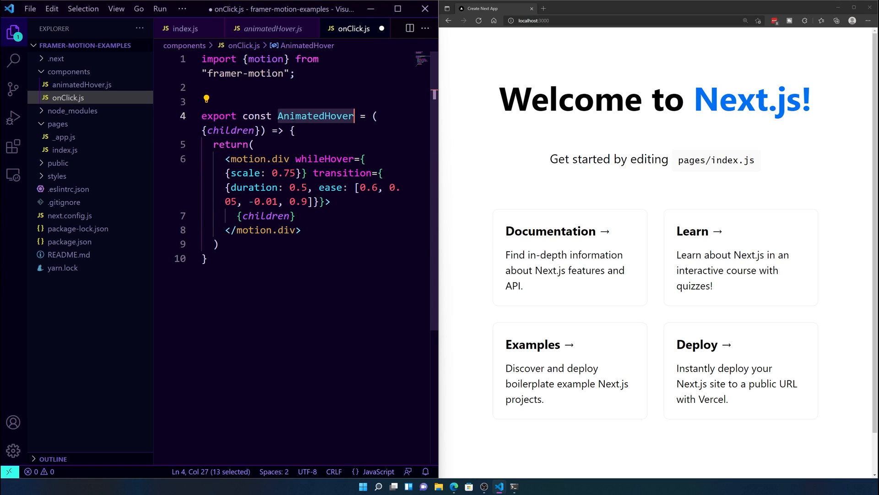
type("OnClickA")
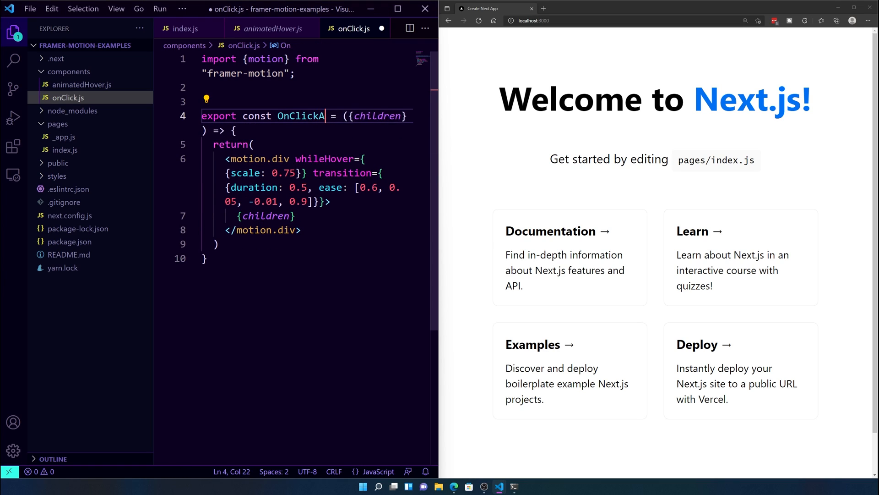
type("nimate")
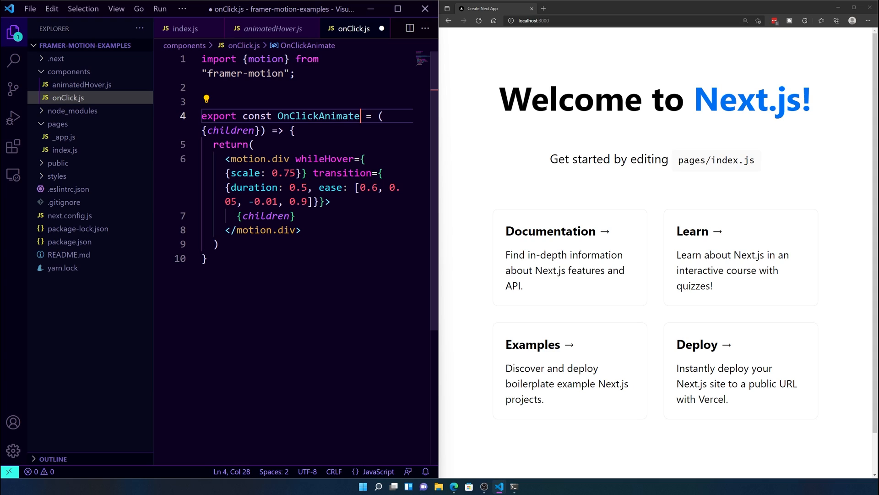
double_click(325, 159)
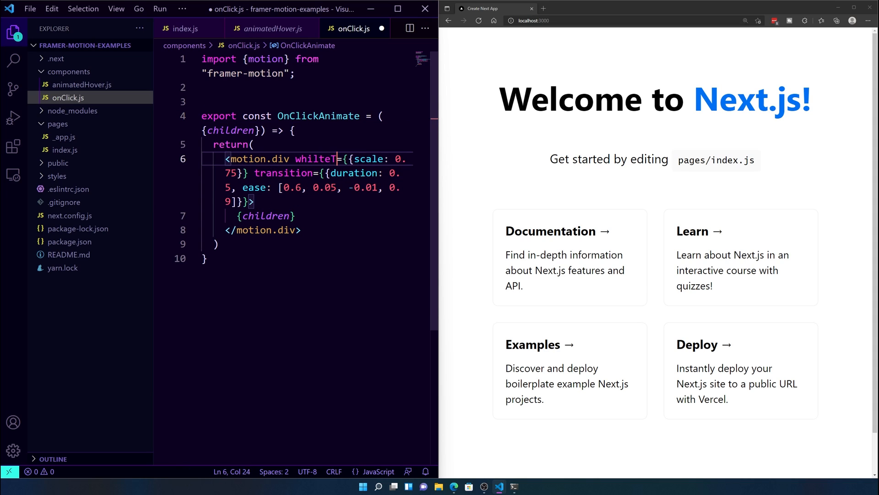
Step: Change whileHover to whileTap and set the scale to 0.50
type("ap")
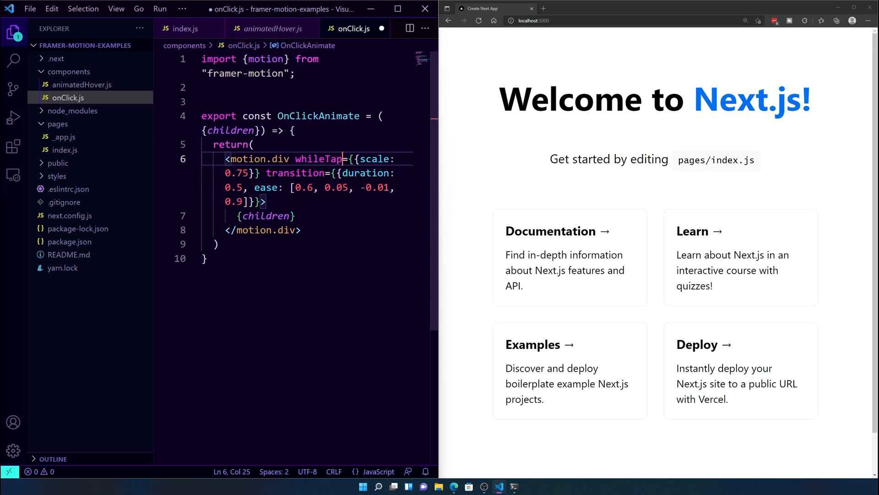
double_click(240, 173)
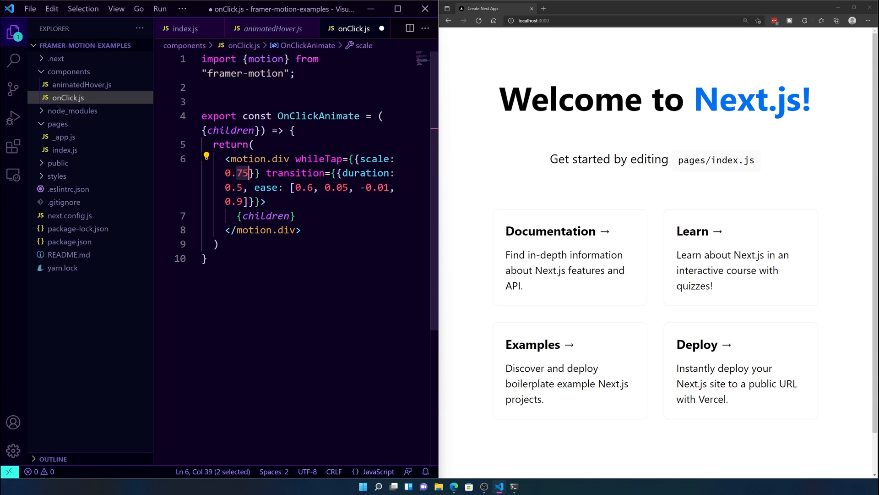
type("0.50")
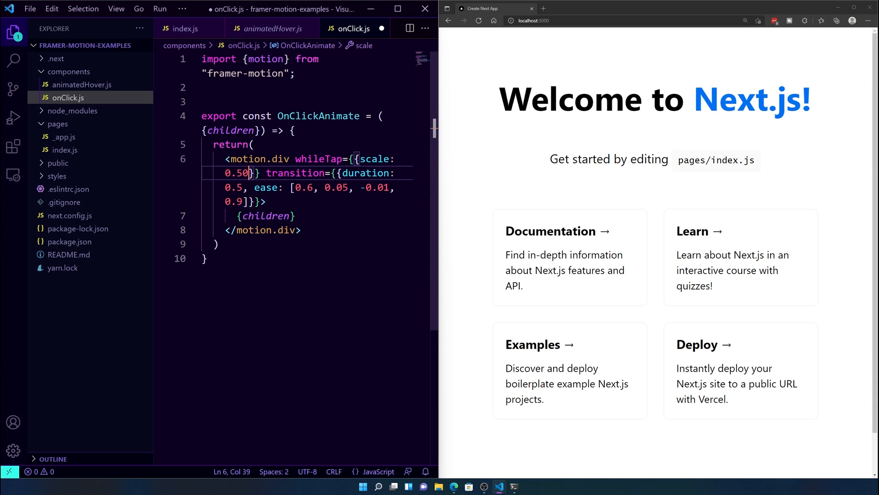
double_click(318, 116)
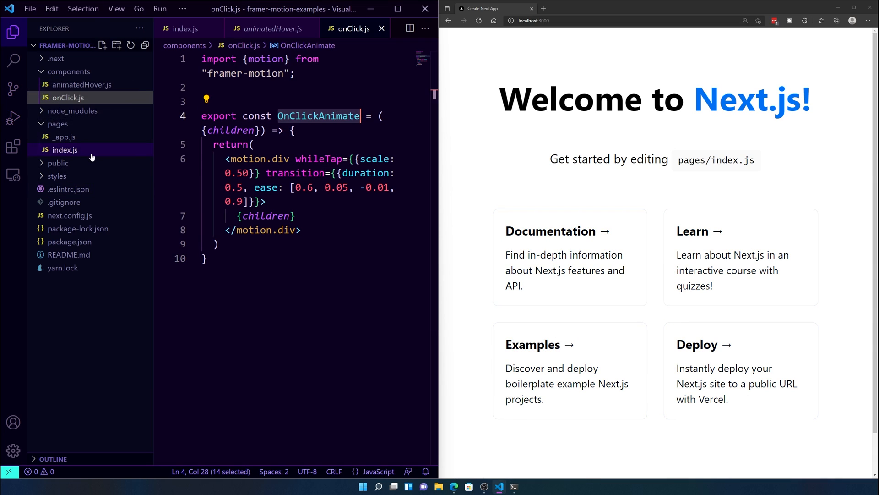
mouse_move(65, 150)
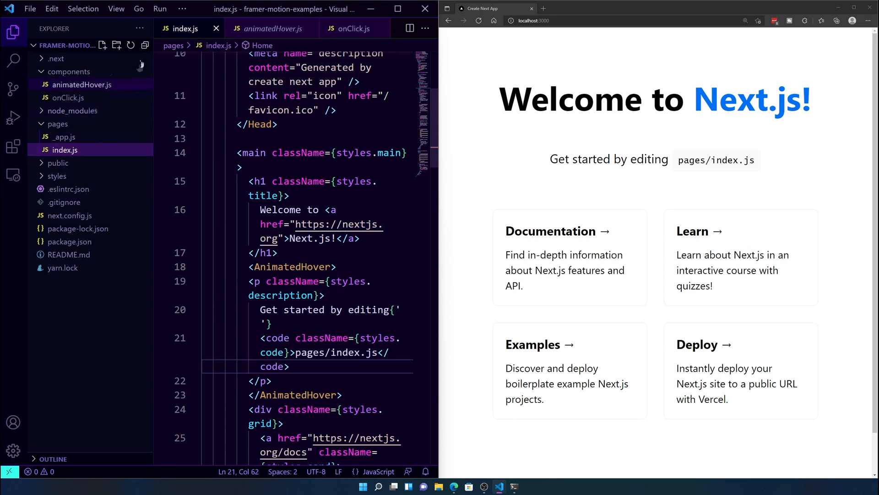
Step: Start an <OnClickAnimate> tag on a new line inside the grid div, above the Documentation card
scroll("down", 3)
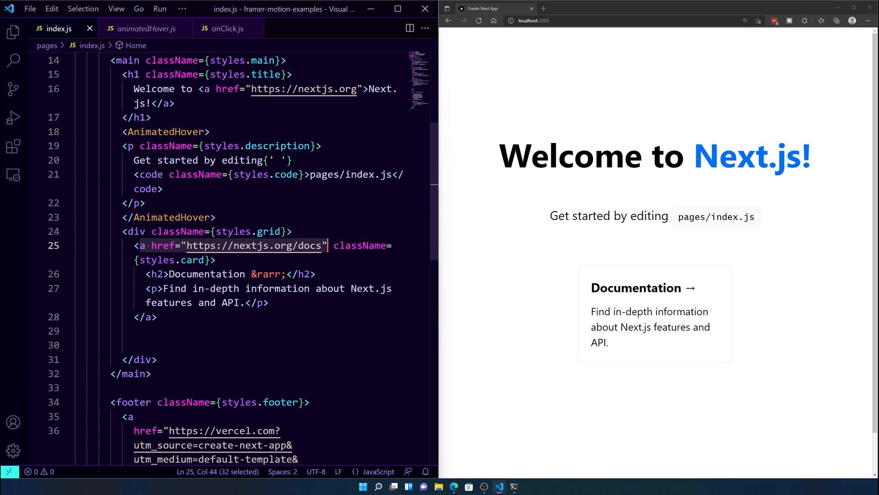
type("div")
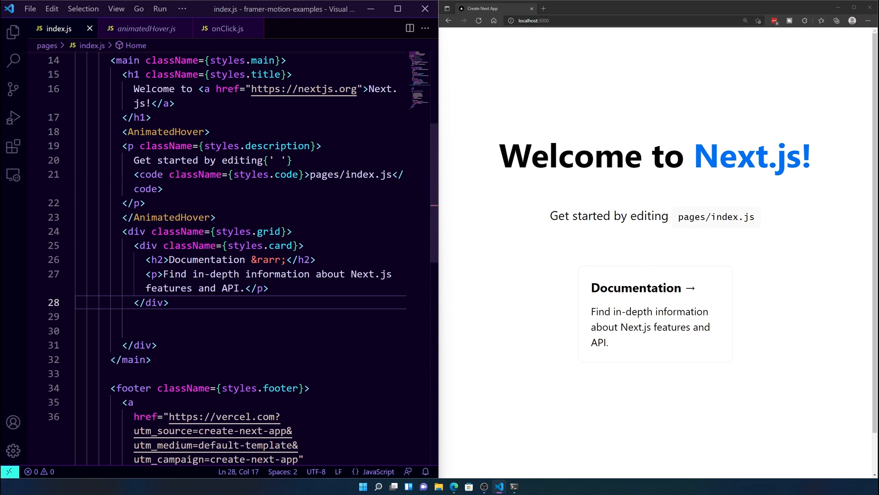
key("Enter")
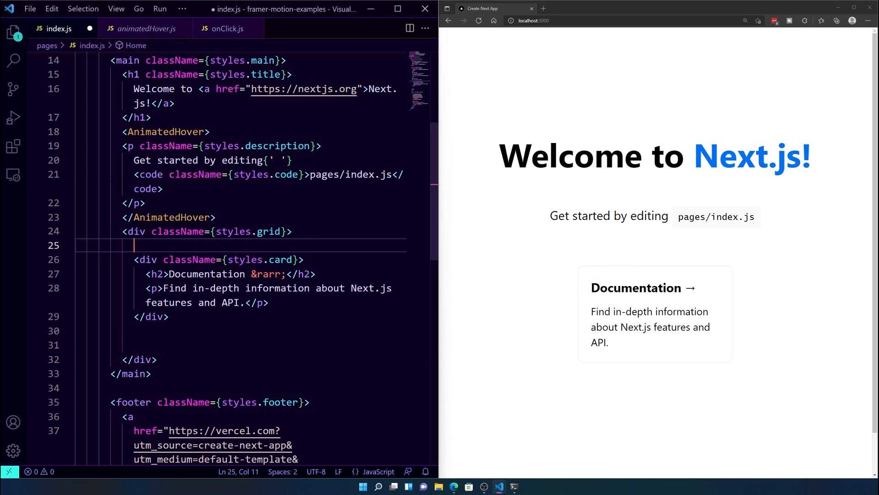
type("<")
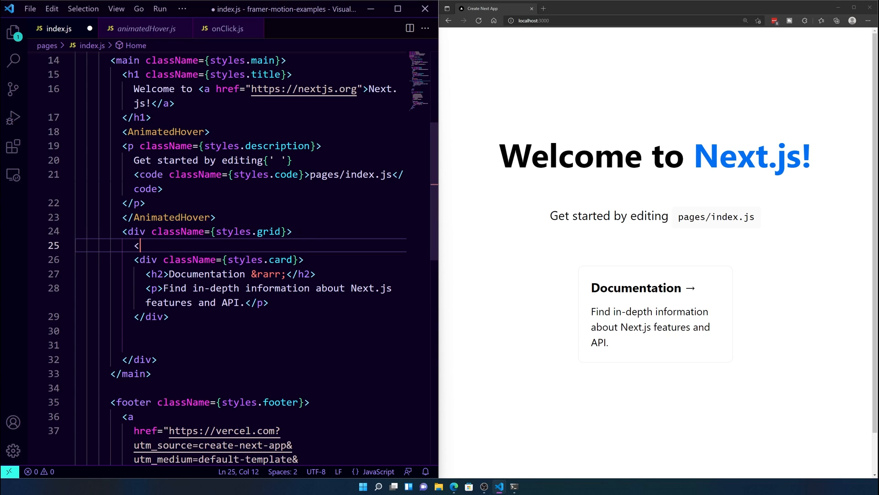
type("OnClickAnimate>")
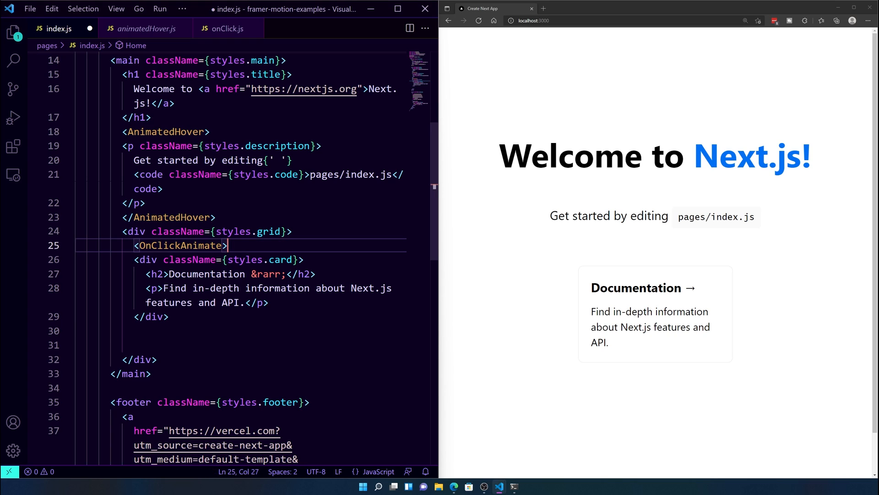
Step: Add an import of {OnClickAnimate} from "../components/onClick" below the existing imports
scroll("up", 3)
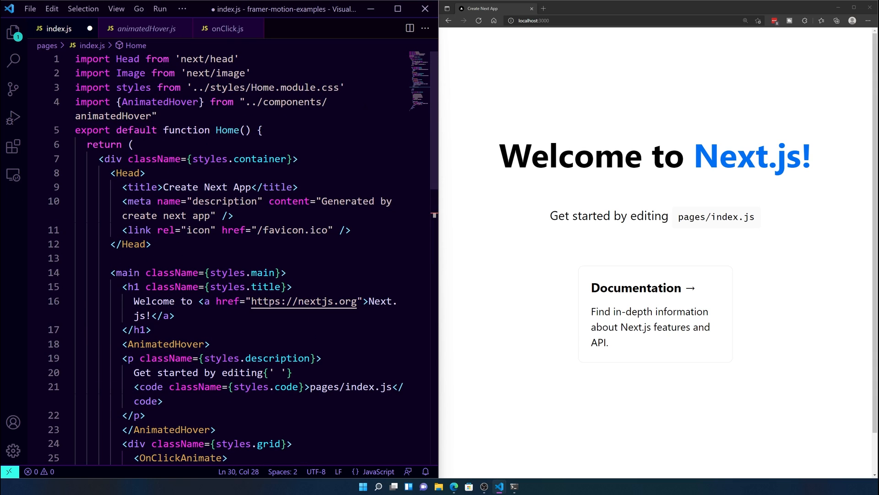
key("Enter")
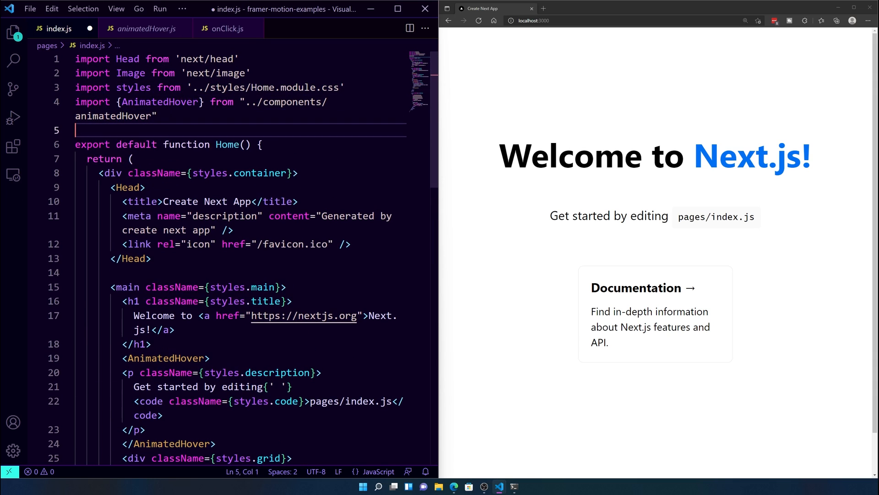
type("import")
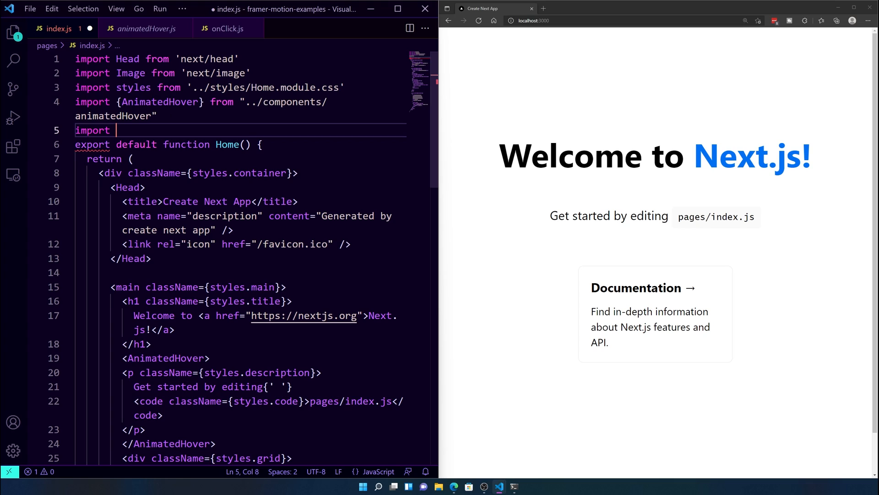
type("OnClick")
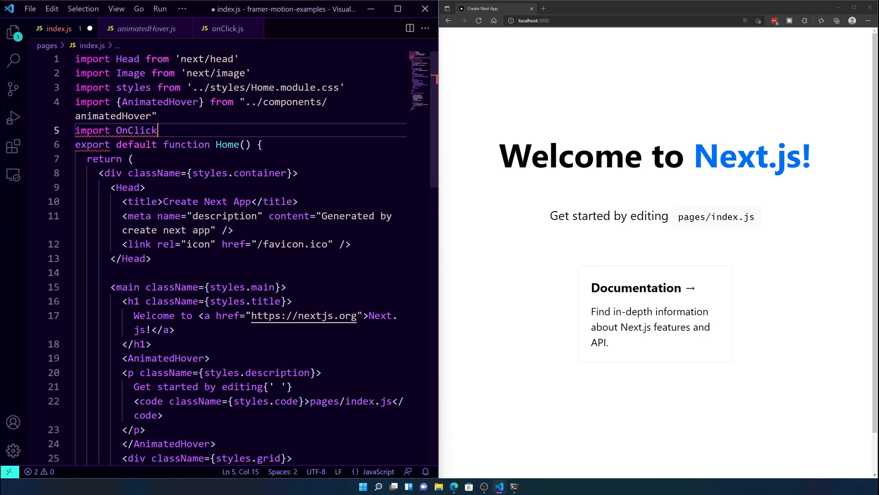
type("Animate from \"../components/onClick")
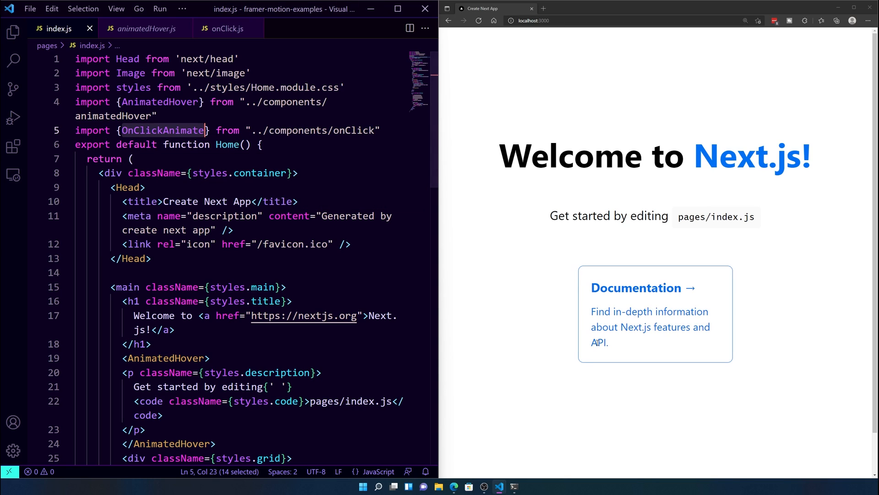
mouse_move(502, 374)
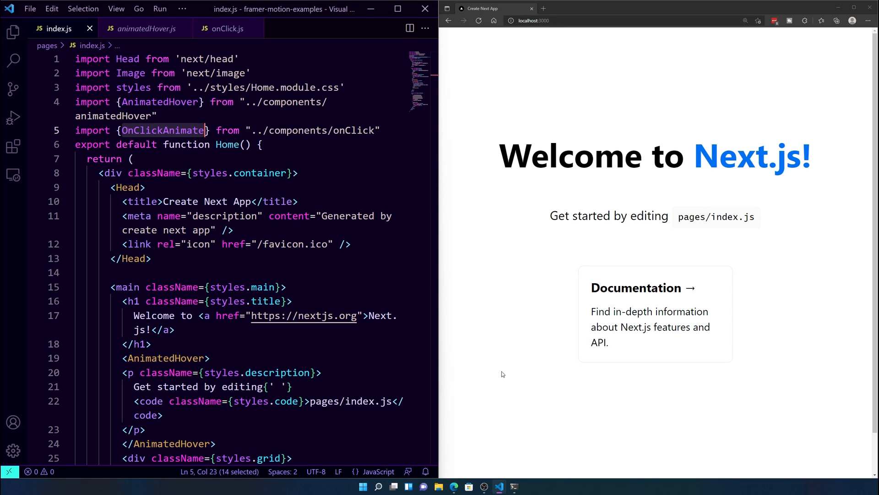
mouse_move(632, 322)
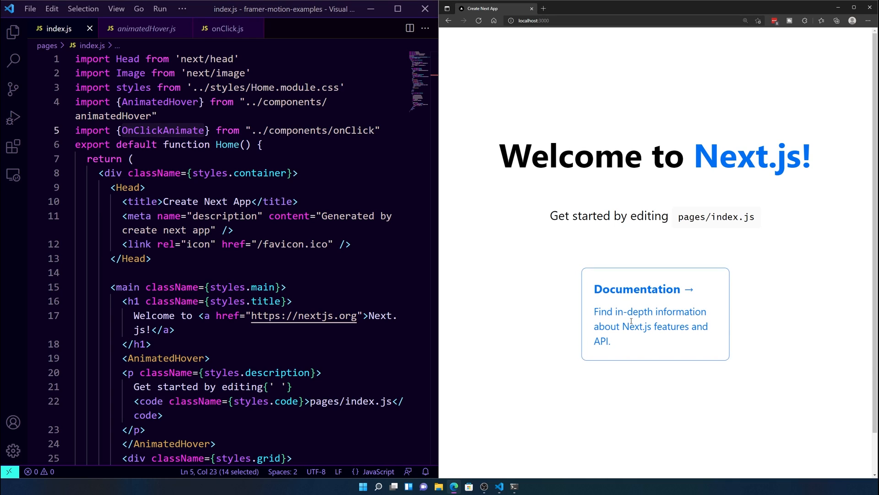
mouse_move(512, 383)
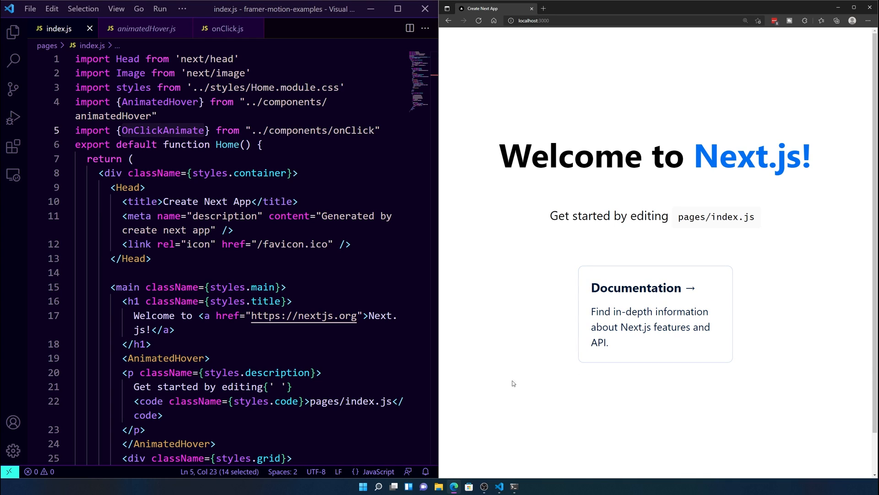
mouse_move(634, 346)
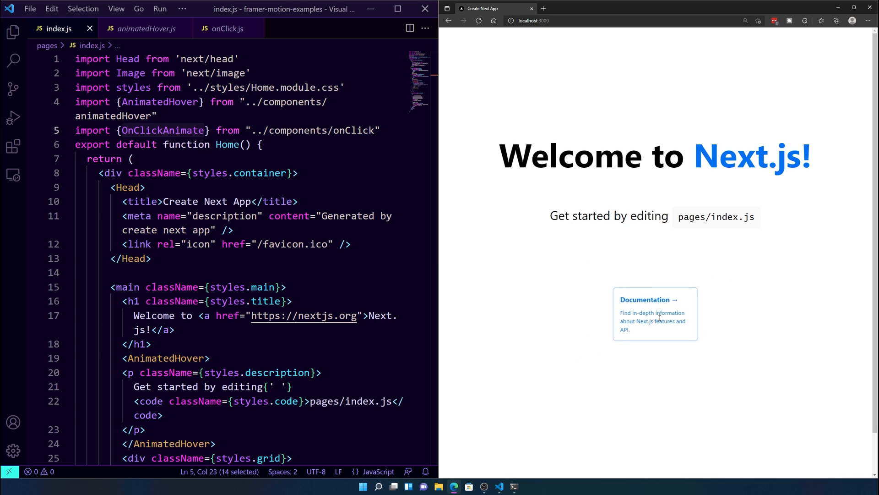
mouse_move(655, 315)
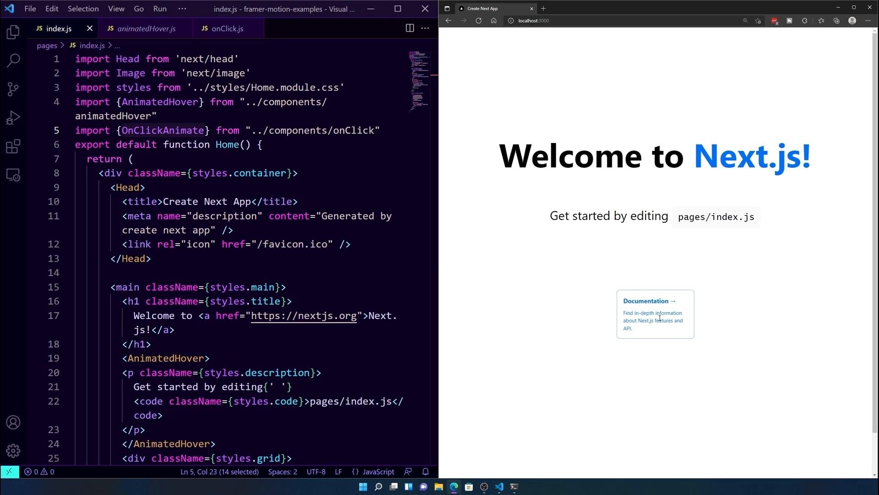
mouse_move(655, 314)
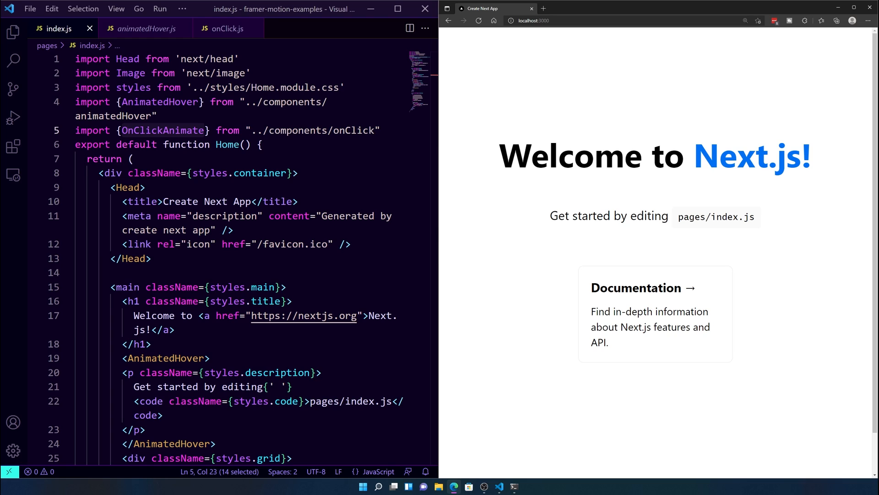
mouse_move(700, 264)
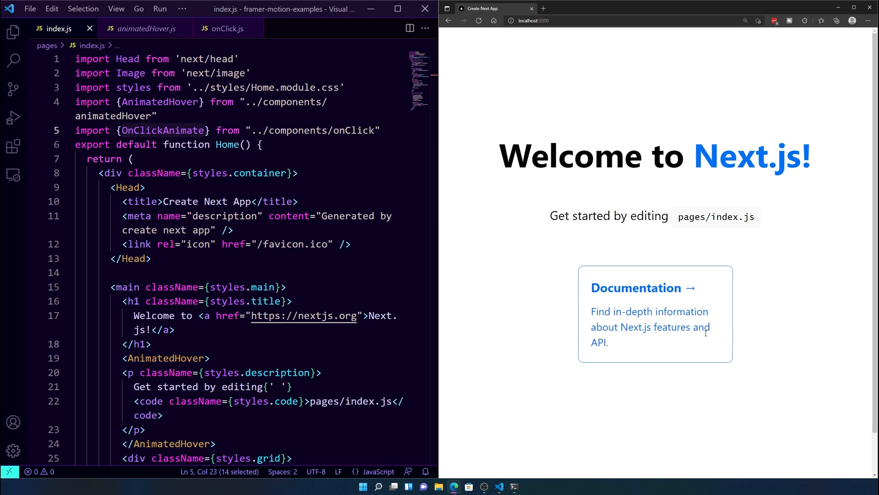
mouse_move(740, 326)
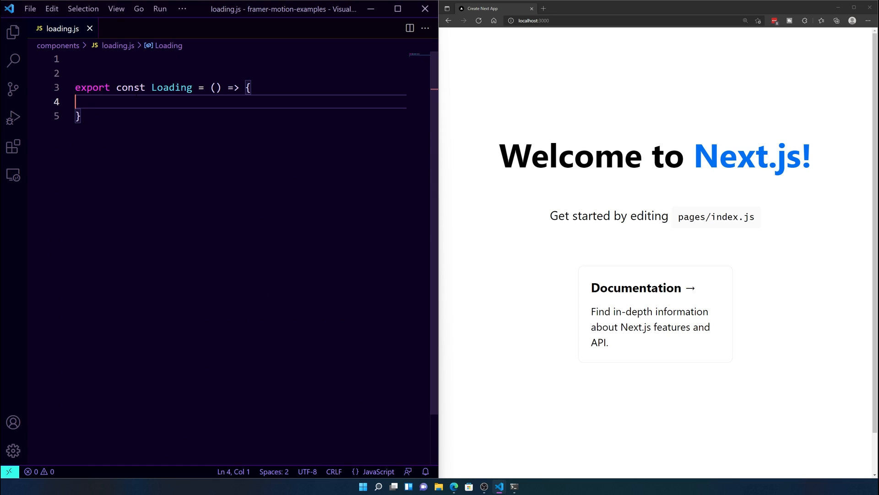
mouse_move(63, 53)
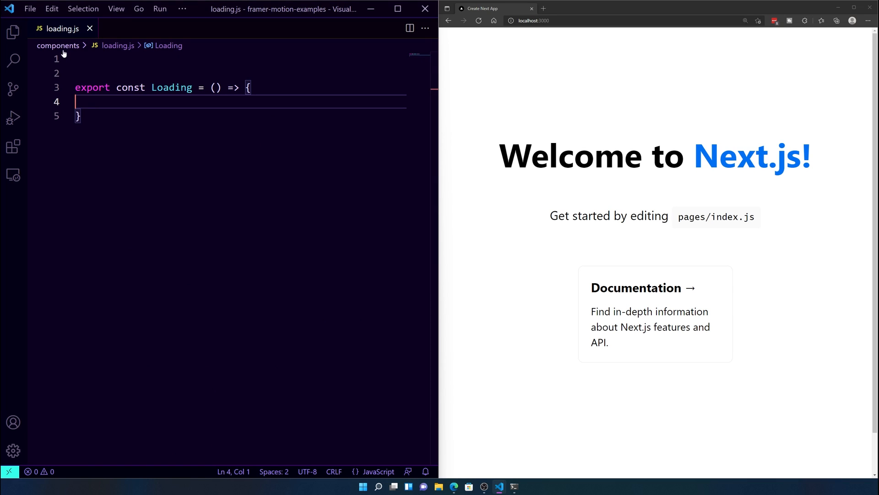
mouse_move(128, 50)
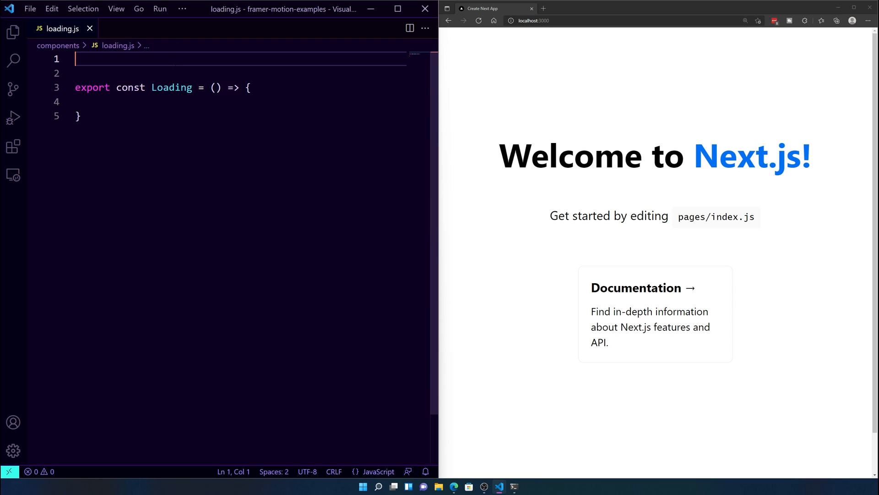
Step: Type import {motion} from "framer-motion" on line 1 of loading.js
type("import {mpt}")
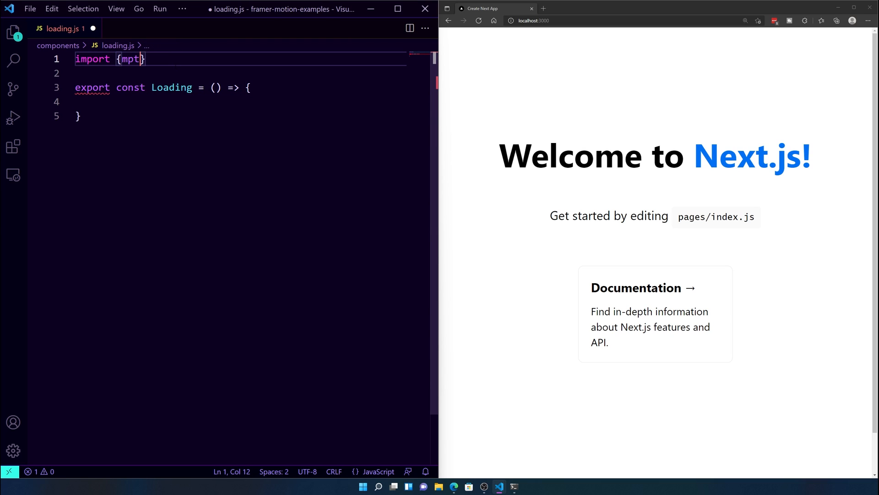
type("otion} f")
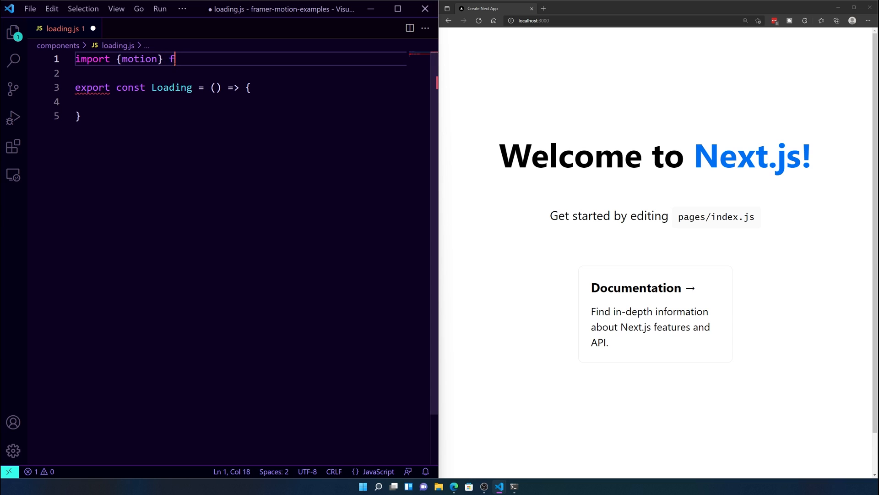
type("rom \"frma\"")
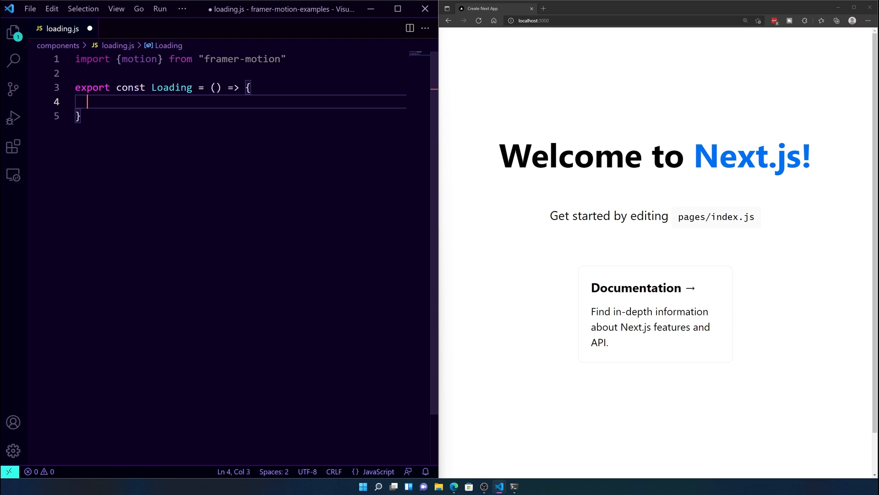
Step: Open a motion.div in Loading whose animate prop rotates to 360
type("<mo")
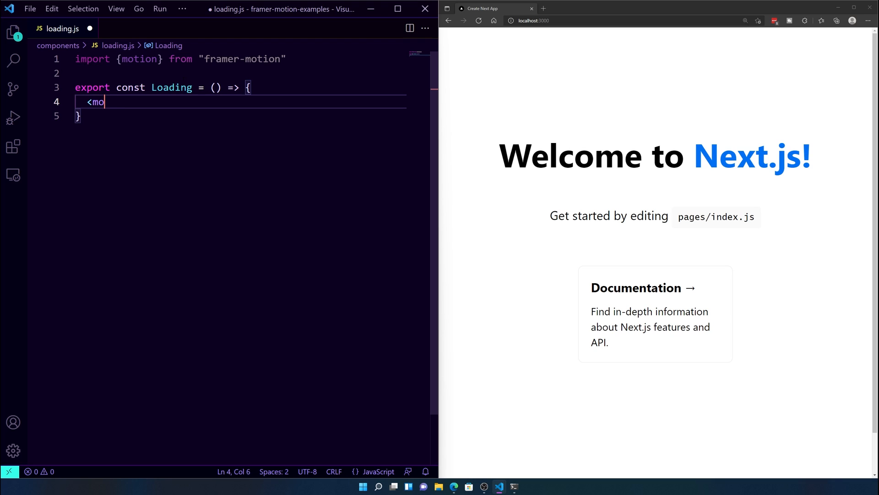
type("tion.div")
type("anima")
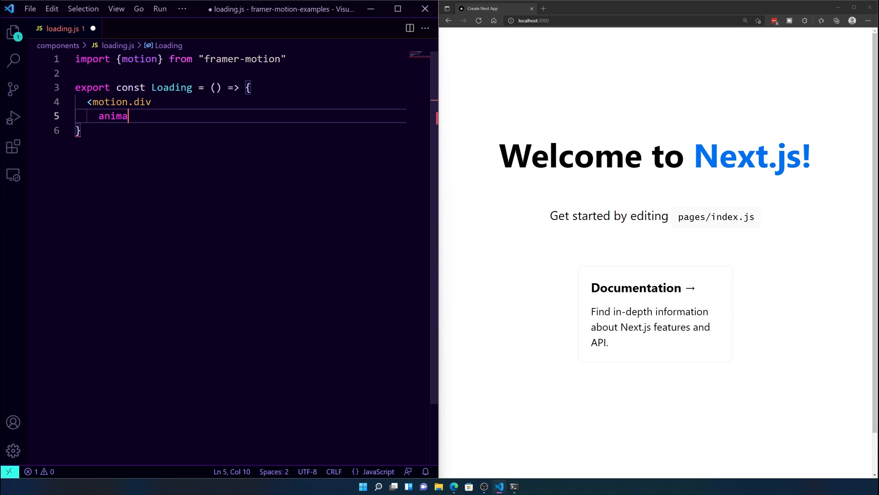
type("te={{")
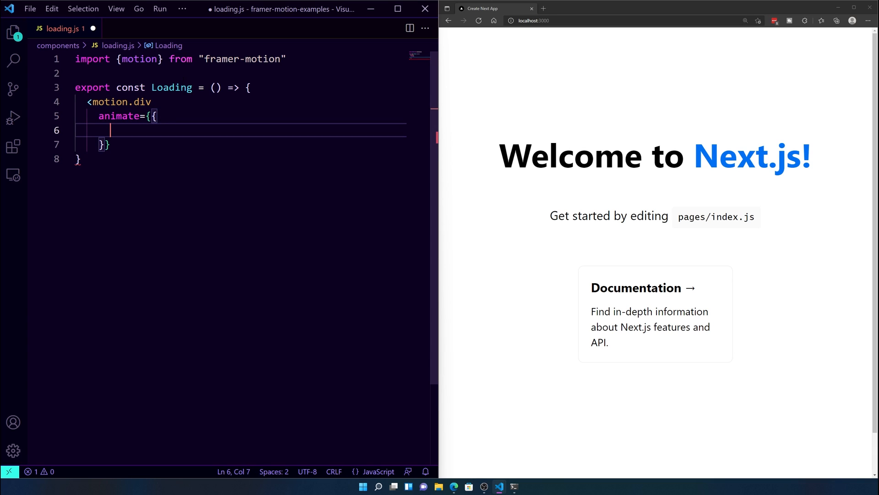
type("rot")
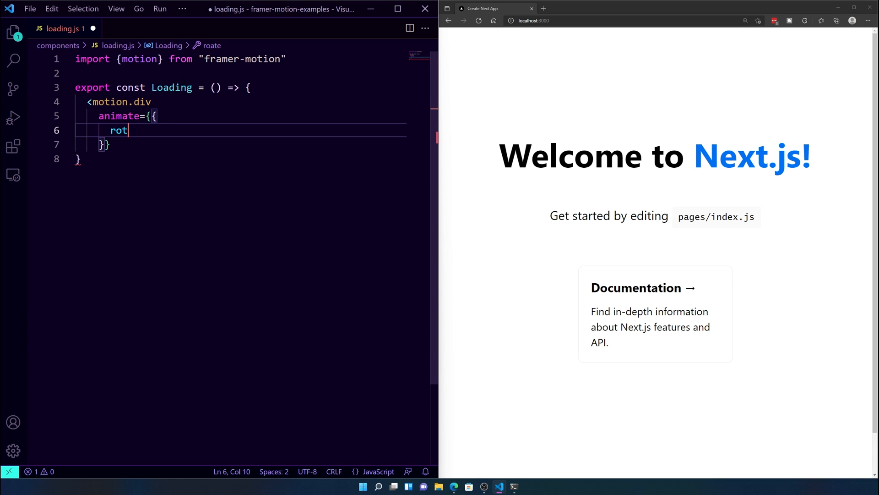
type("ate:")
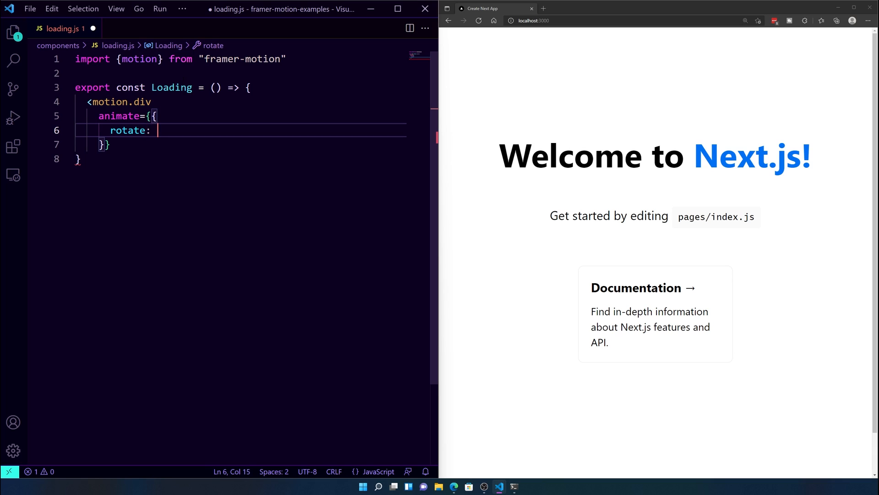
type("360,")
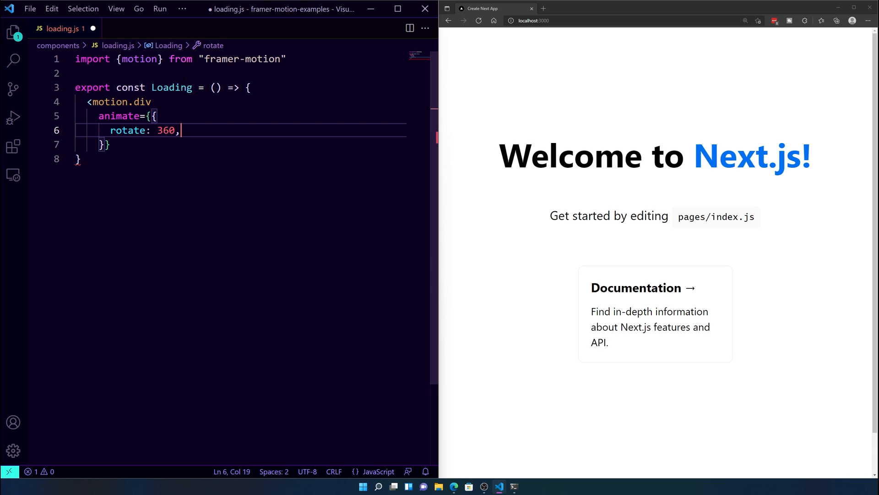
Step: Add borderRadius keyframes of "50% 50%" and x: 75 to the animate prop
type("borderRad")
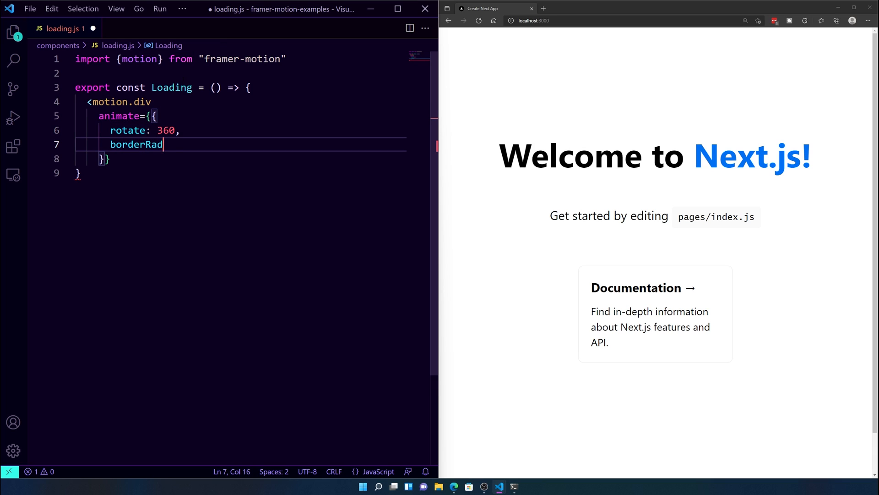
type("ius: [\"")
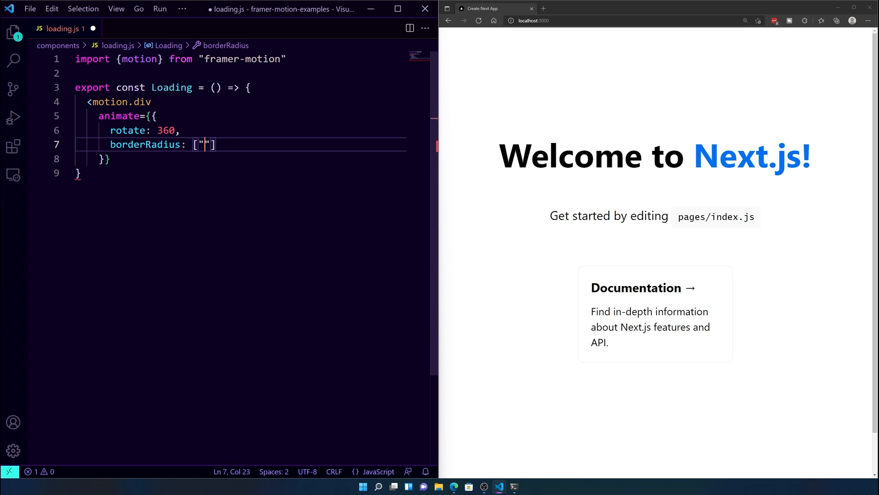
type("50%")
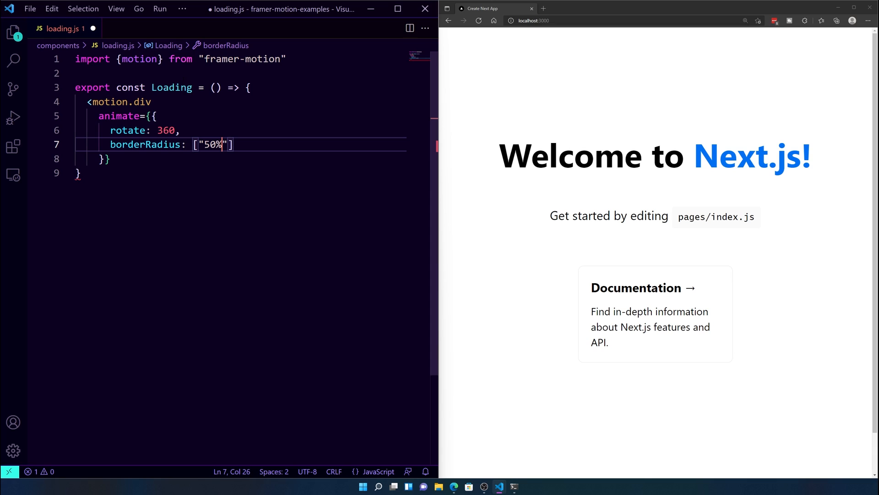
type("5")
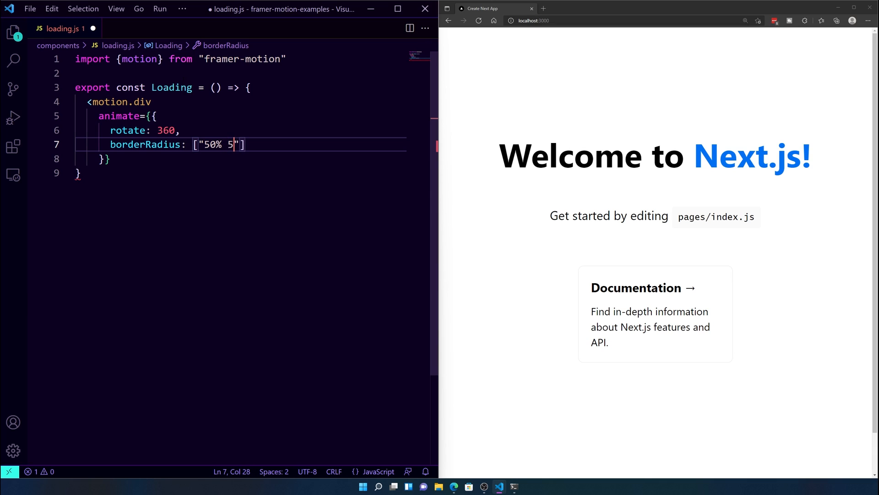
type("0%\",")
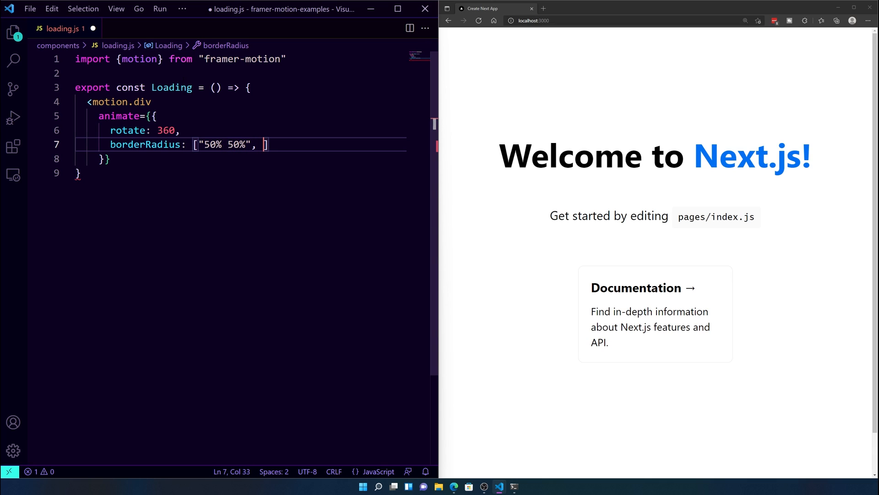
type(":")
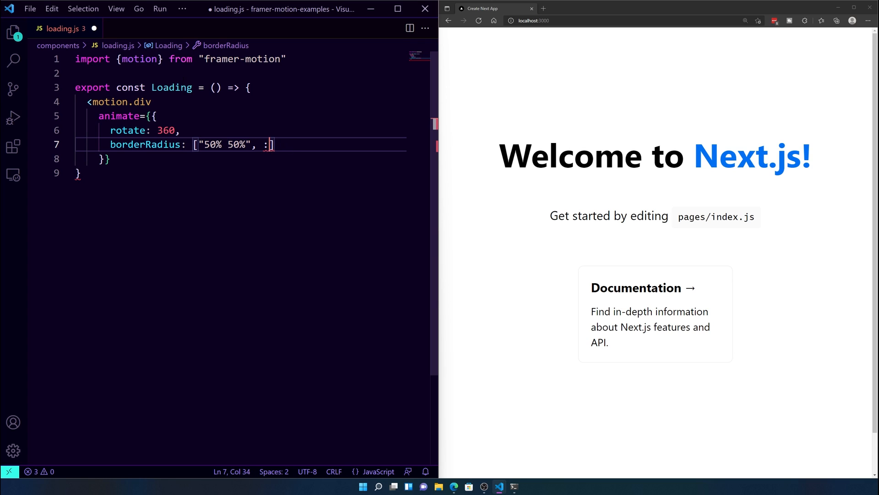
type("\"50%, \"")
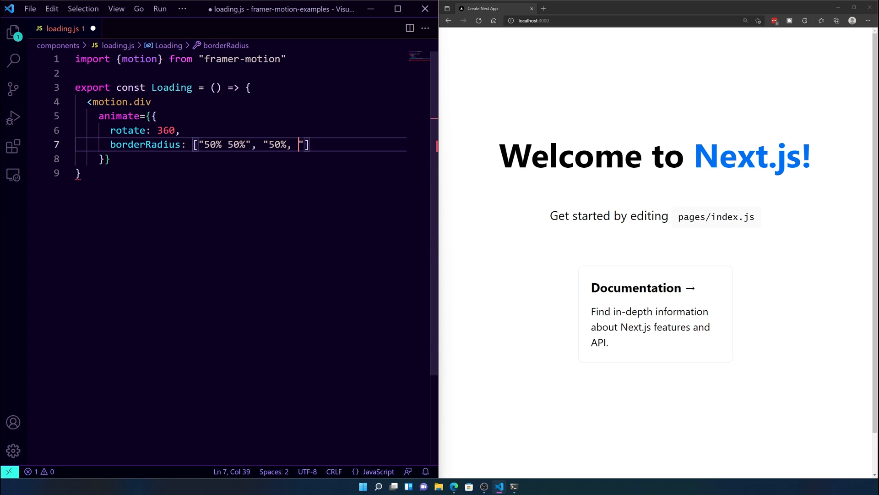
key("Backspace")
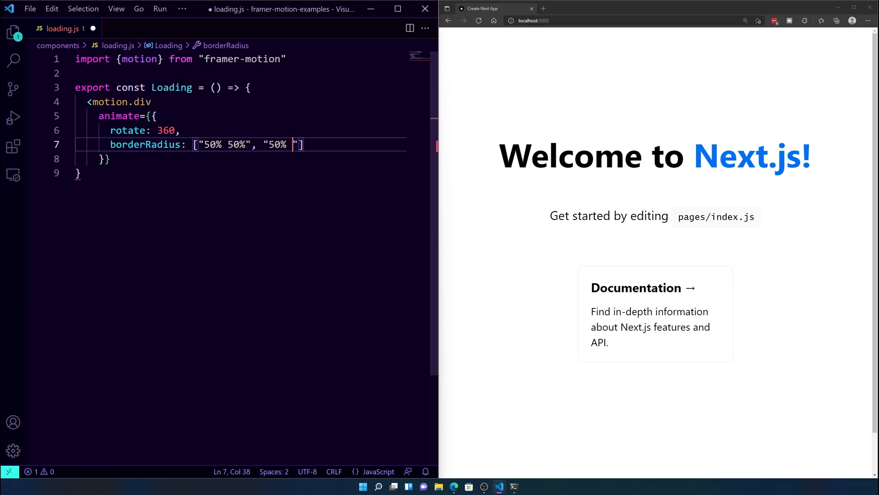
type("50%")
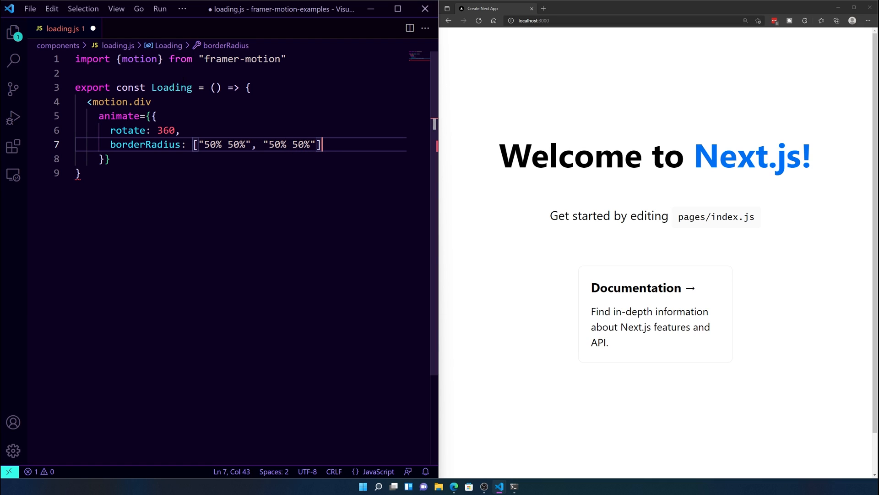
type(",")
type("x:")
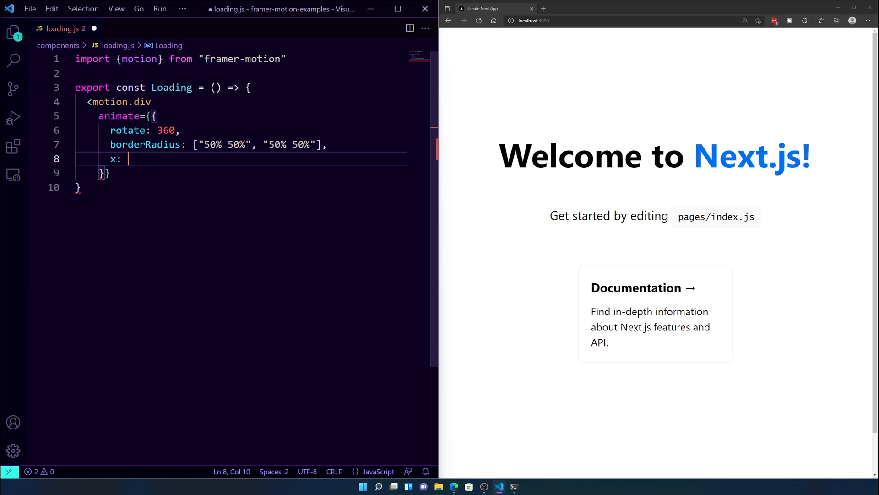
type("75")
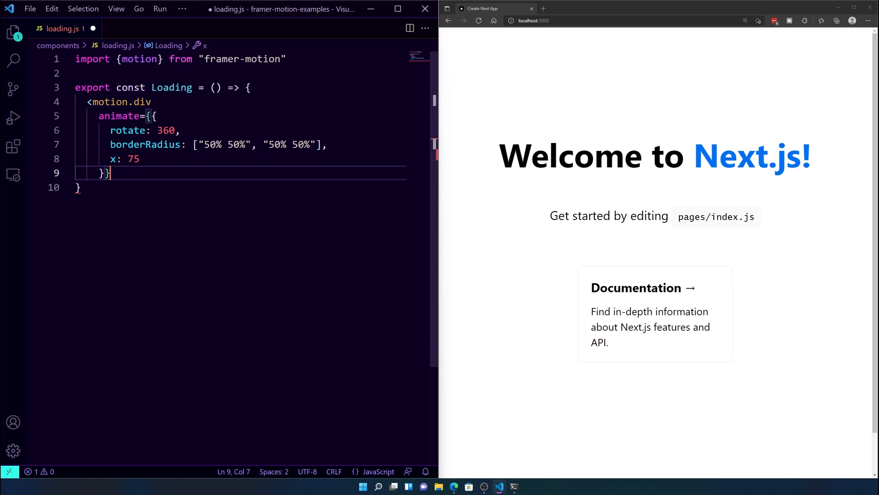
Step: Add an initial prop starting the motion.div at x: -75
type("intia")
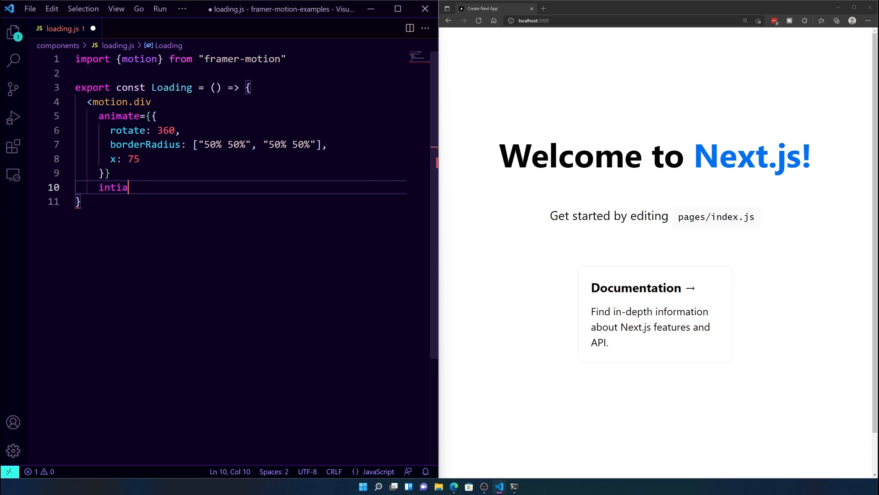
type("l={{")
type("x")
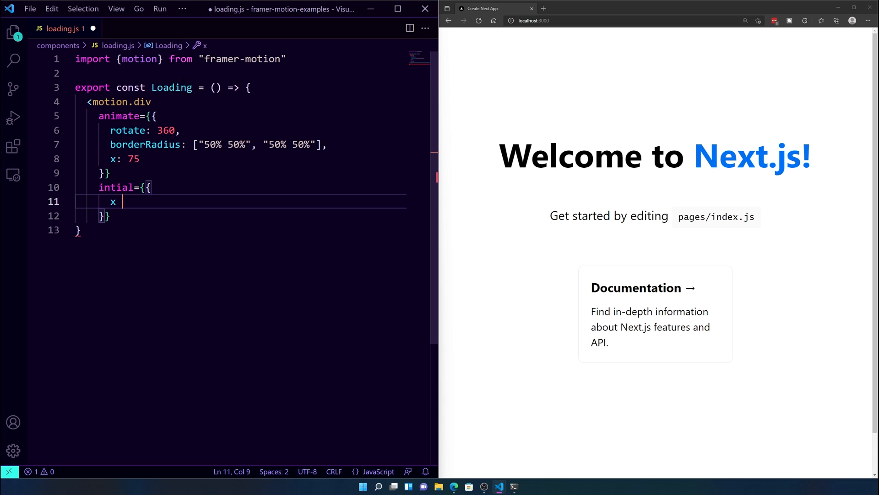
key("Backspace")
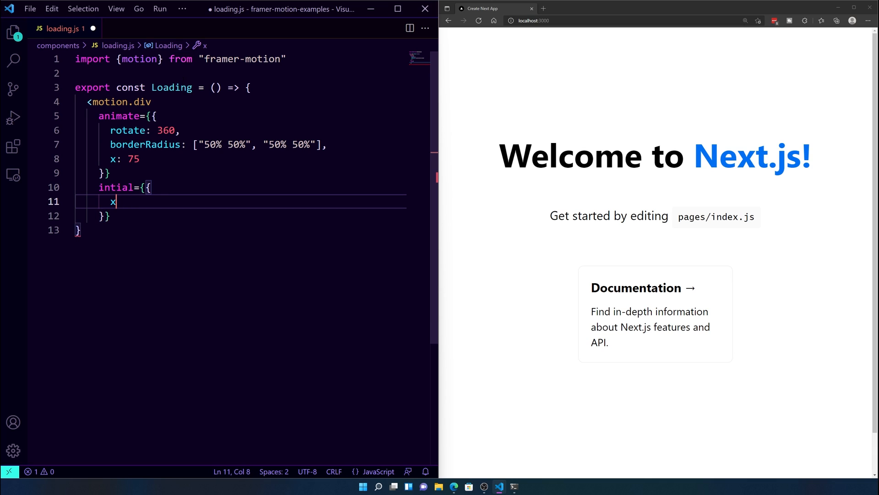
type(": -6")
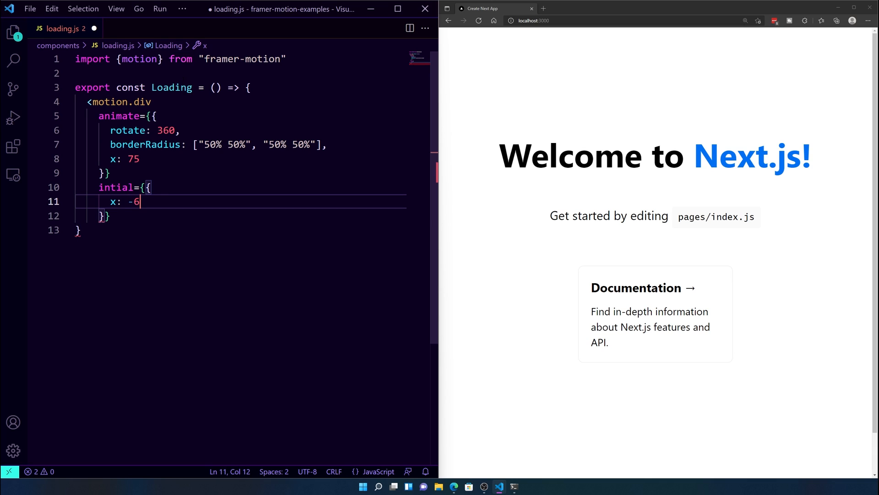
type("5")
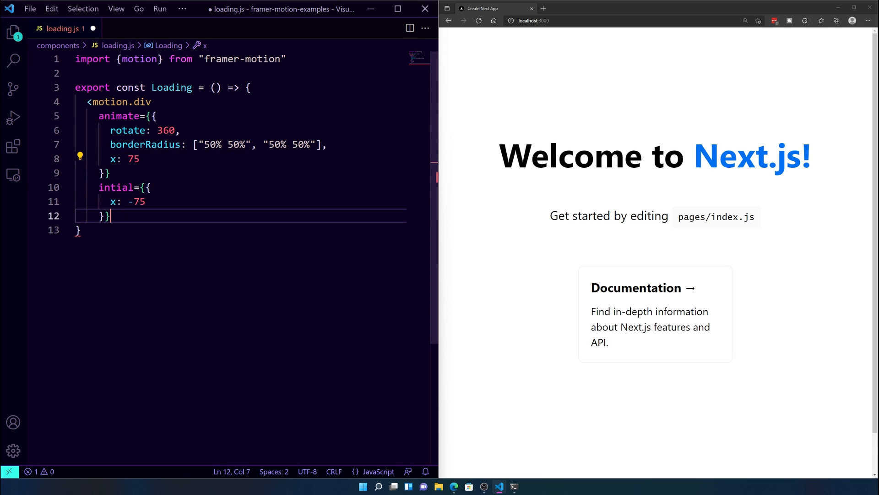
type("tran")
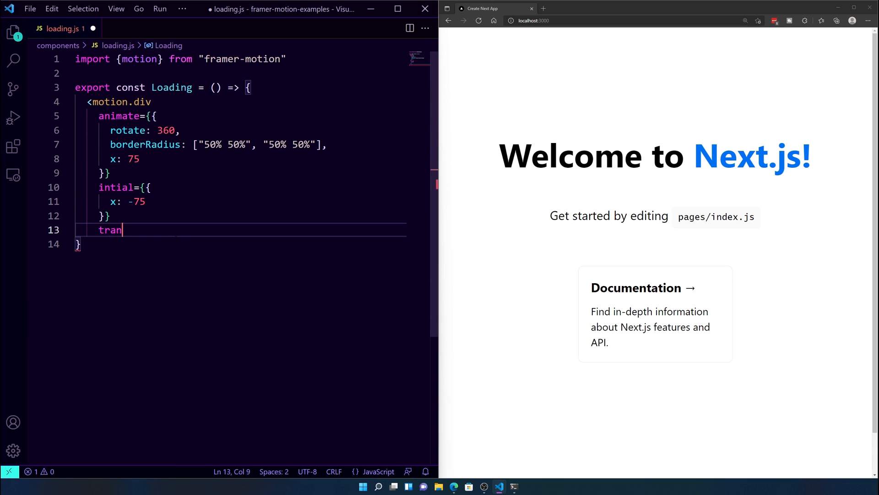
Step: Give the motion.div a transition with flip Infinity, duration 5 and easeInOut easing
type("sition")
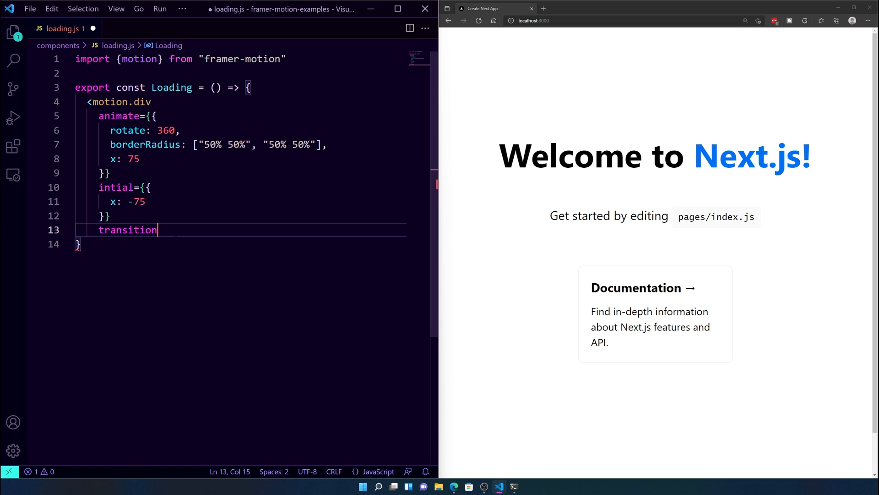
type("={{")
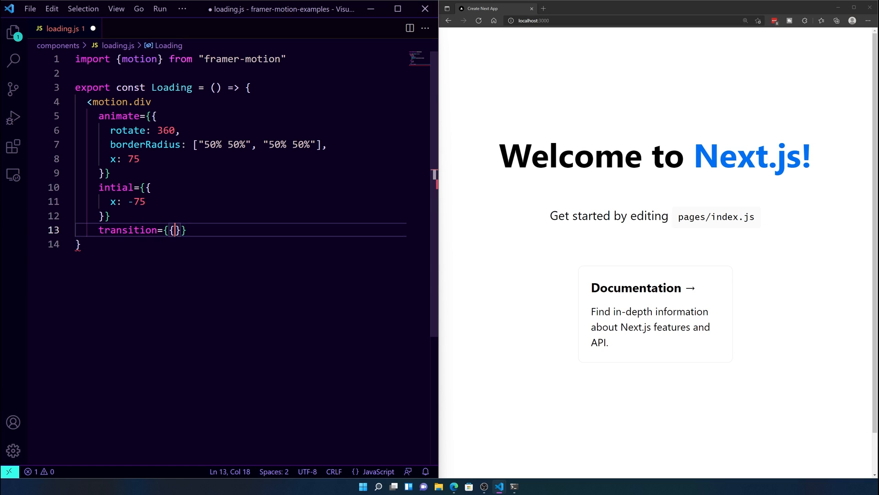
key("Enter")
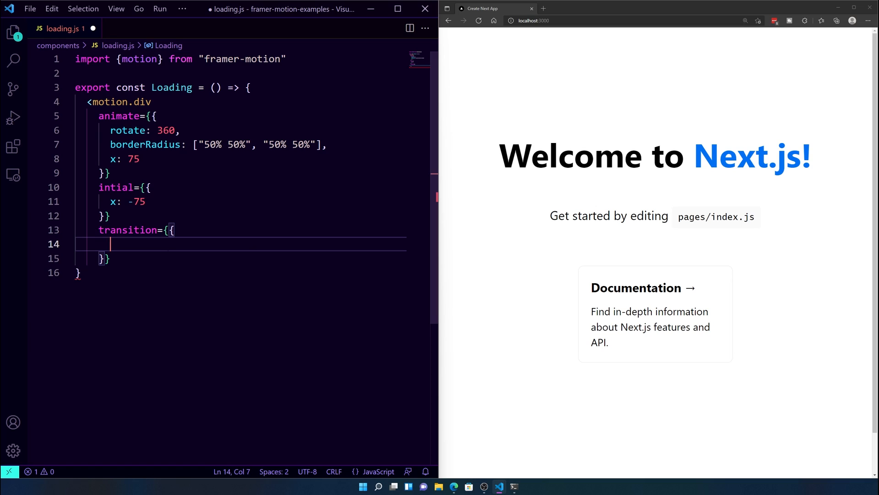
type("f")
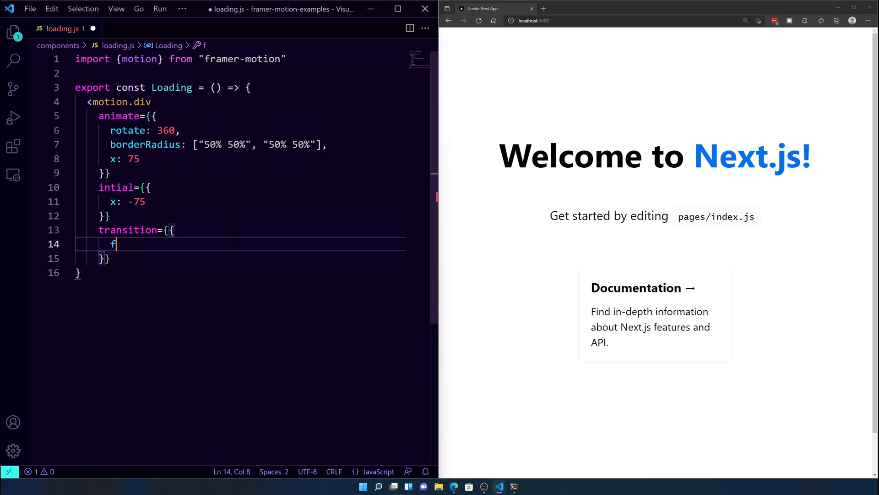
type("lip:")
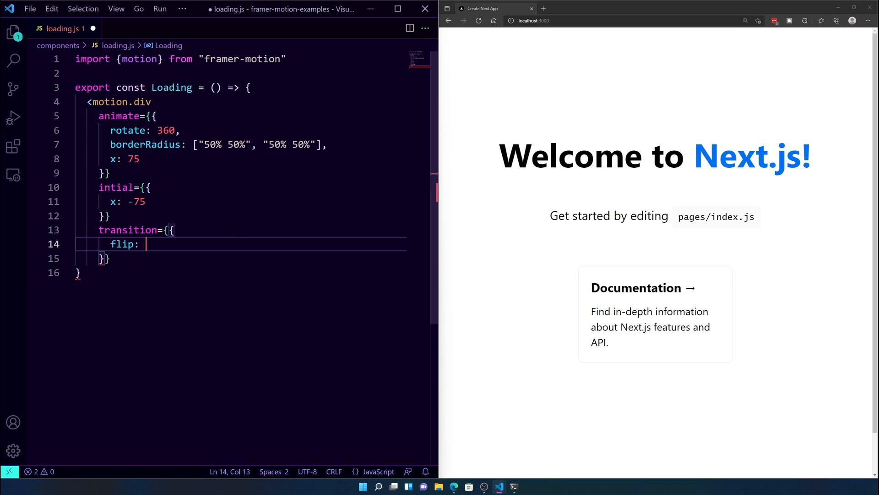
type("I")
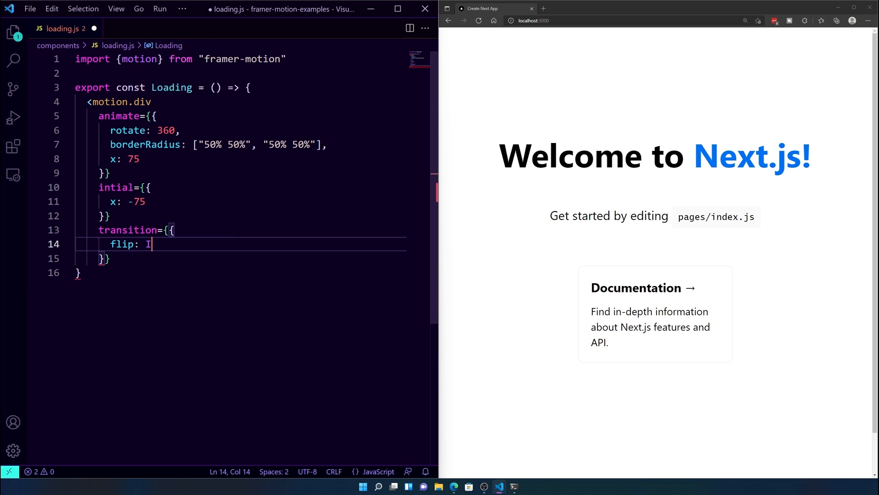
type("nfinity,")
type("duration:")
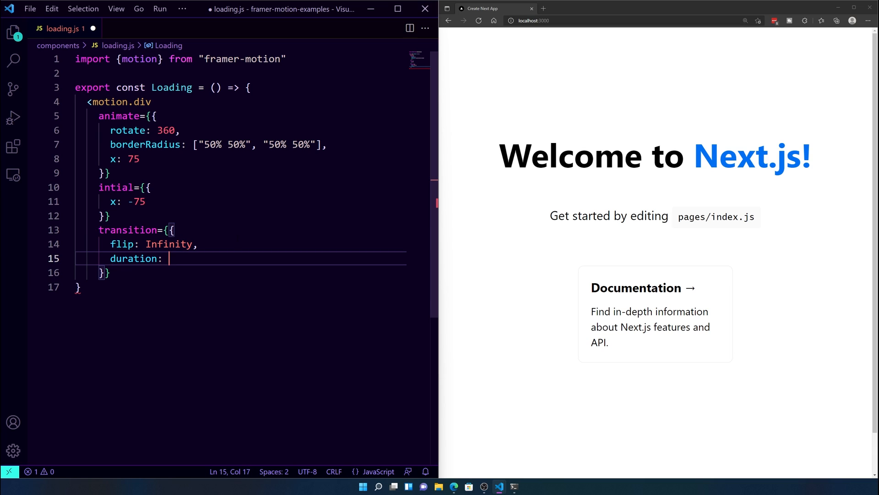
type("5,")
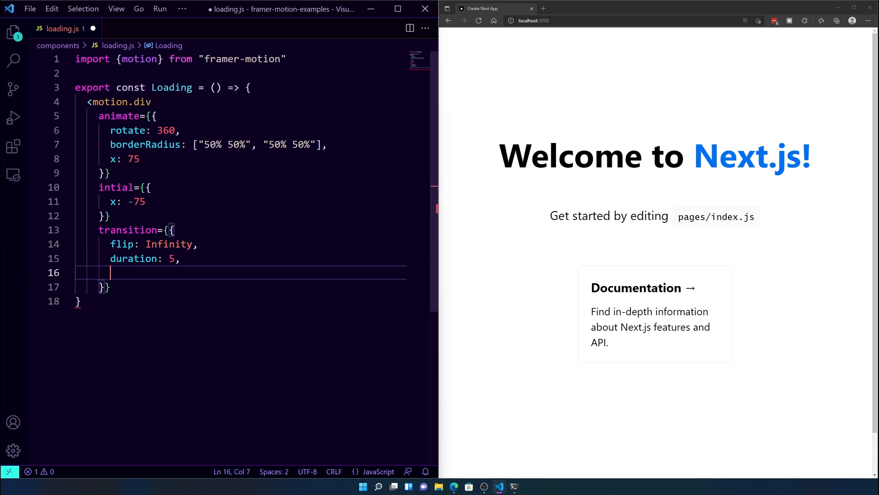
type("ease:")
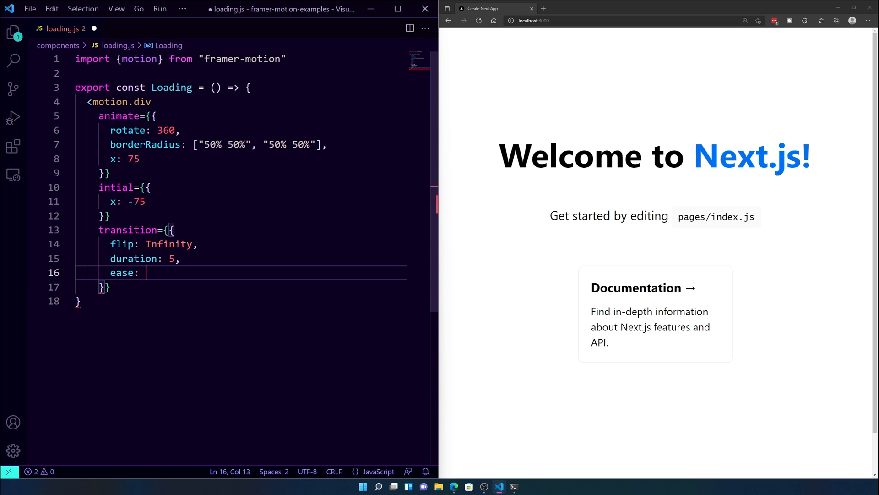
type("\"eastI\"")
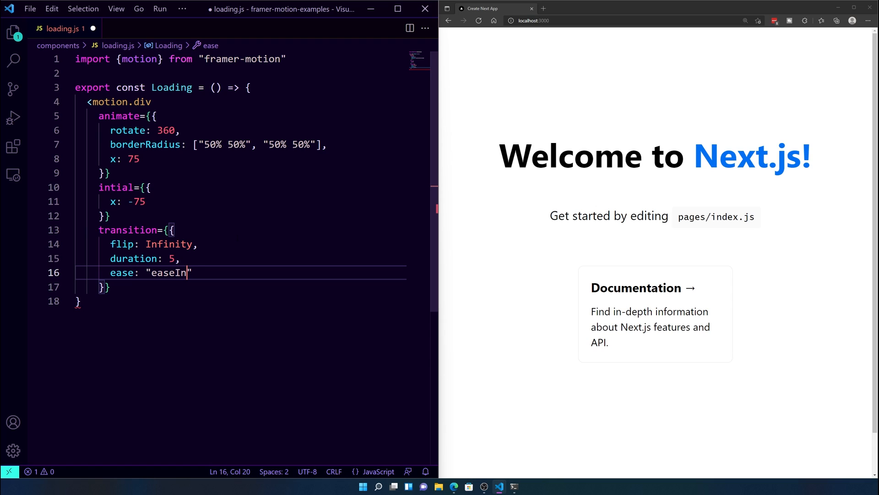
type("Out")
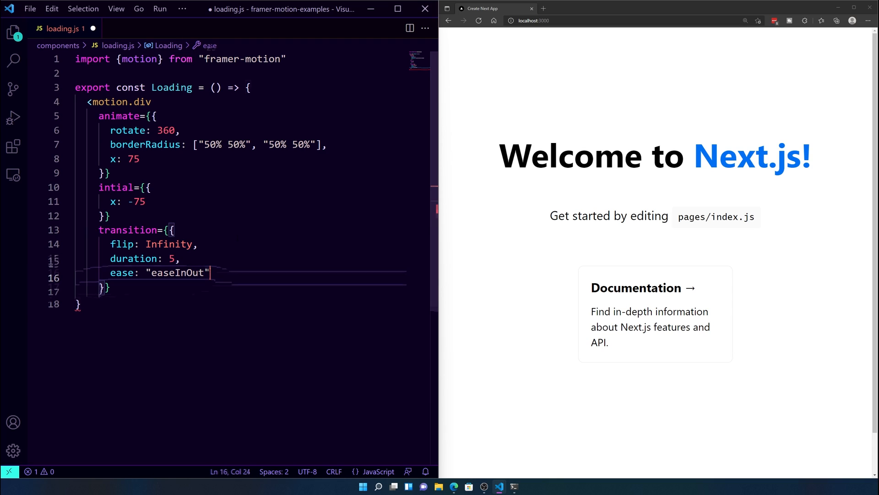
type("style={{")
type("h")
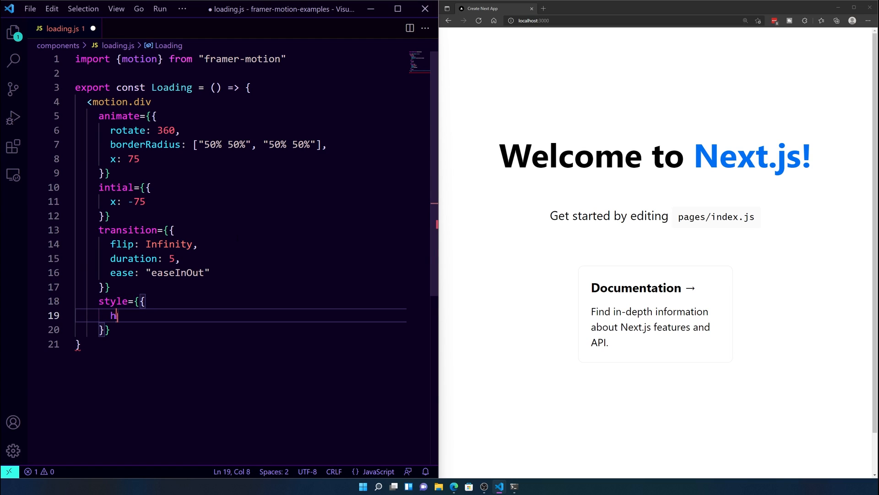
Step: Style the motion.div 30px tall and wide, background #340034, borderRadius 50%, and close it
type("eight: 30")
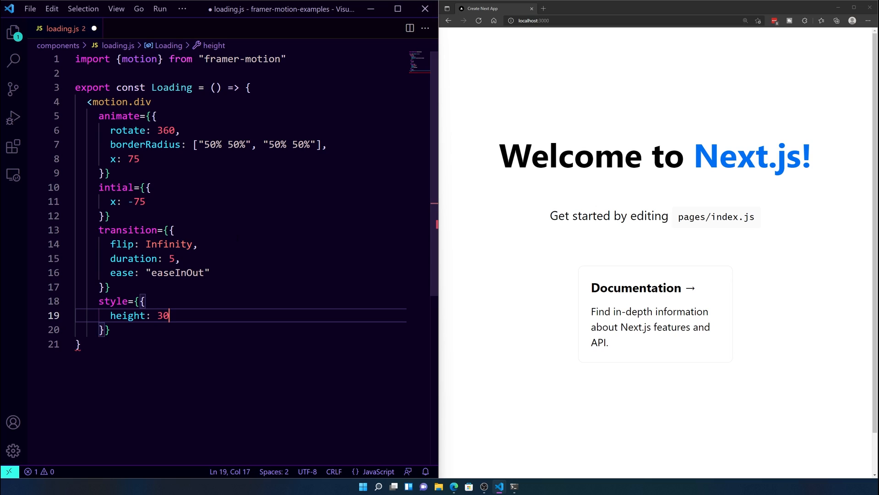
type("\"")
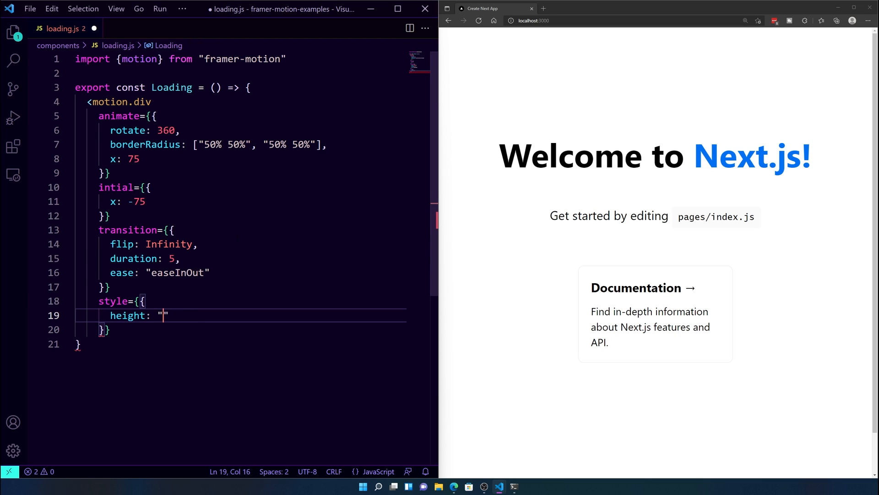
type("30px")
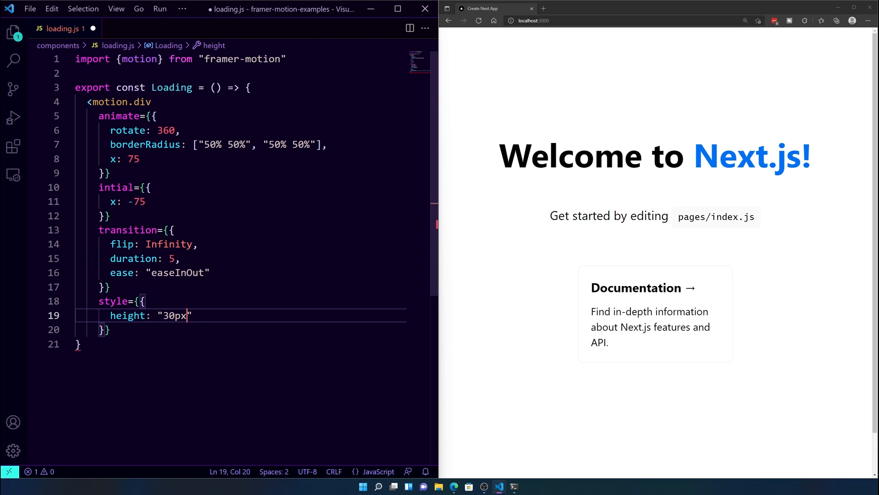
type(",")
type("background:")
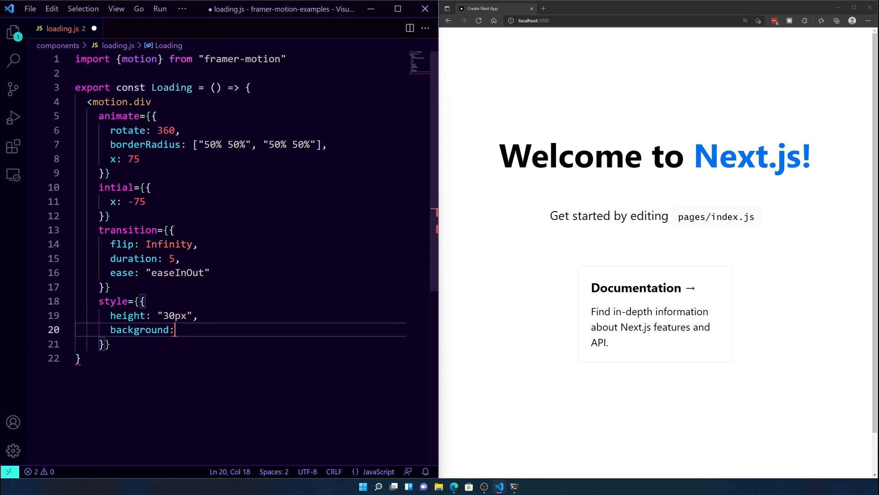
type("\"$\"")
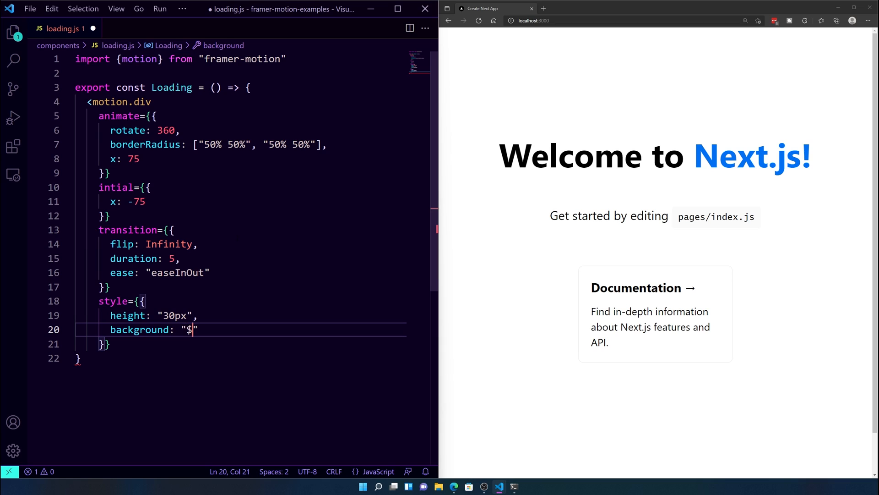
type("#")
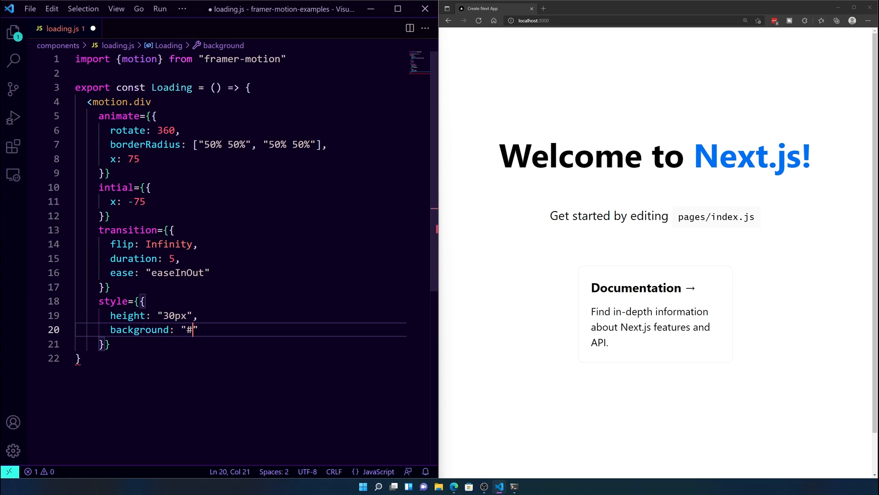
type("340034")
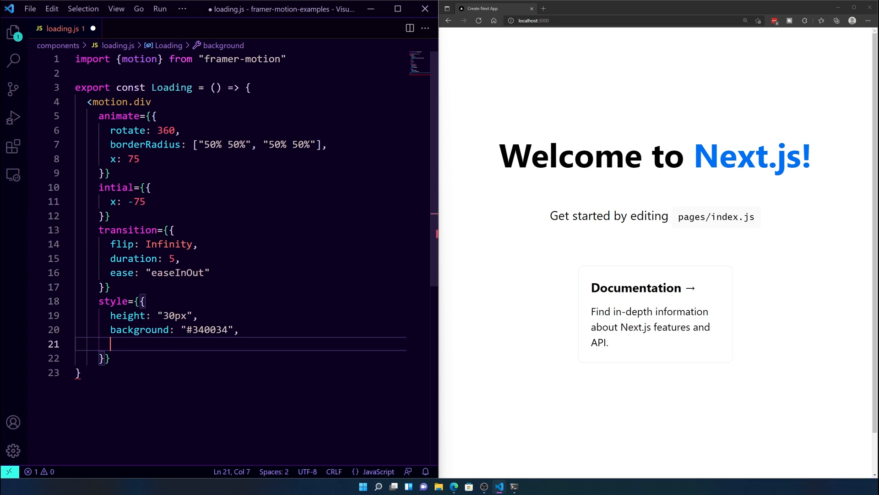
type("width: \"\"")
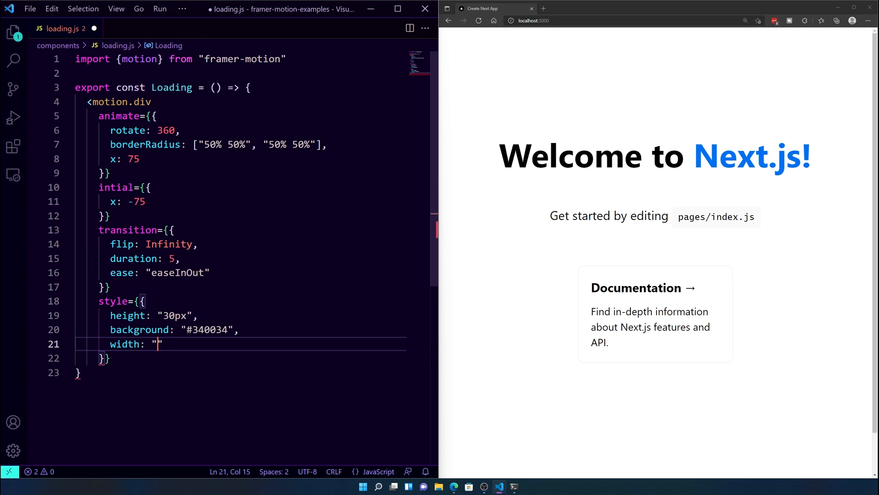
type("30px")
type("b")
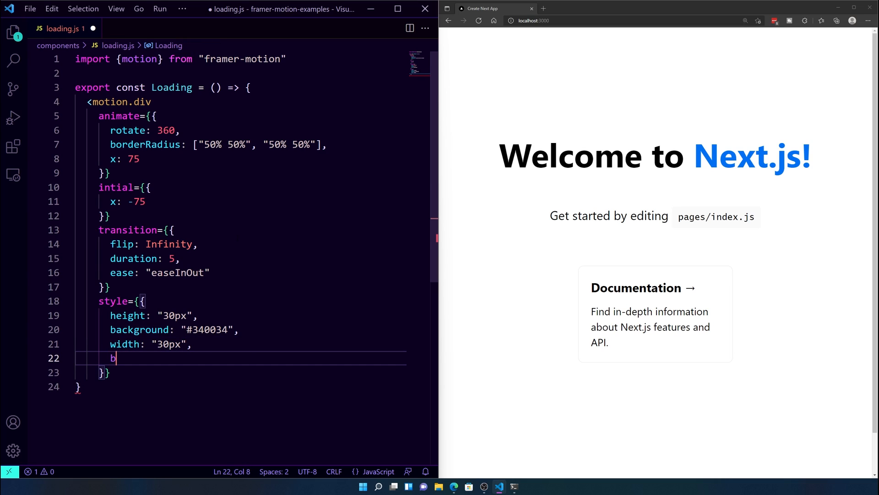
type("orderRaidu")
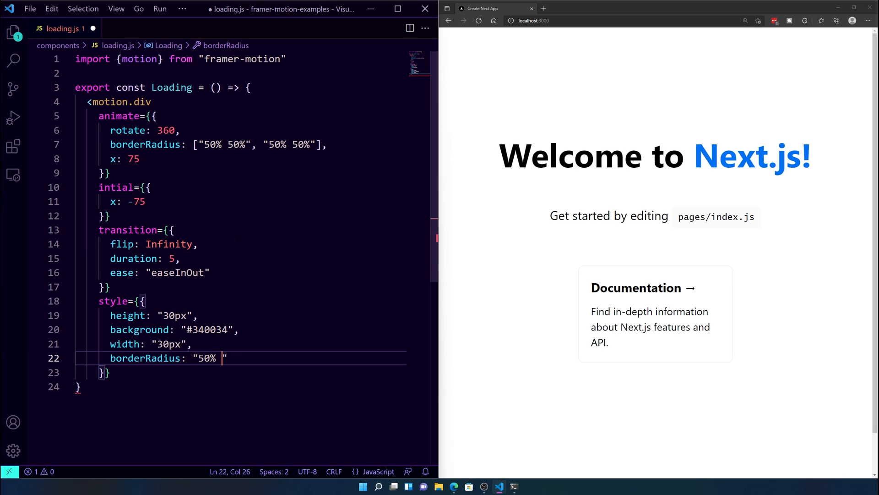
type("50%")
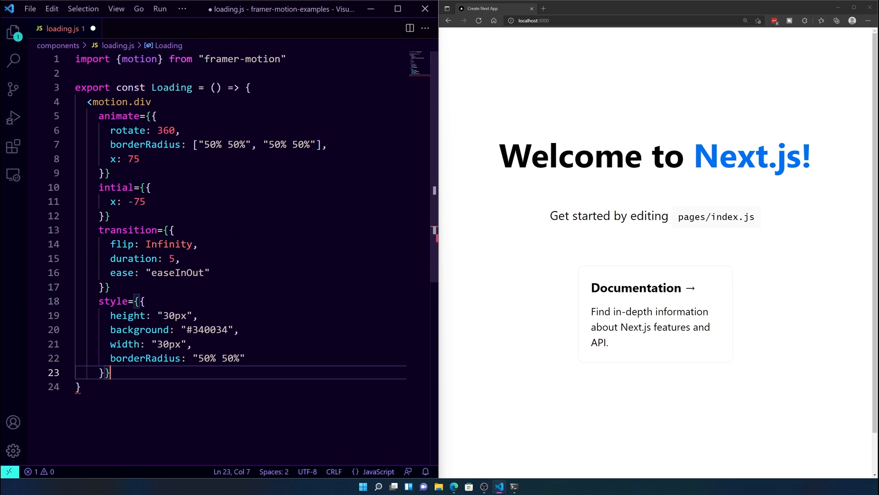
type("></motion.div>")
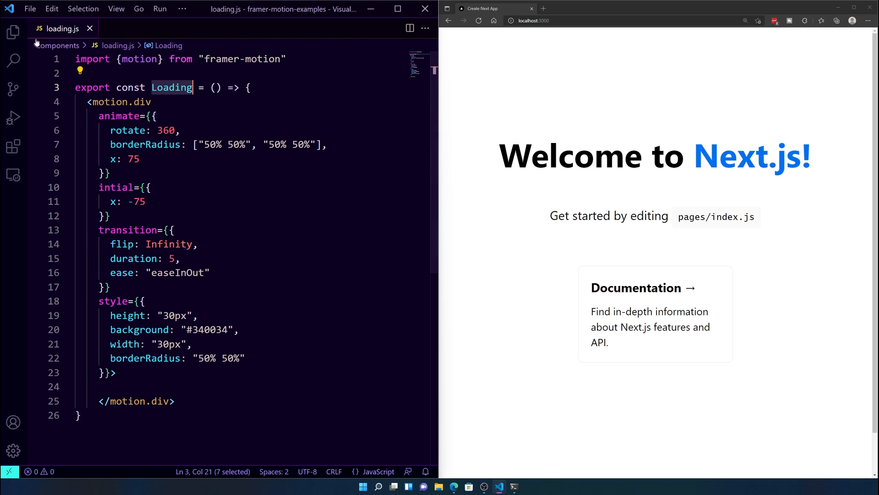
Step: Switch to pages/index.js from the Explorer and close the loading.js tab
left_click(12, 32)
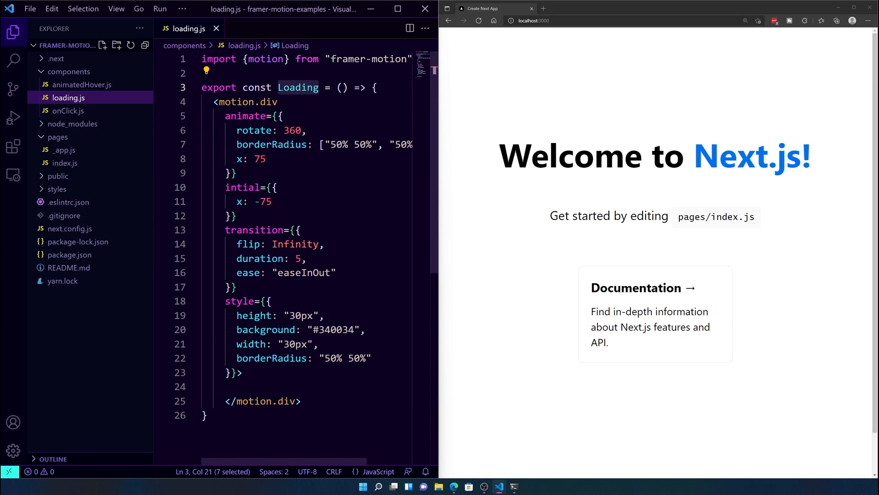
left_click(64, 163)
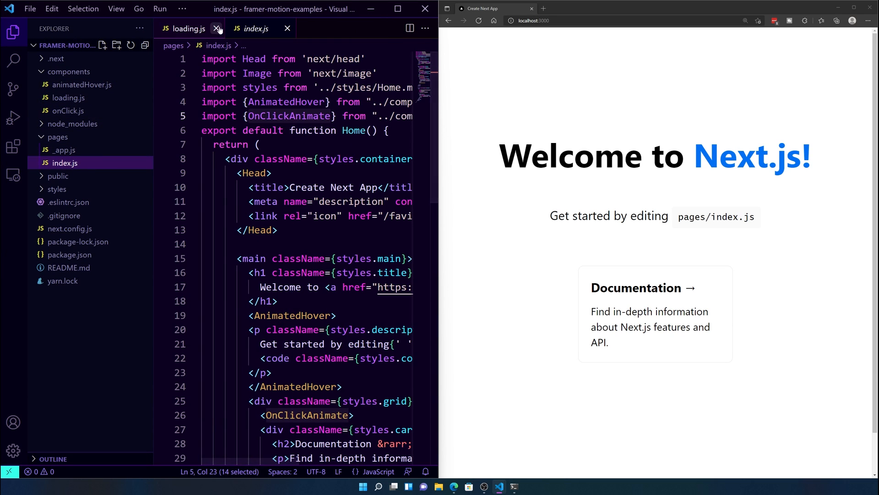
left_click(217, 29)
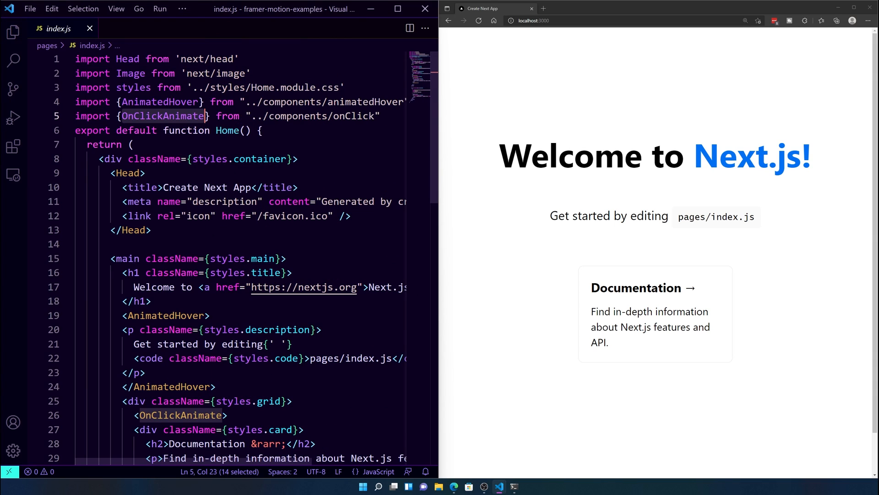
Step: Import {Loading} from "../components/loading" in index.js
type("impo")
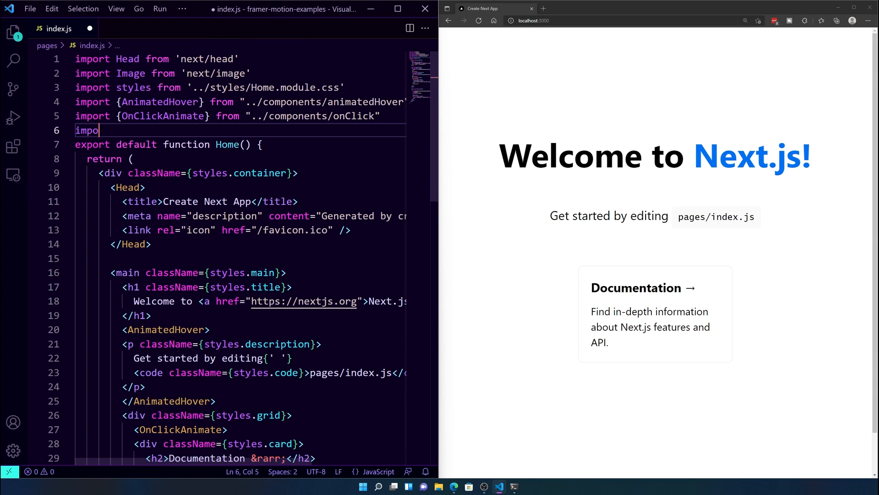
type("rt {}")
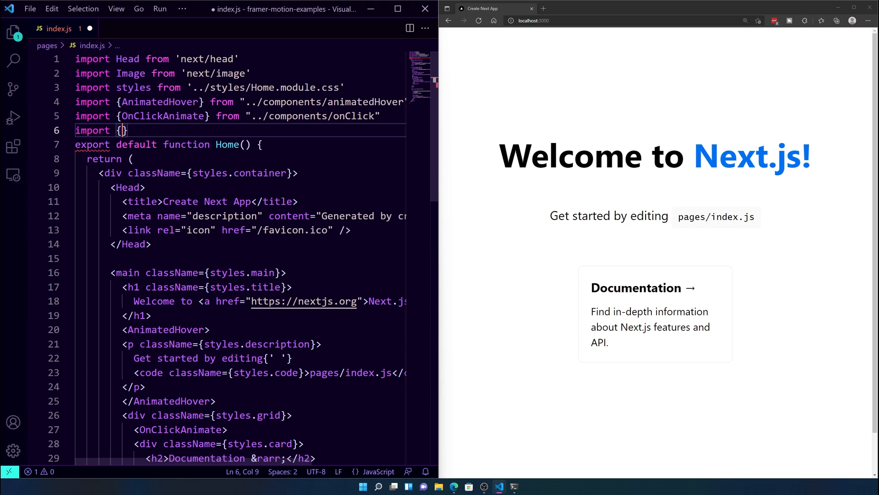
type("Loading} from")
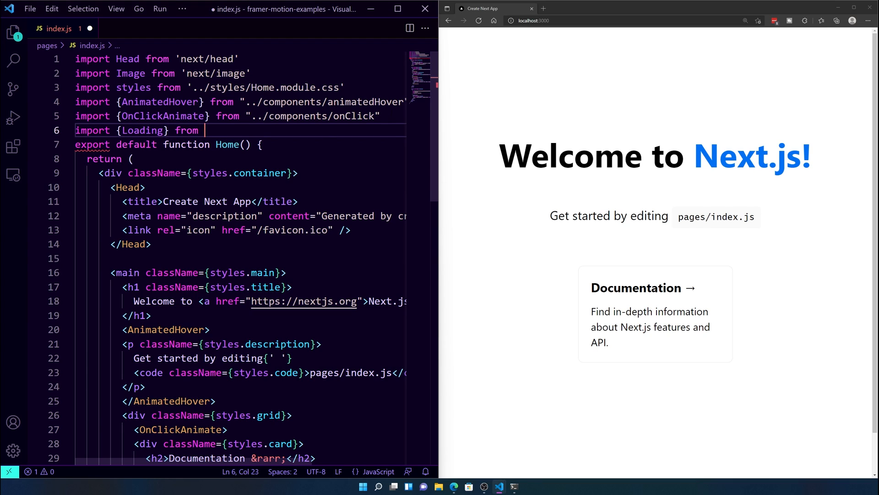
type("\"../compoen")
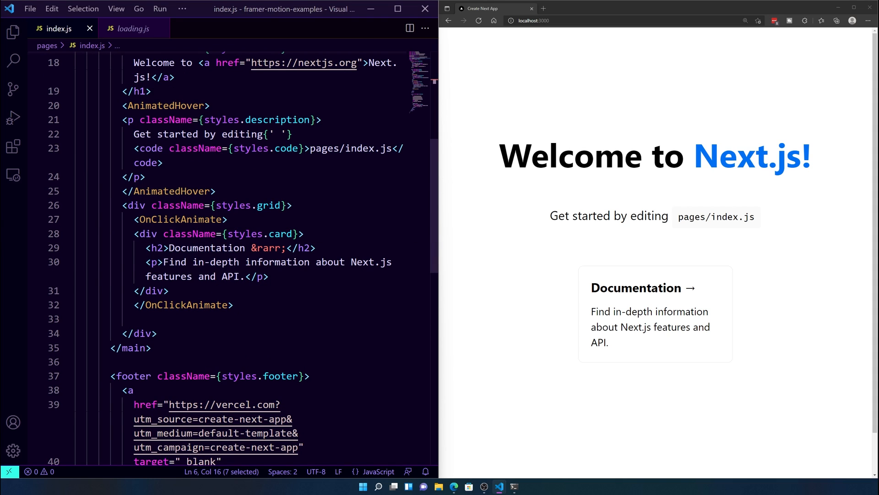
scroll("up", 3)
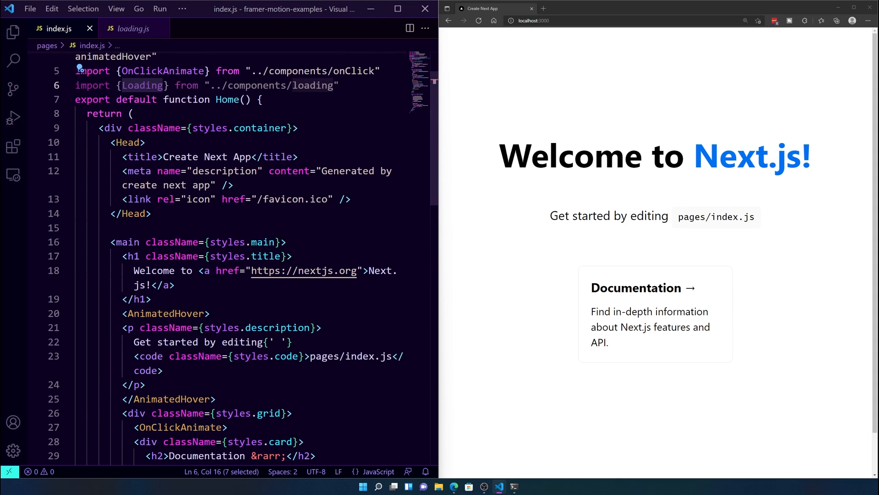
Step: Declare const [loading, setLoading] = useState(false) inside the Home function
left_click(263, 100)
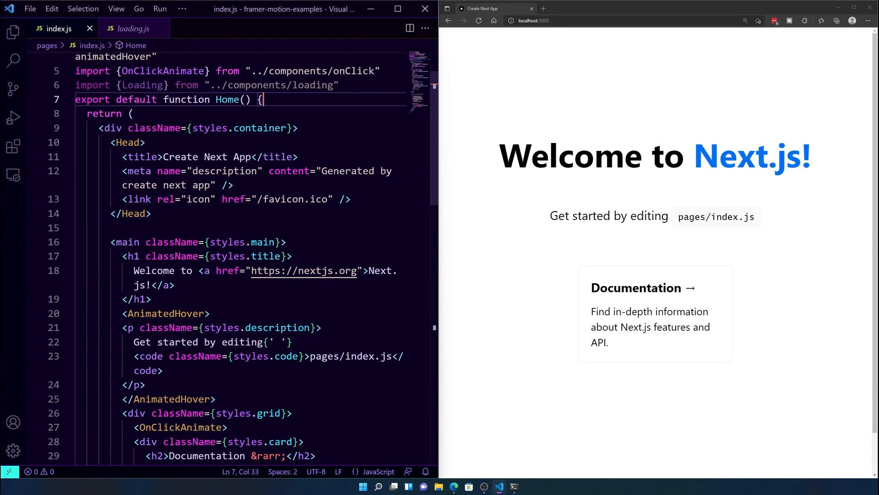
type("const")
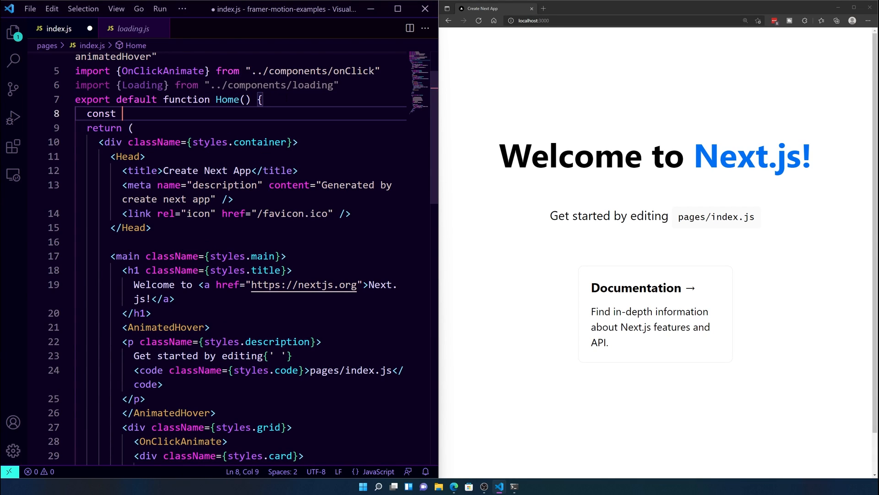
type("[;")
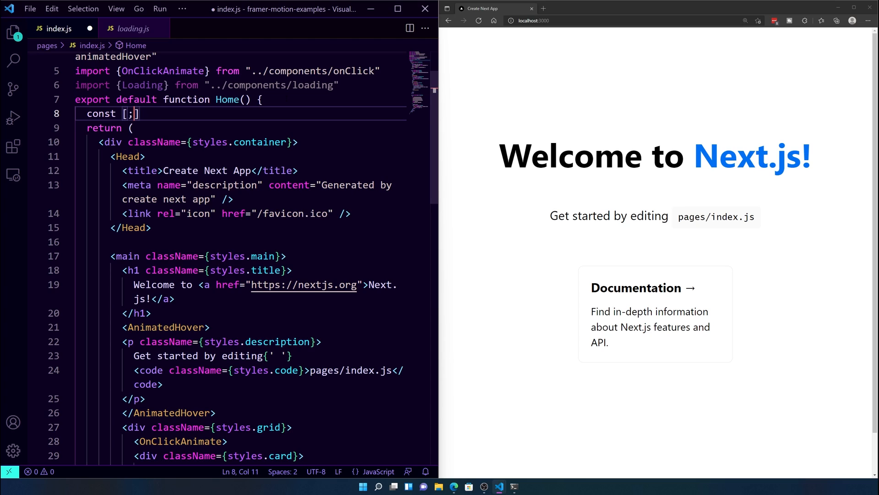
type("loading, s")
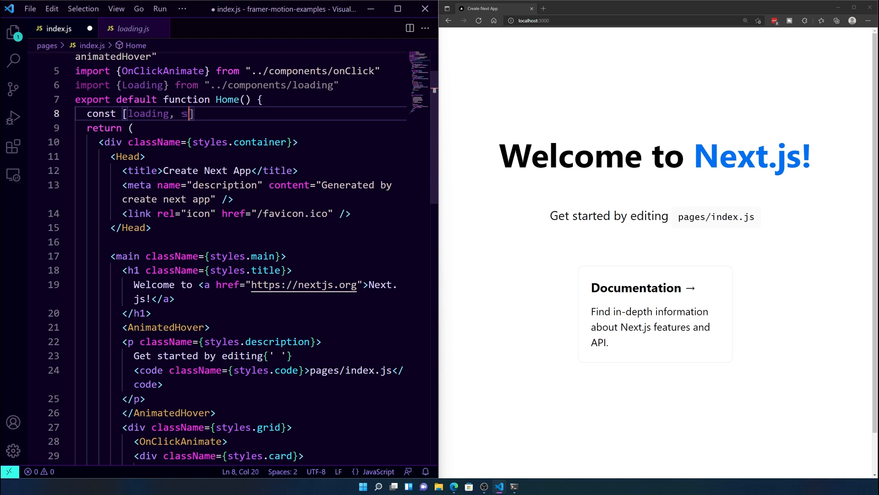
type("etLoading] =")
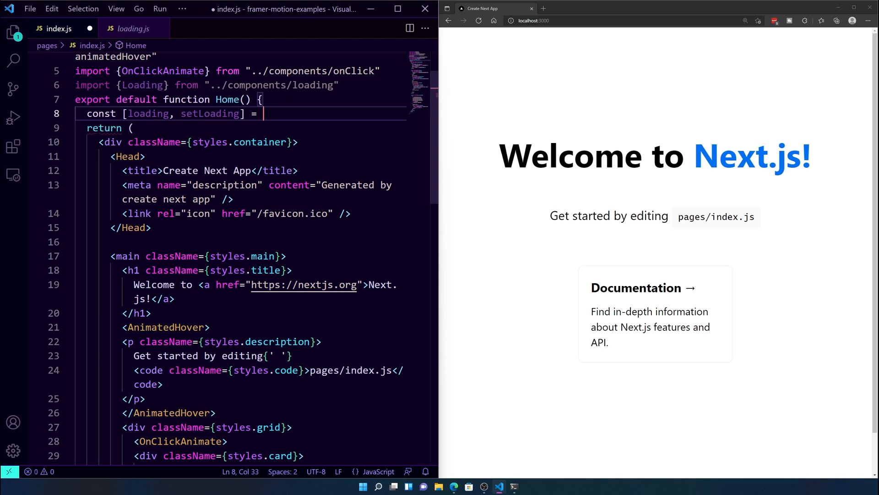
type("u")
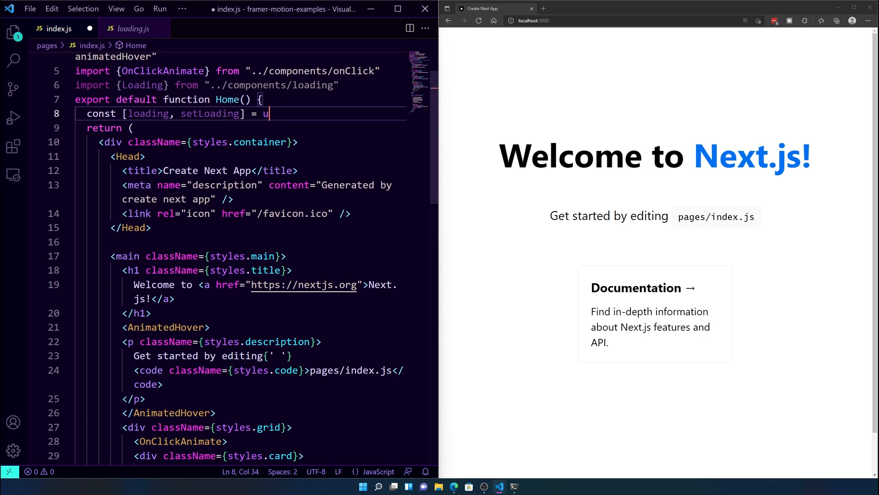
type("seState()")
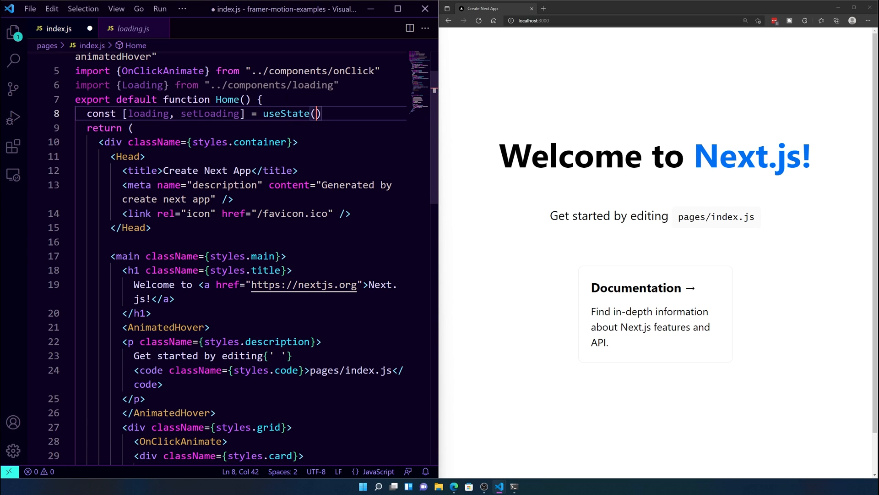
type("false;")
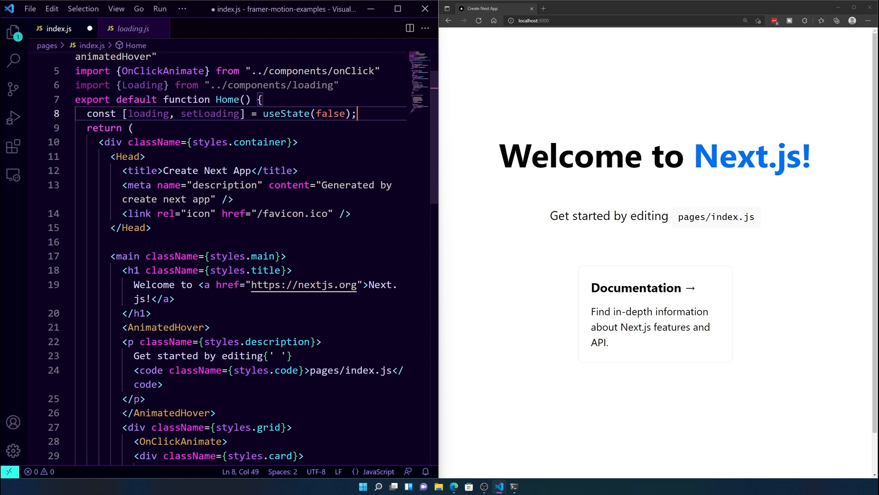
Step: Add a {useState} import line at the top of index.js
scroll("up", 3)
type("import {us")
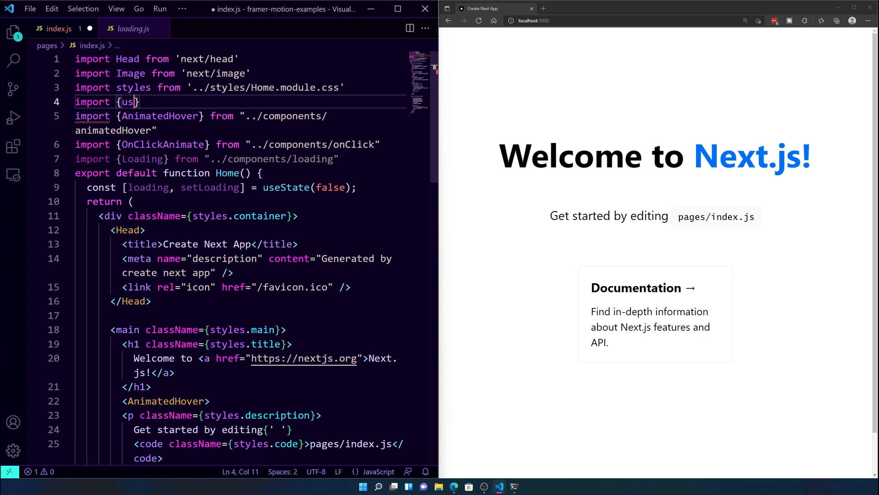
type("eState} from")
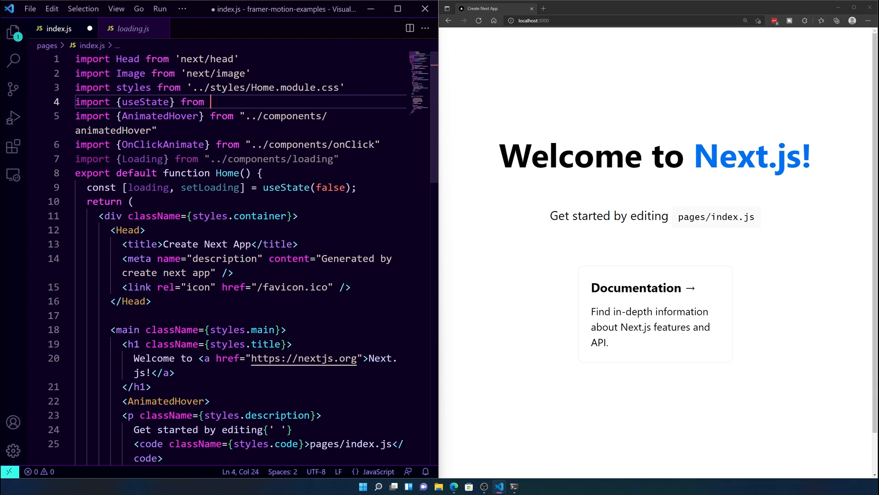
scroll("down", 3)
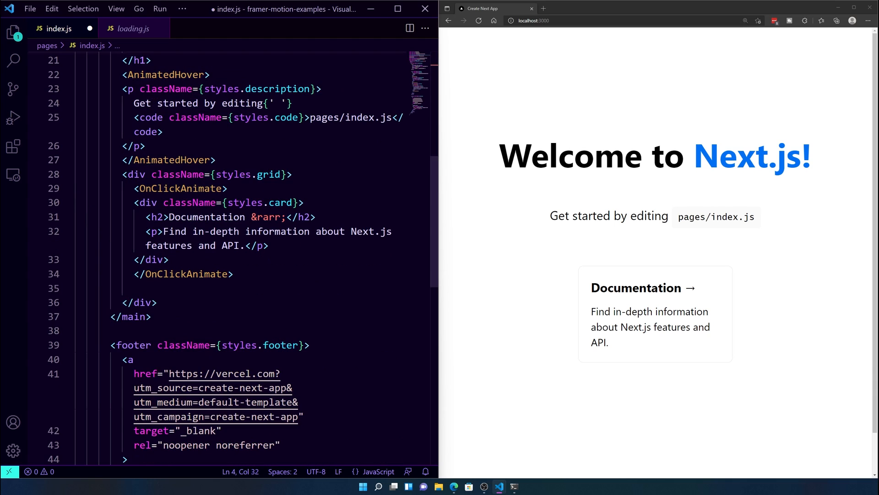
Step: Add a 'Click here for something special' button whose onClick calls setLoading(true)
left_click(123, 288)
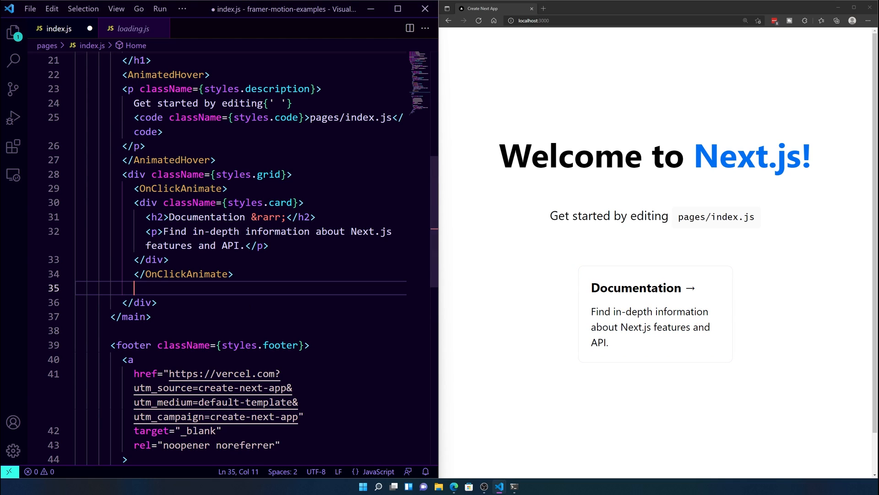
type("<")
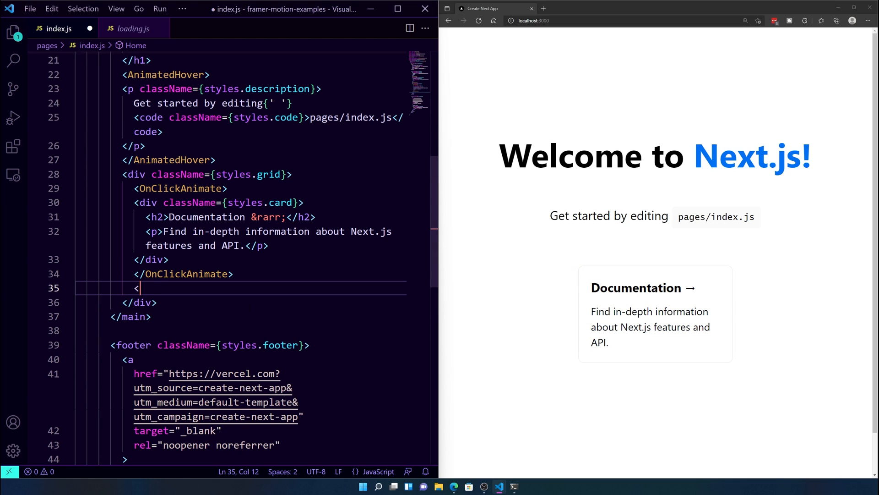
type("Button")
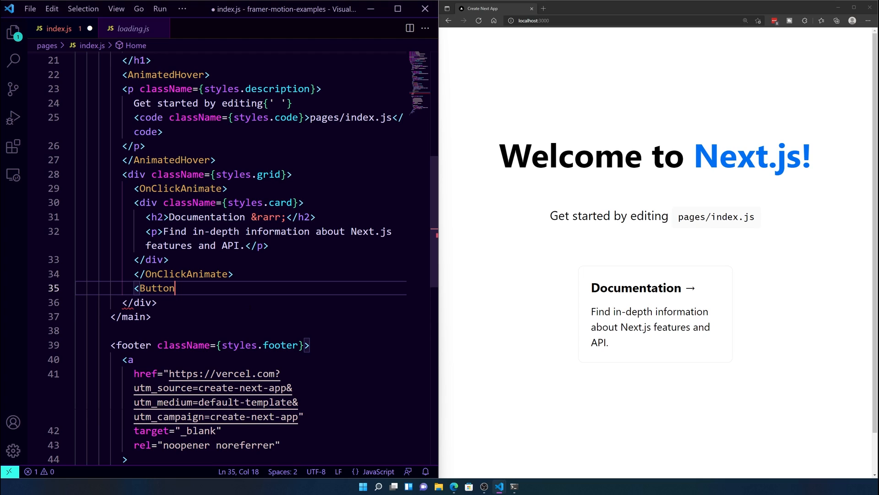
type("onClick")
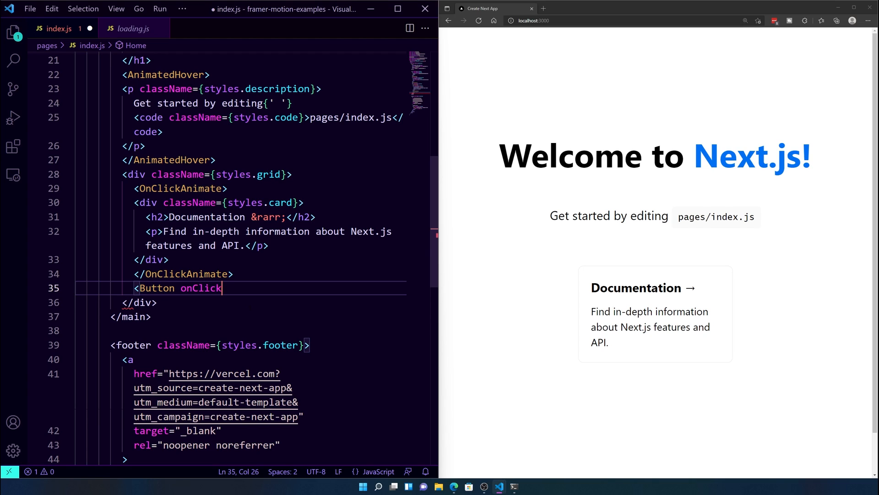
type("={")
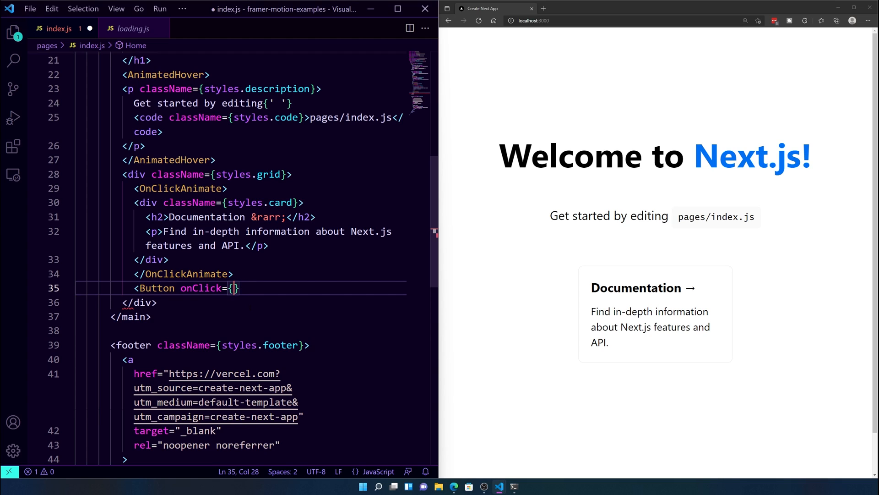
type("()")
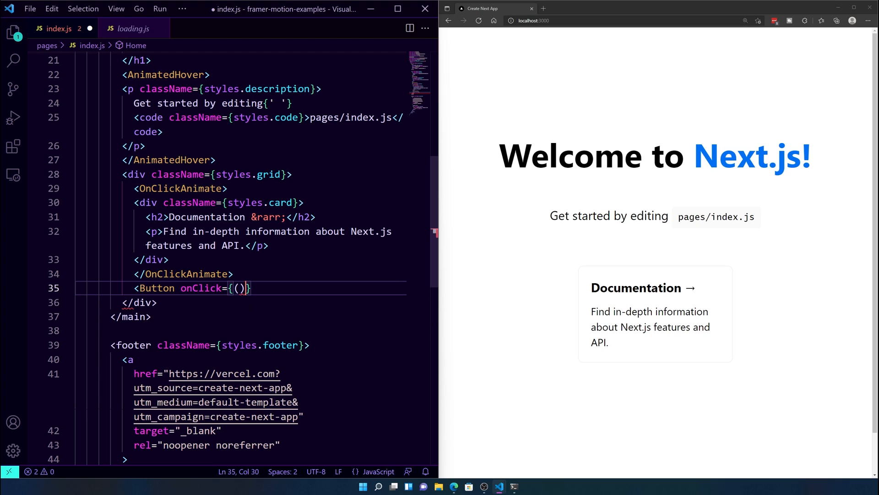
type("=> set")
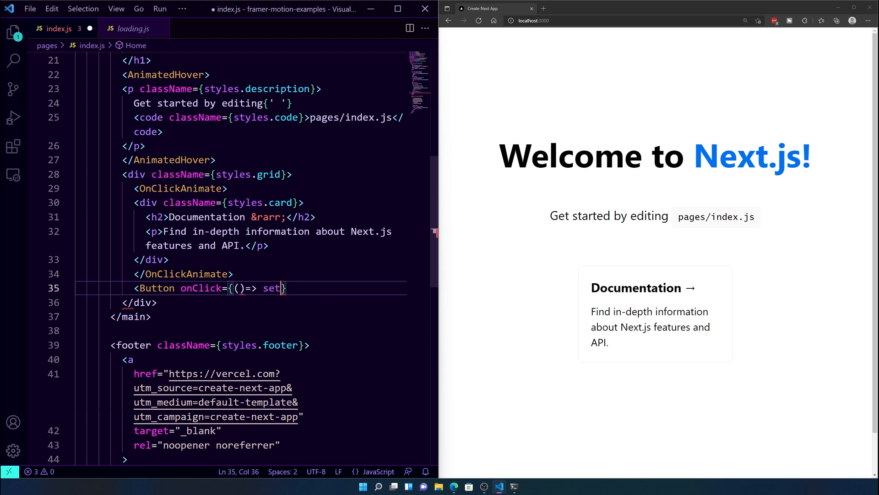
type("Loading(ryue")
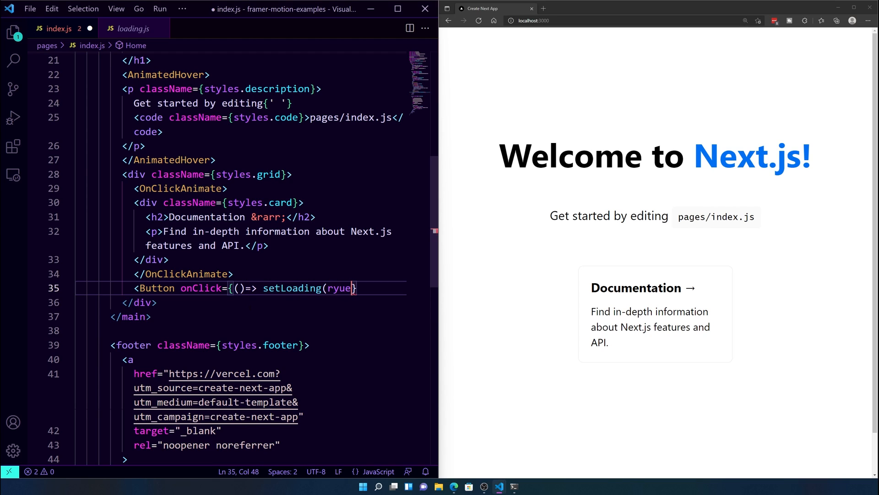
type("true")
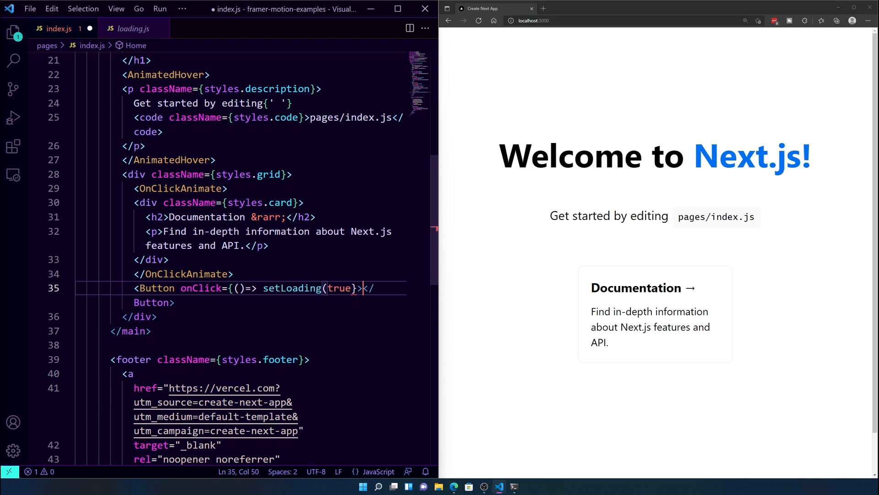
type("CLi")
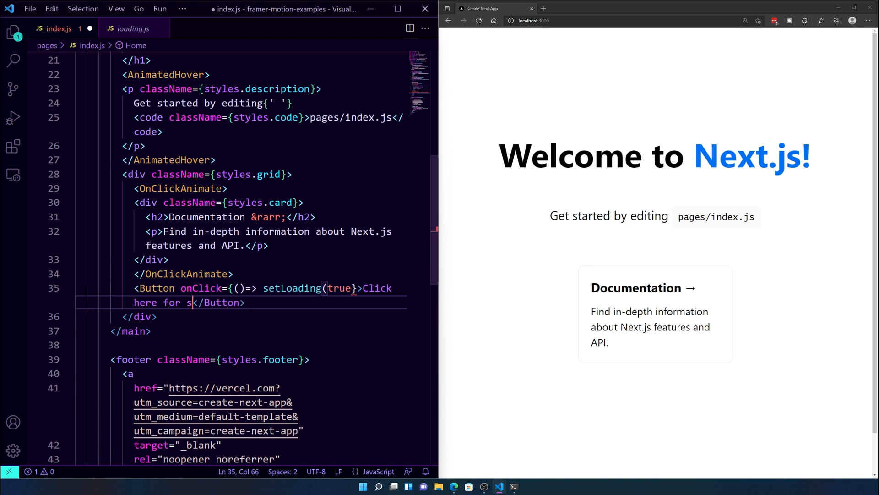
type("omething special")
type("{")
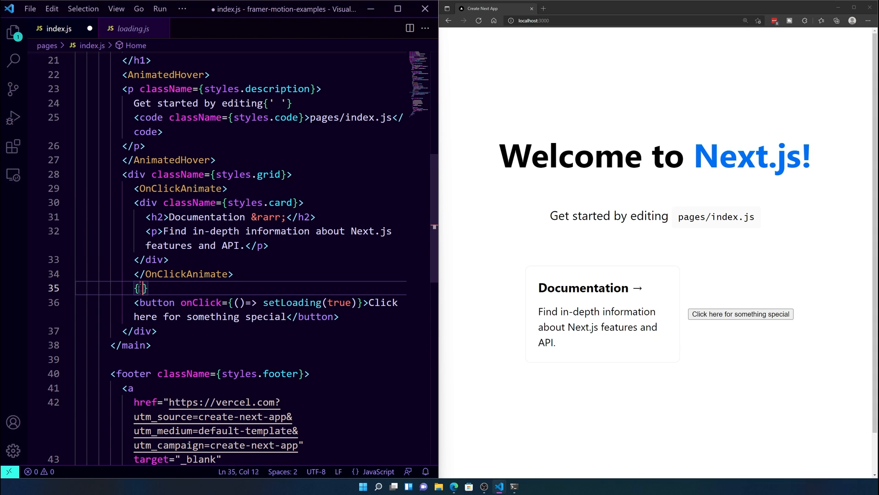
Step: Render <Loading/> when loading is true and show the card only when !loading
type("loading")
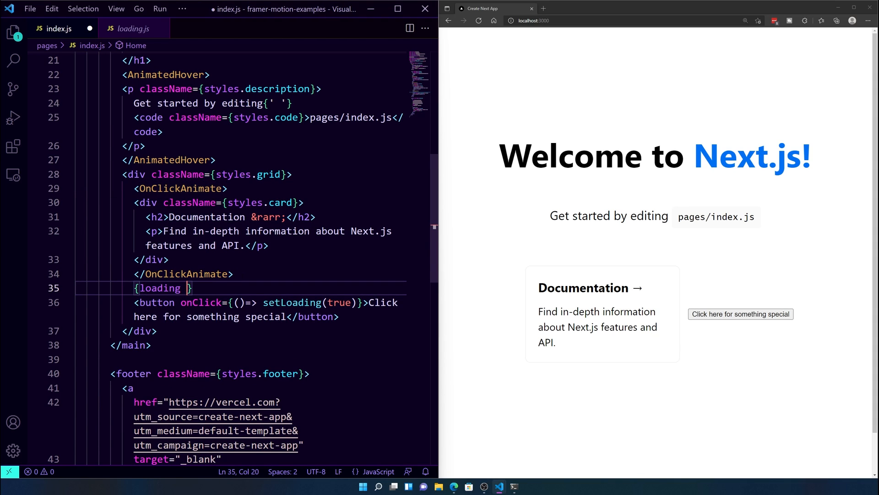
type("&& <l")
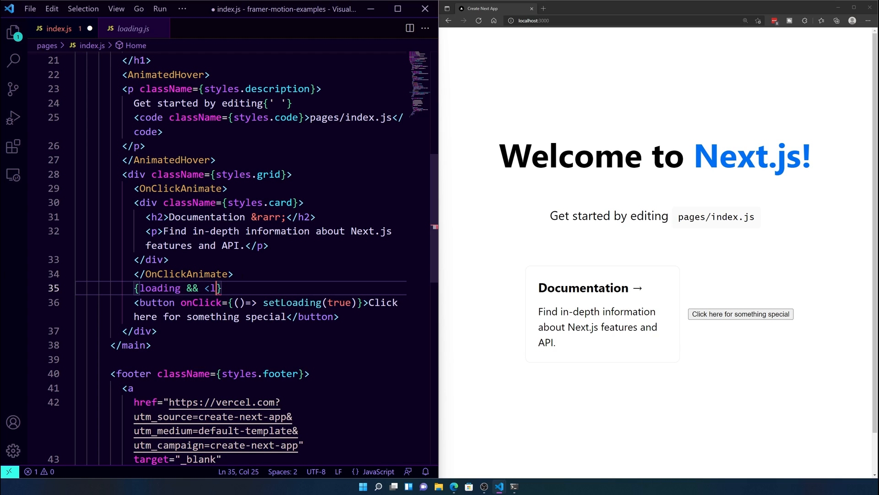
type("oading/>")
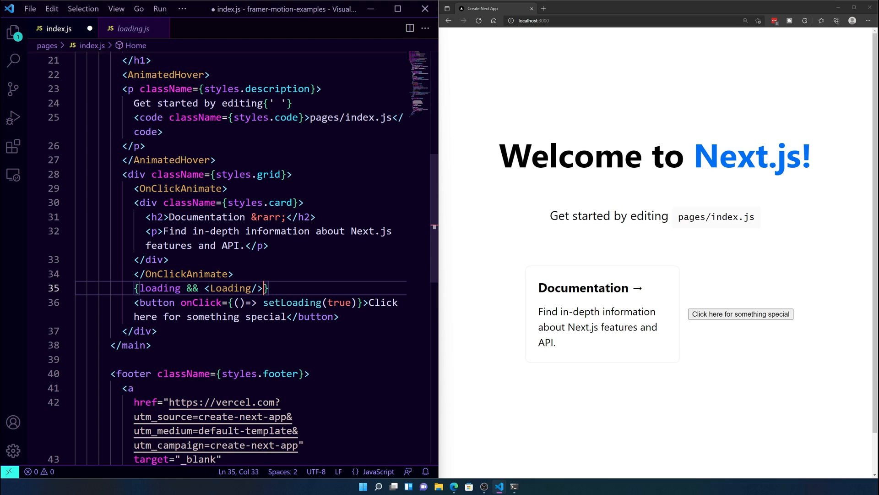
double_click(159, 287)
type("{loading")
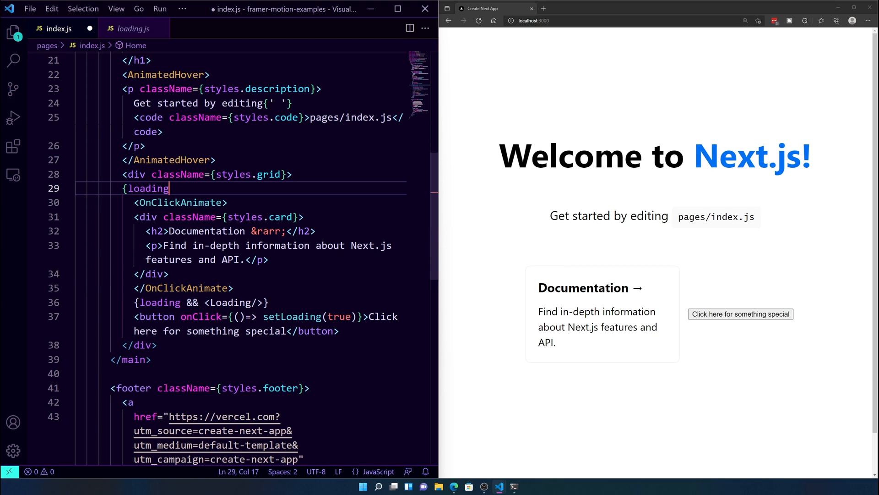
type("!")
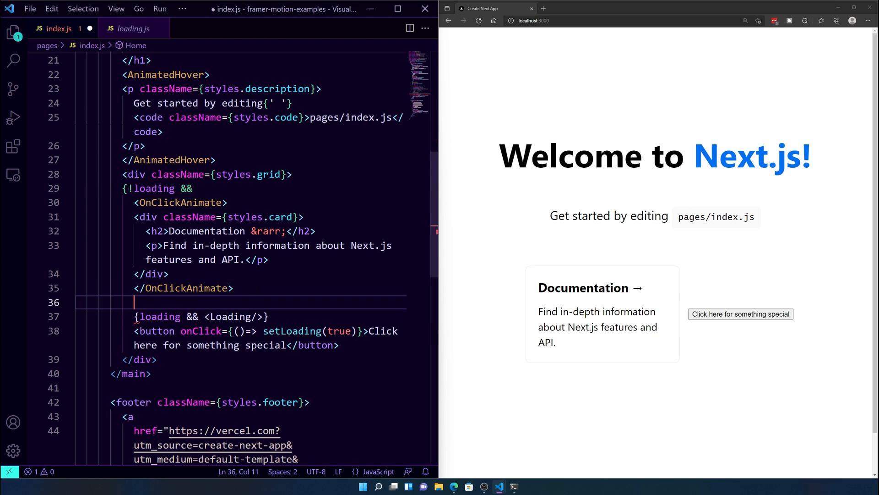
type("}")
type("<br/>")
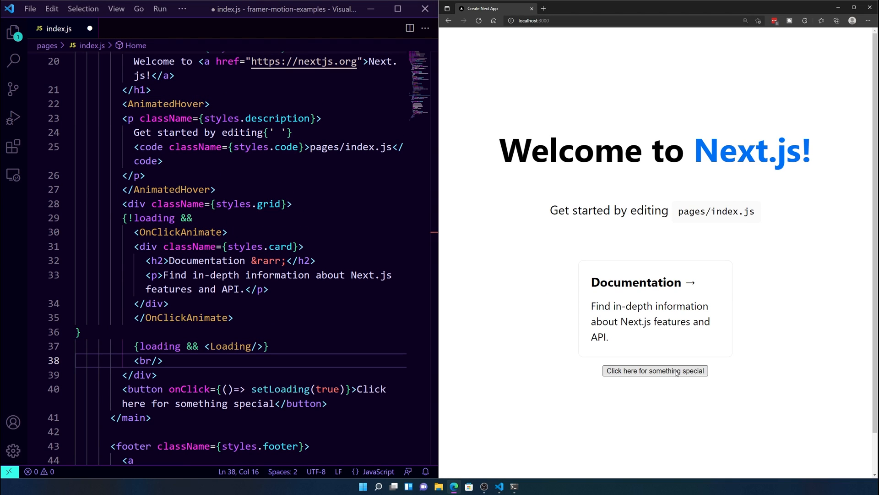
Step: Test the special button in the browser, confirming the card hides and the Loading circle appears
left_click(655, 370)
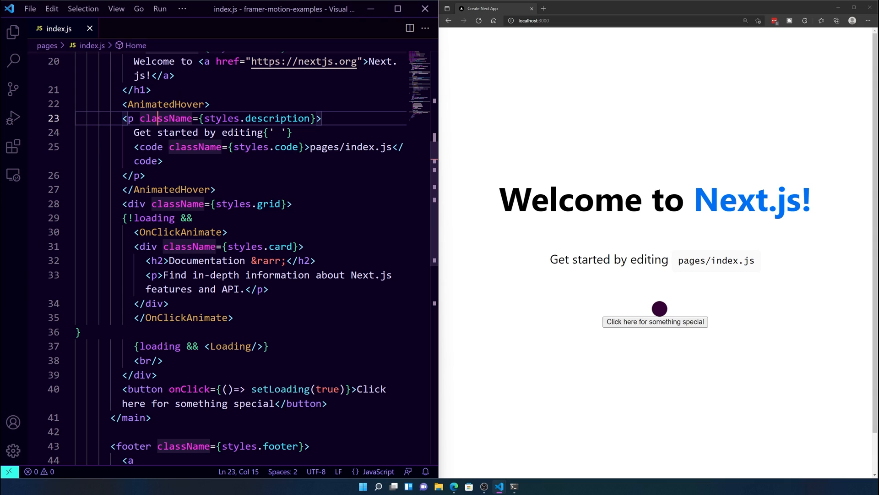
key("ctrl+p")
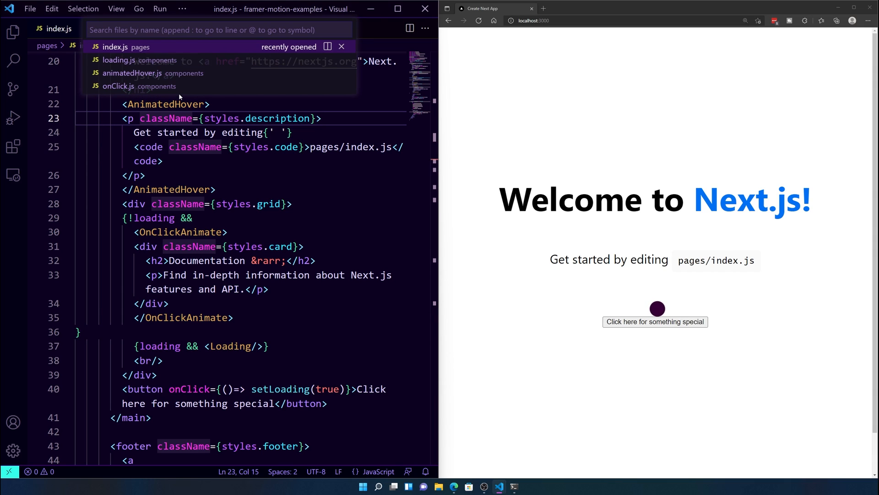
Step: Open components/loading.js and set the circle to 25px wide and tall with a 2-second duration
left_click(123, 60)
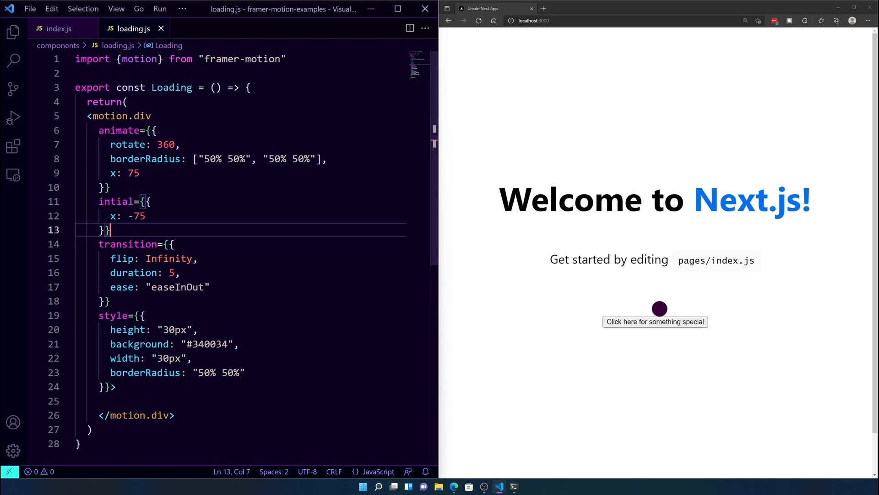
left_click(175, 272)
type("2")
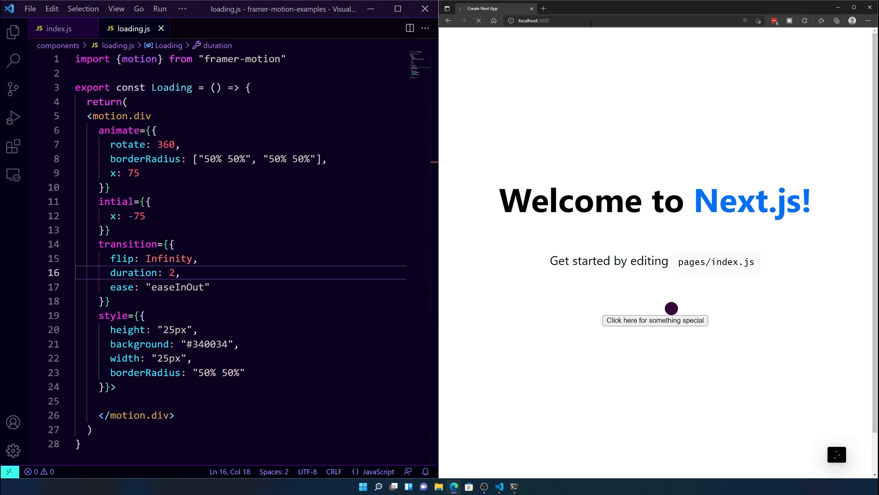
mouse_move(589, 358)
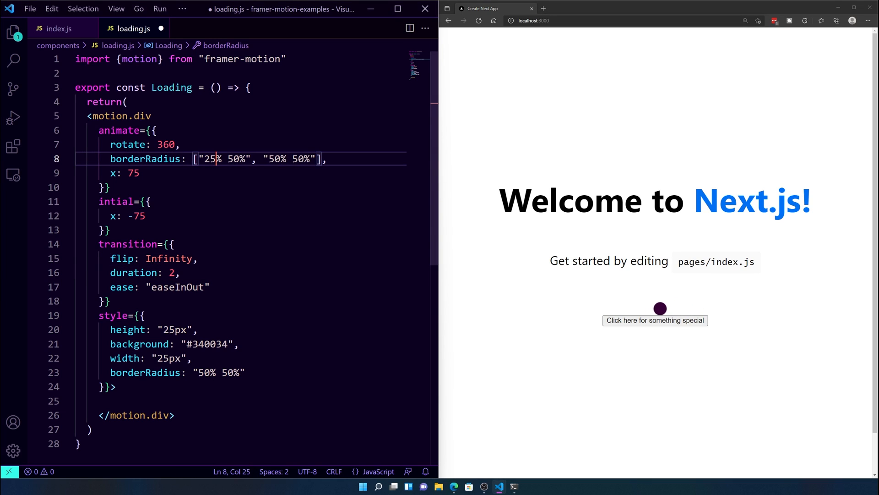
Step: Set the borderRadius keyframes to "25% 0%" and "50% 25%" and save loading.js
type("25")
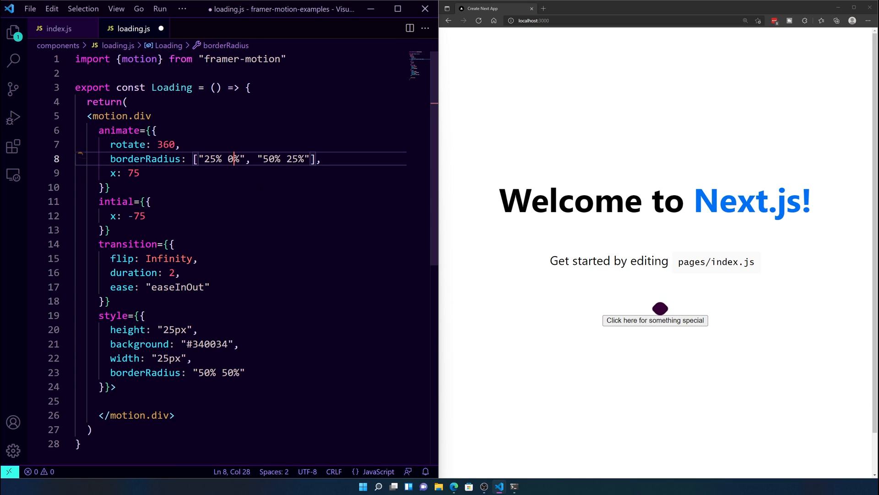
key("ctrl+s")
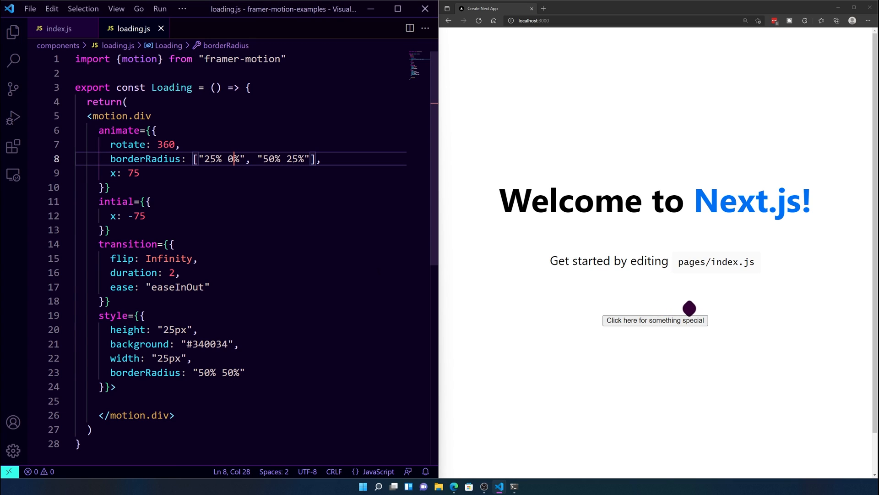